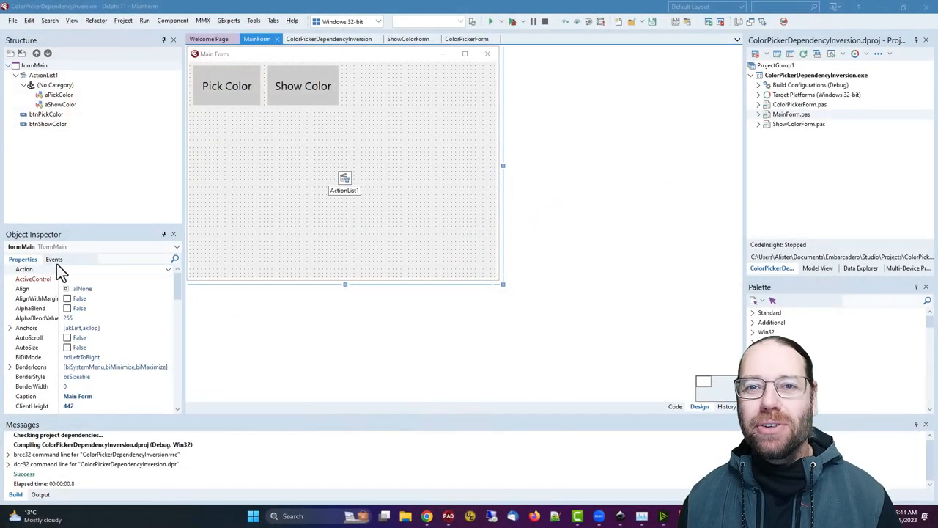
mouse_move(247, 226)
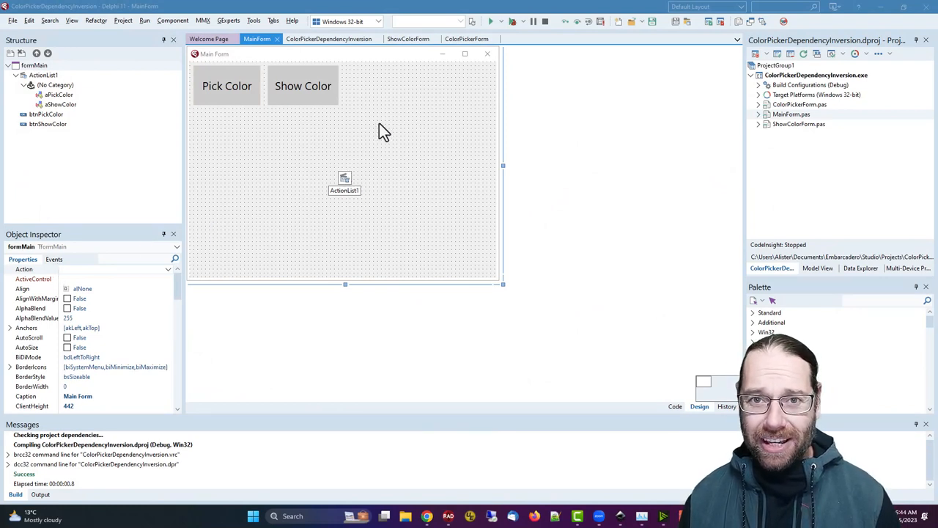
mouse_move(499, 132)
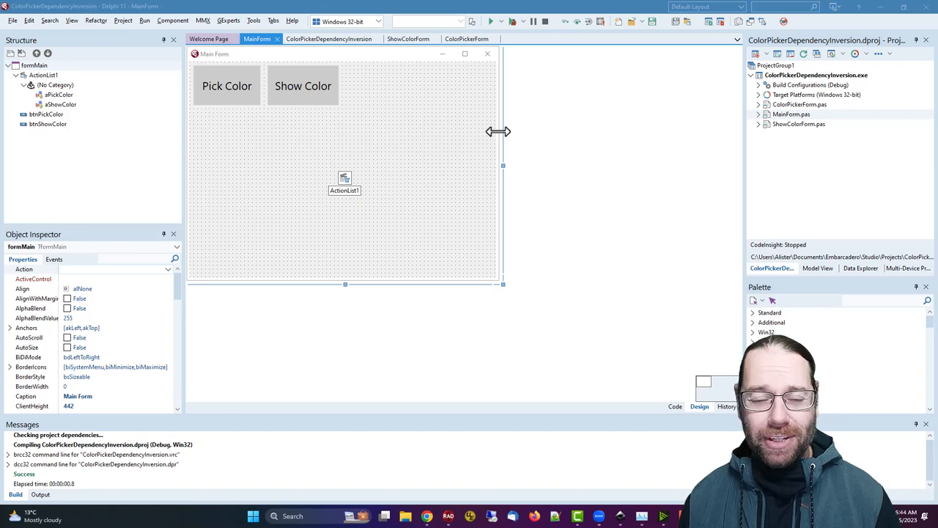
mouse_move(415, 192)
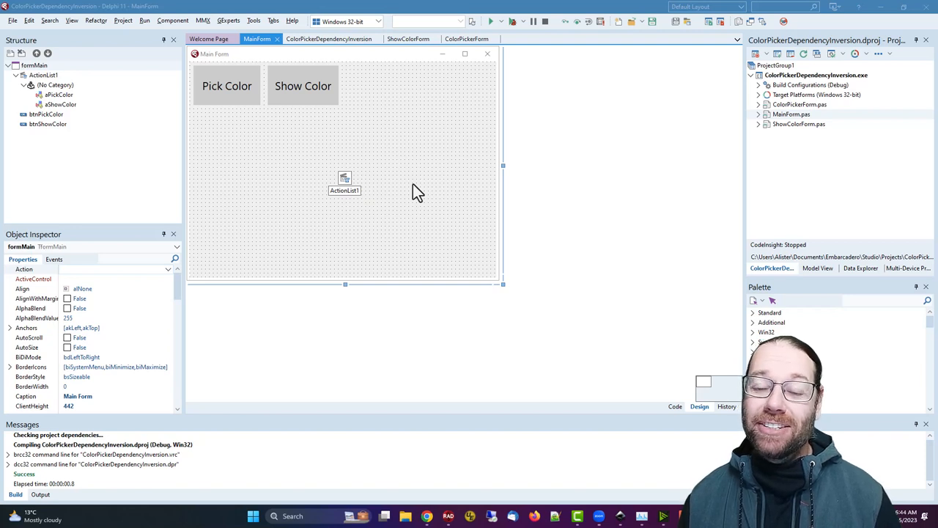
mouse_move(460, 116)
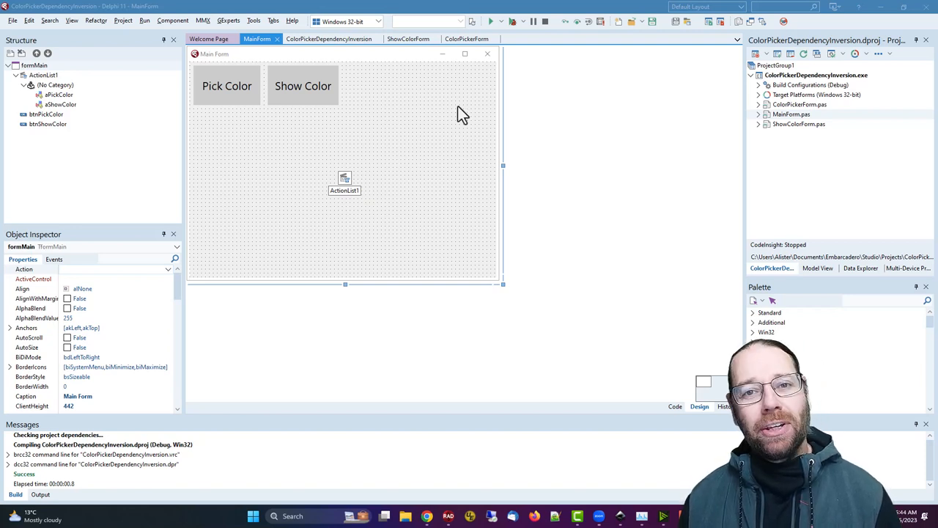
mouse_move(410, 115)
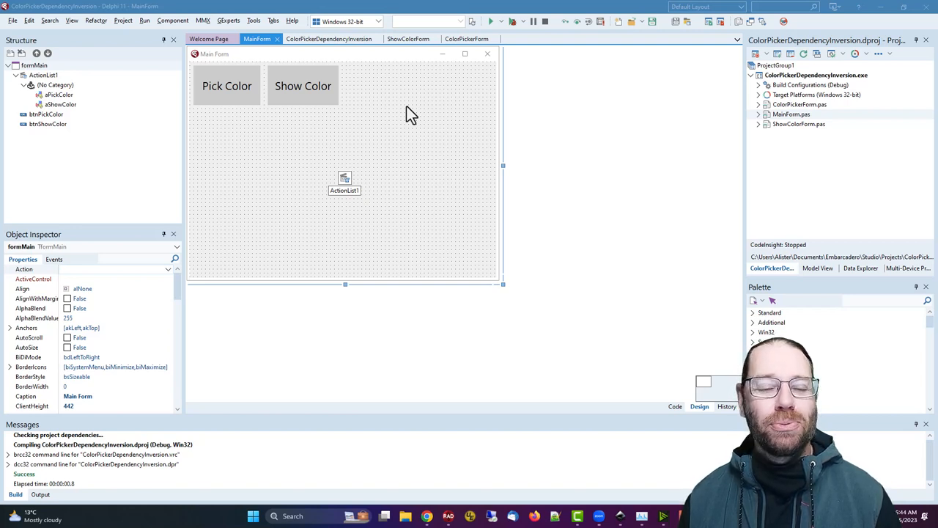
mouse_move(414, 129)
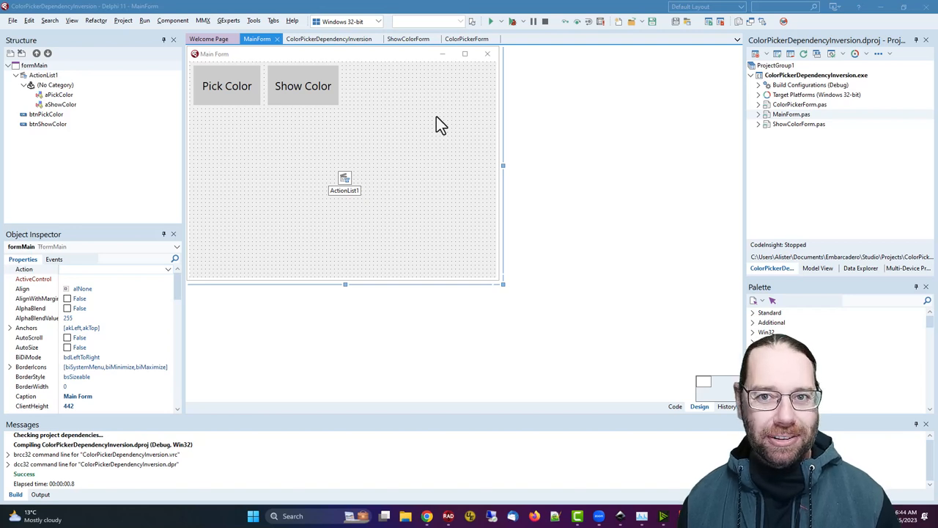
mouse_move(475, 131)
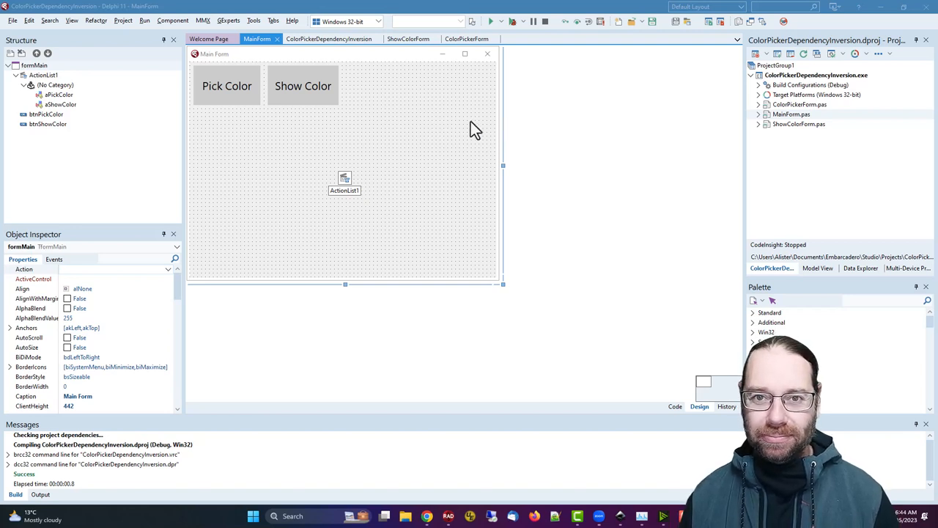
mouse_move(380, 196)
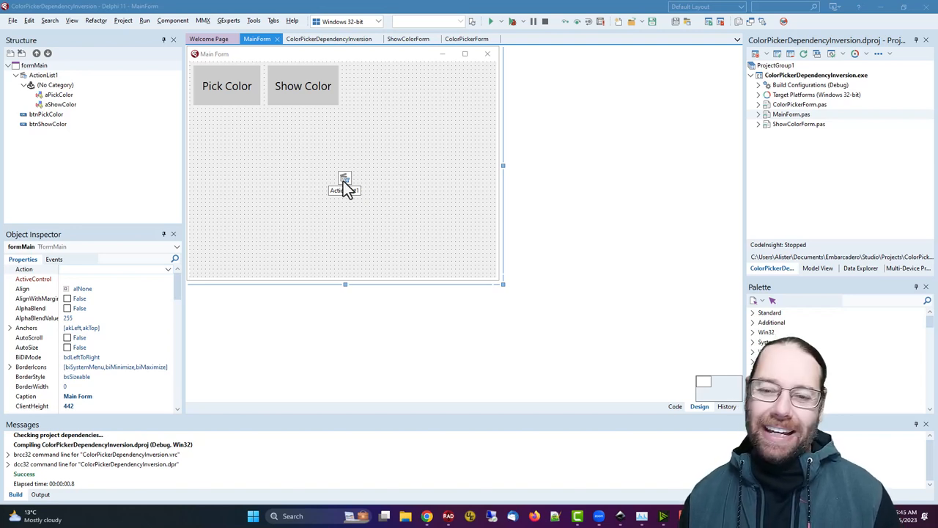
mouse_move(370, 176)
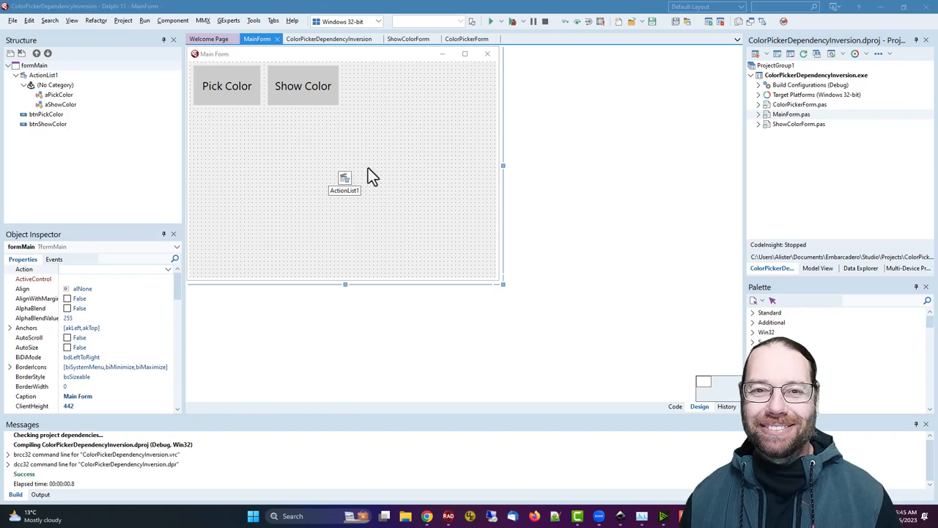
mouse_move(592, 129)
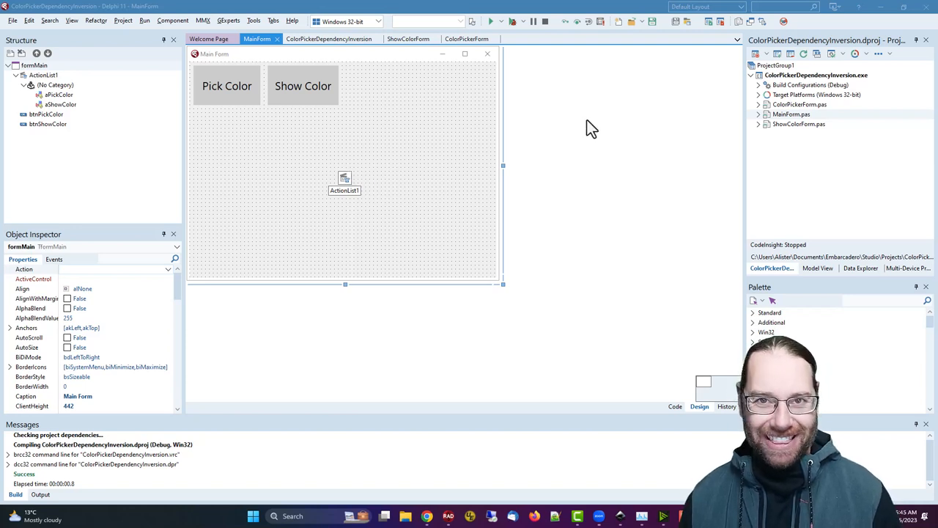
mouse_move(378, 110)
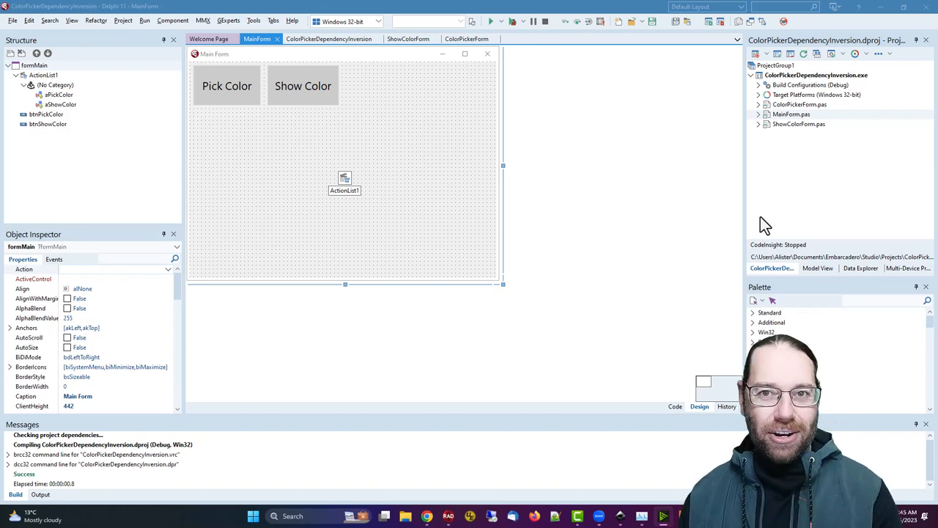
mouse_move(625, 235)
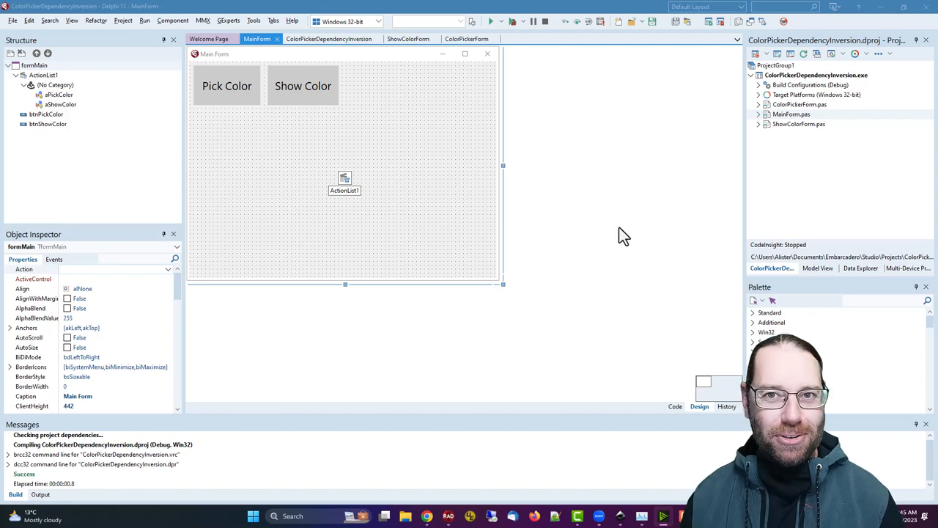
mouse_move(345, 160)
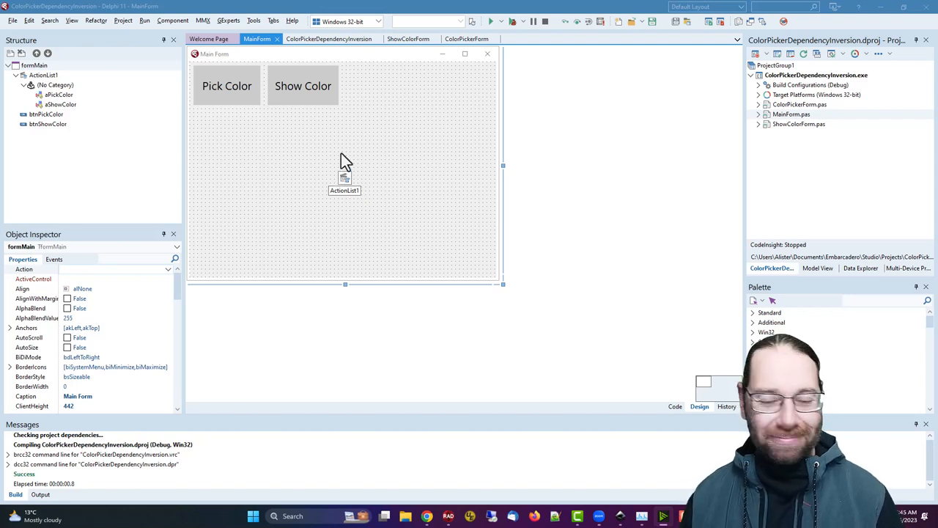
mouse_move(428, 136)
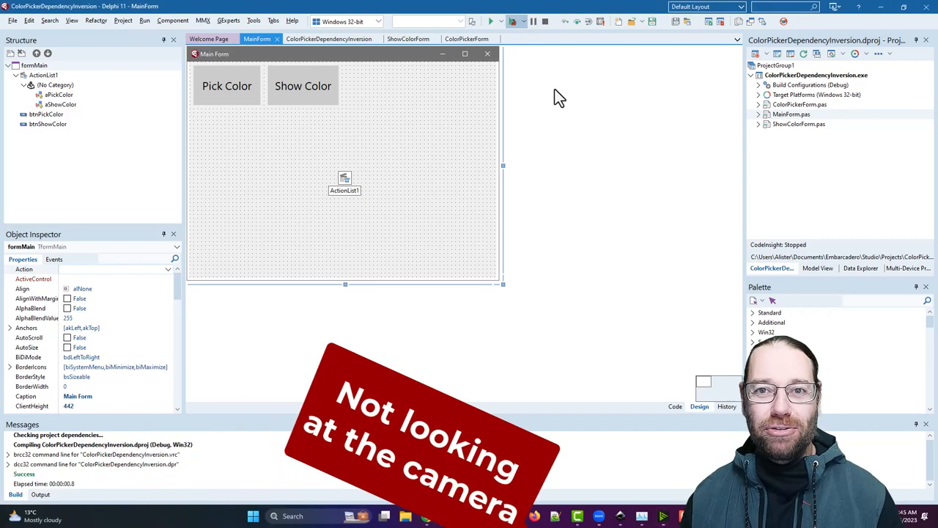
- Run the app, show the red colour window via Show Color, then stop the application
click(499, 20)
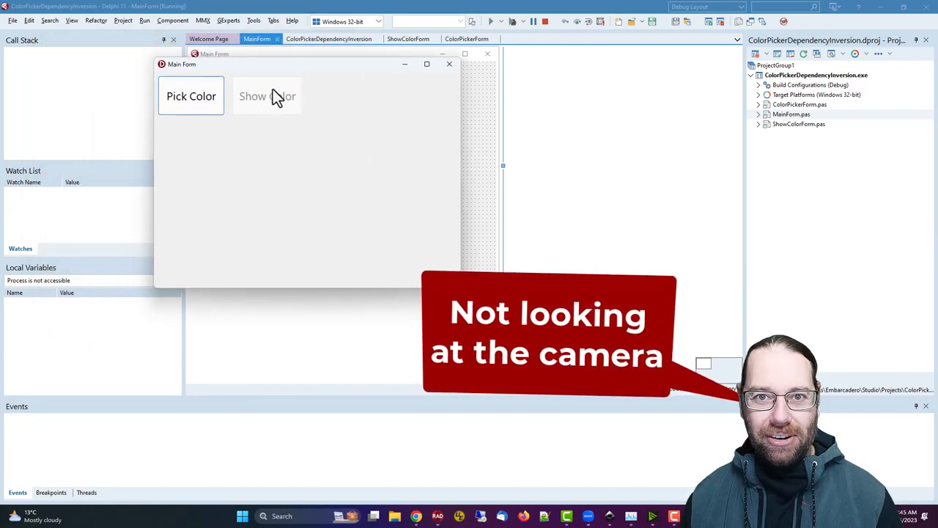
mouse_move(282, 197)
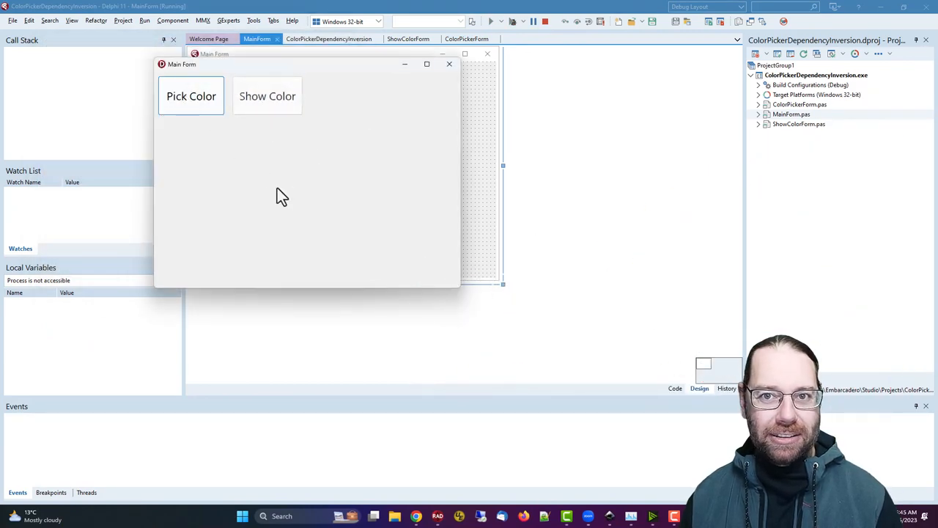
click(266, 97)
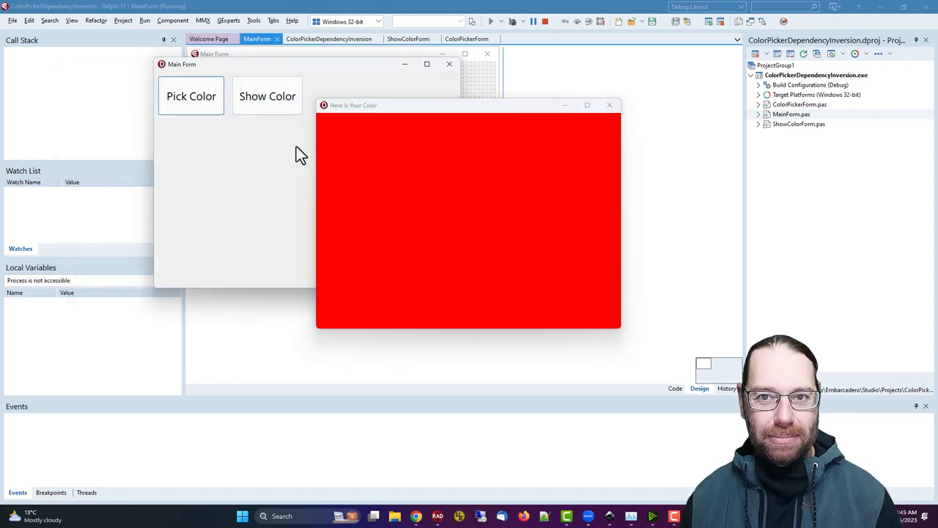
click(267, 96)
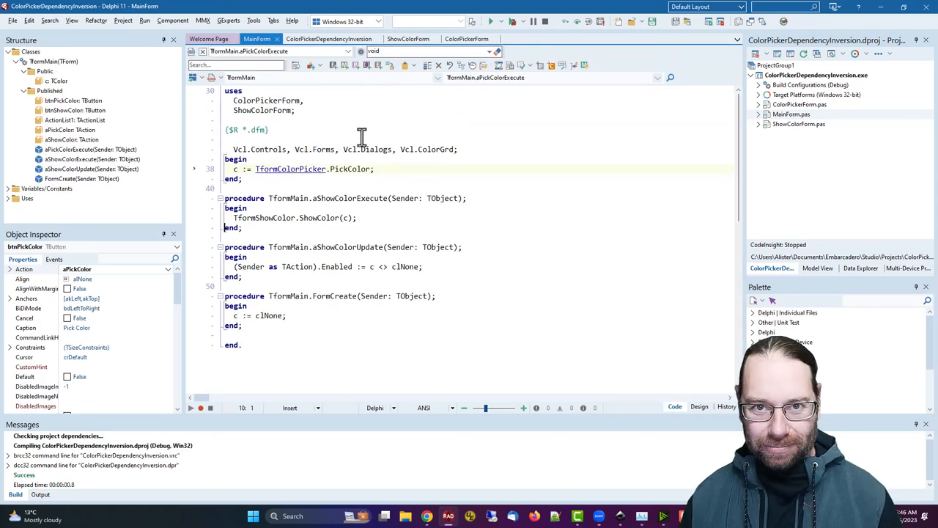
- Review the ShowColor class procedure in ShowColorForm, then switch to its form designer
click(467, 38)
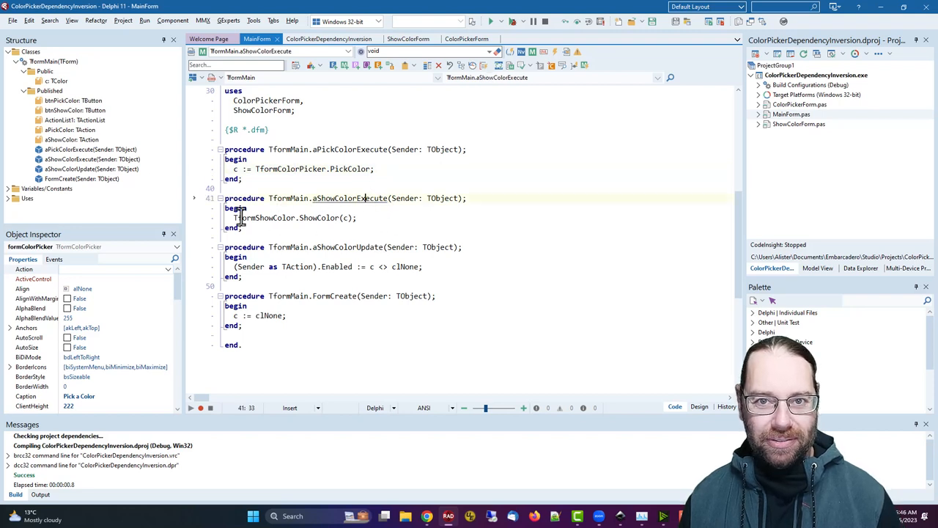
click(409, 38)
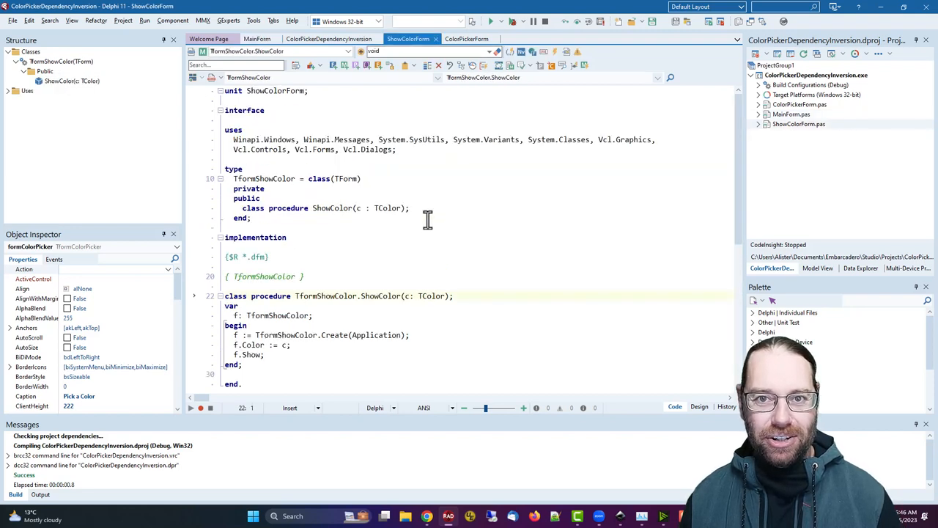
scroll(down, 3)
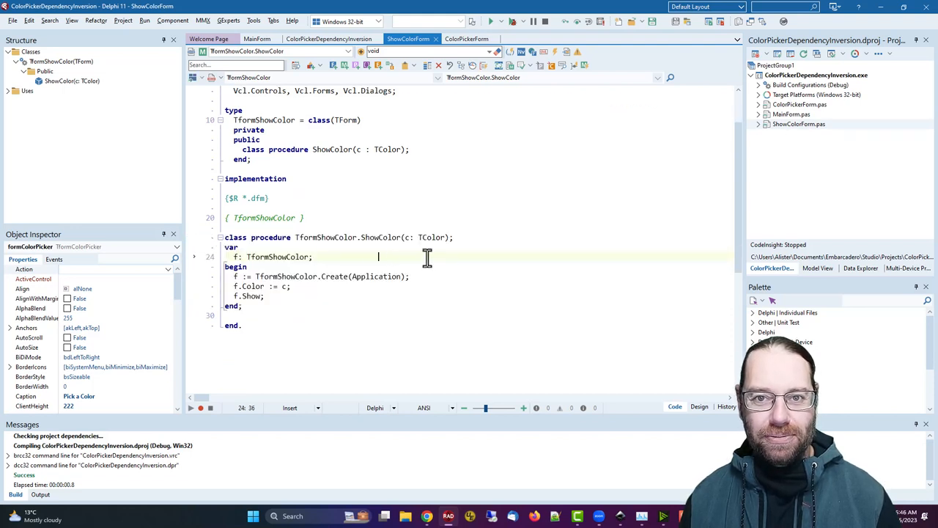
key(F12)
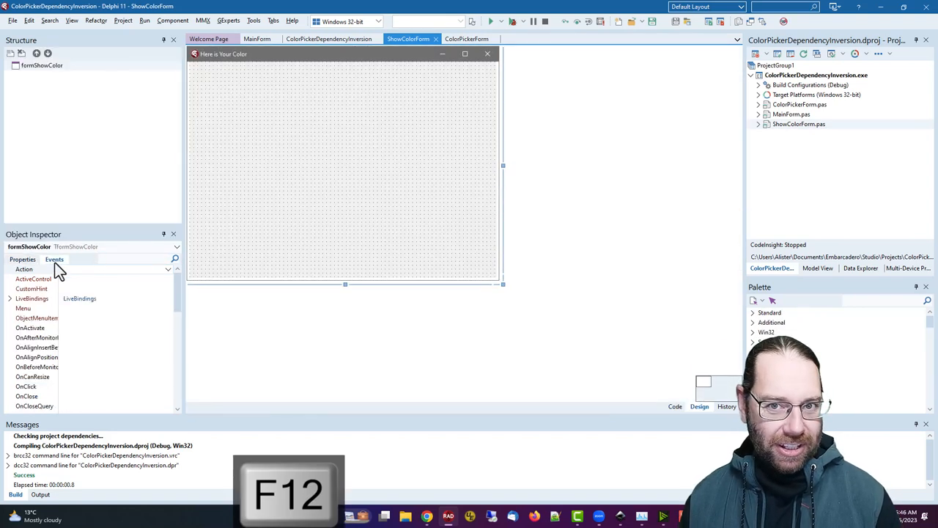
- Add Action := caFree; to TFormShowColor's FormClose handler, save, and return to MainForm
scroll(down, 3)
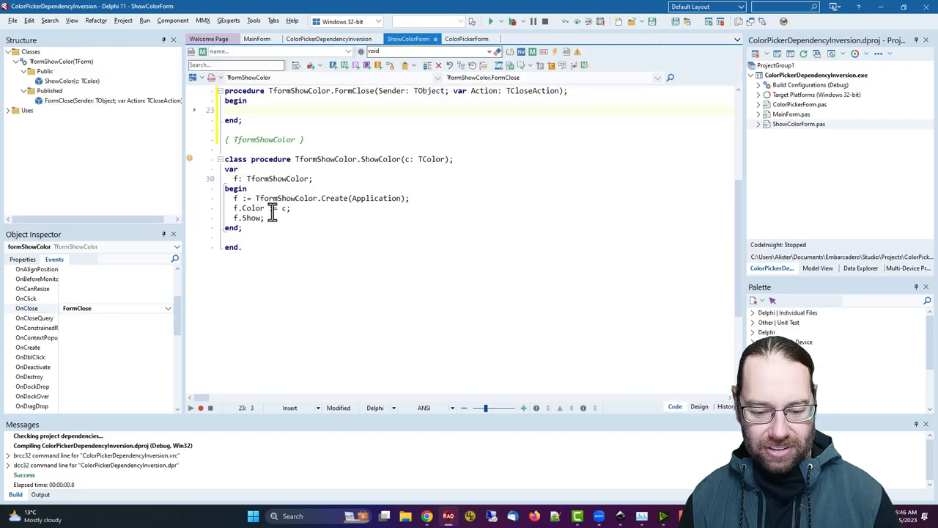
text(Action := ca)
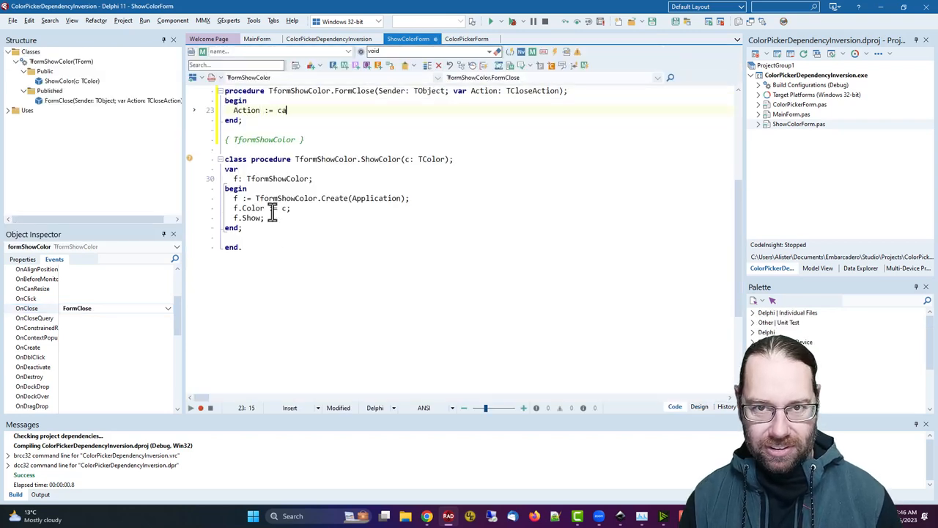
text(Free;)
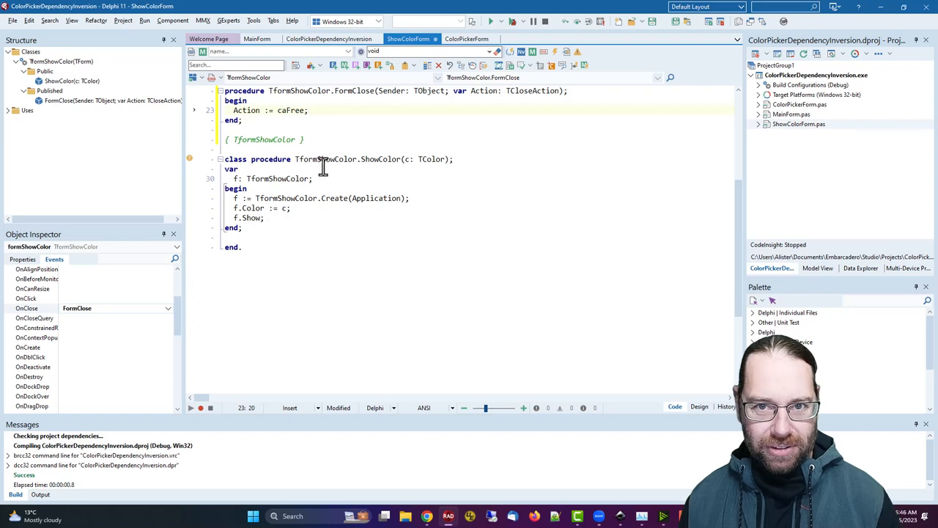
key(Ctrl+S)
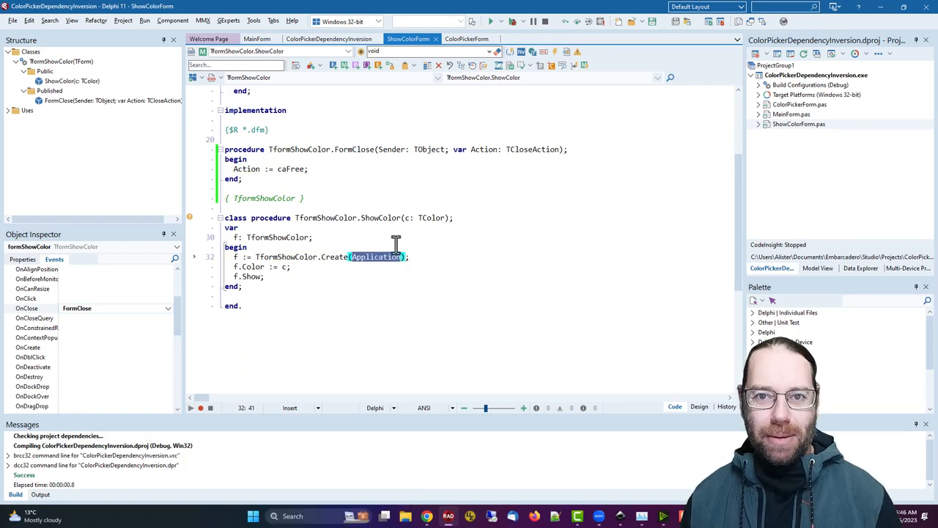
click(313, 238)
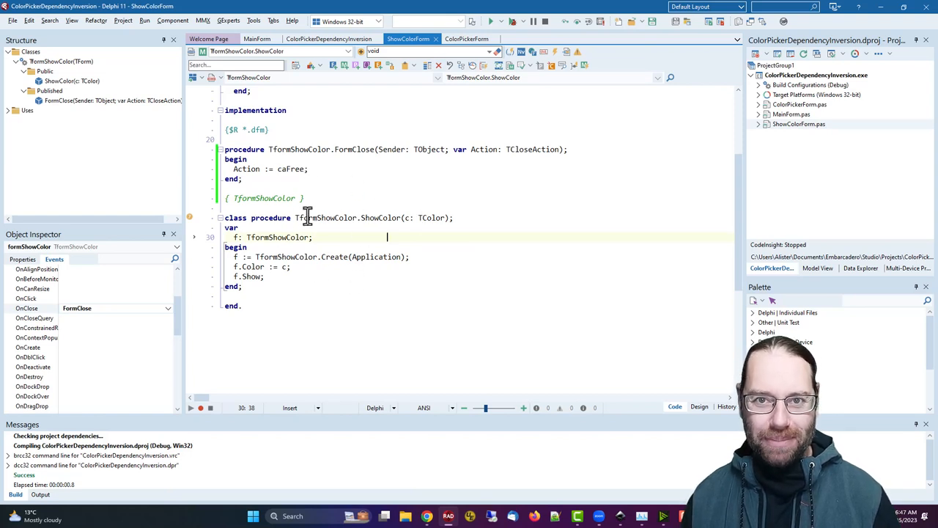
mouse_move(330, 9)
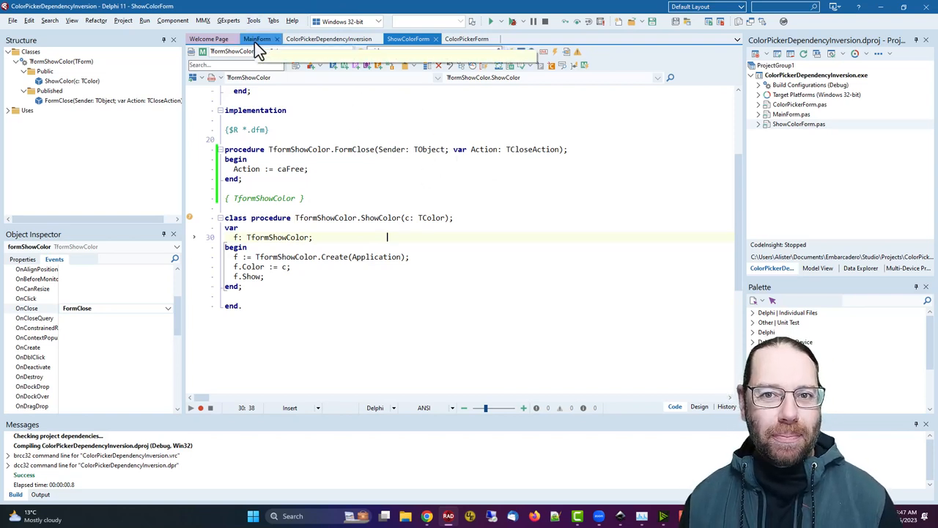
click(255, 38)
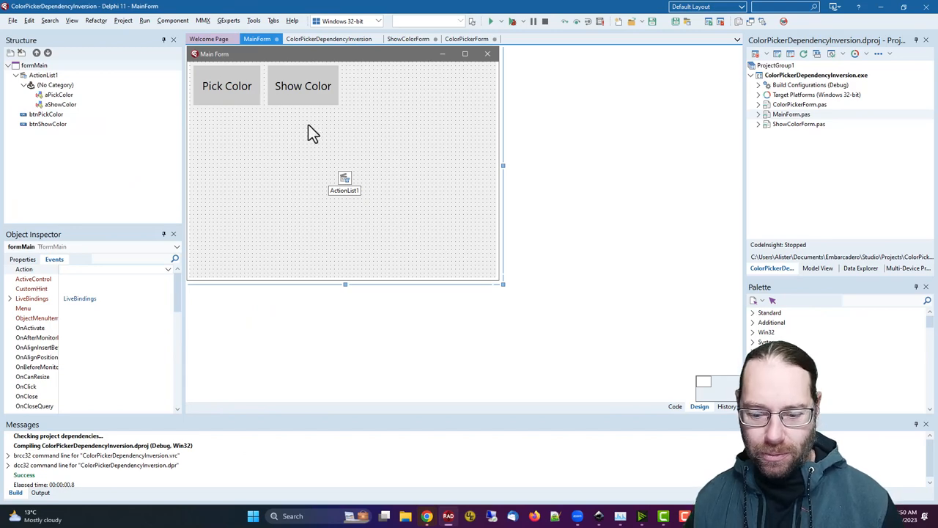
key(F12)
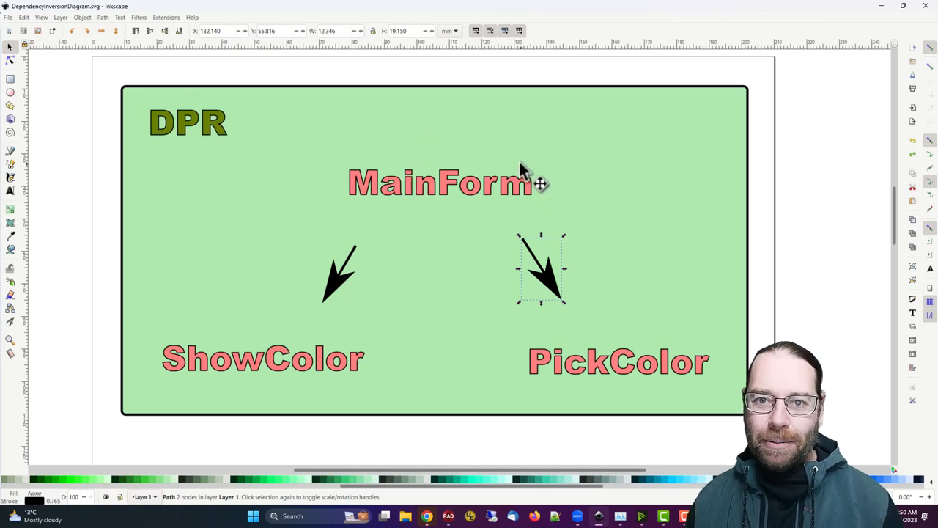
mouse_move(290, 326)
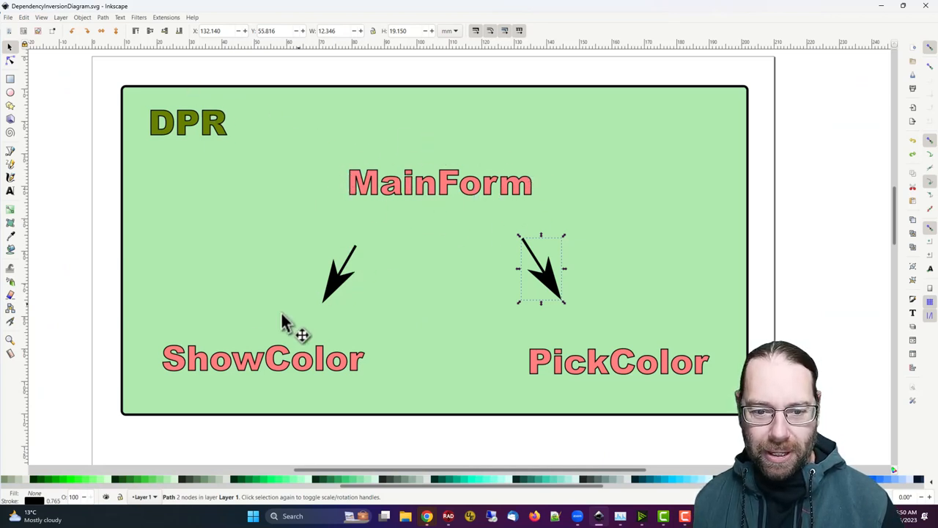
mouse_move(344, 296)
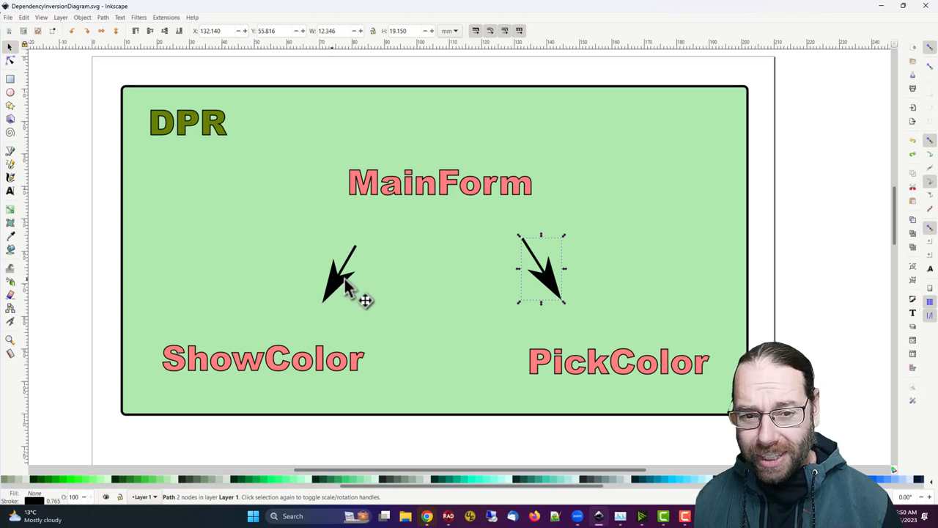
click(189, 135)
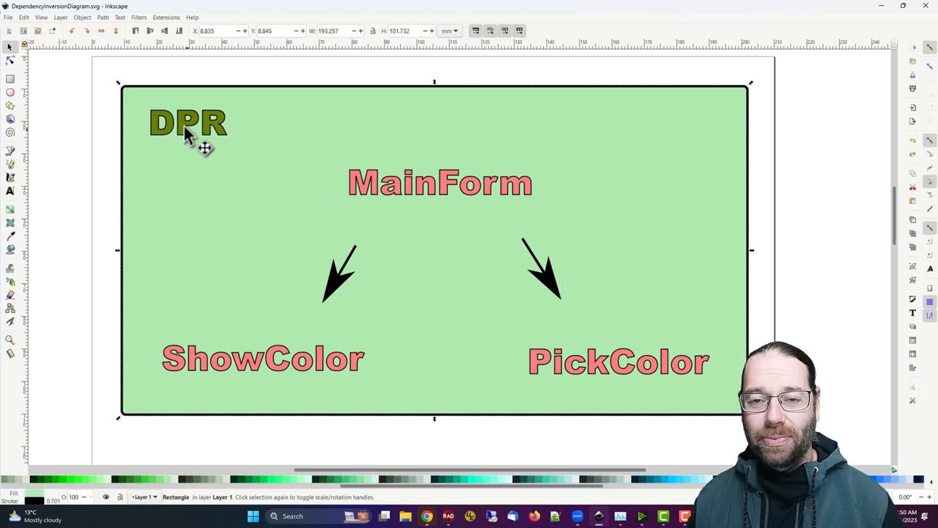
mouse_move(469, 208)
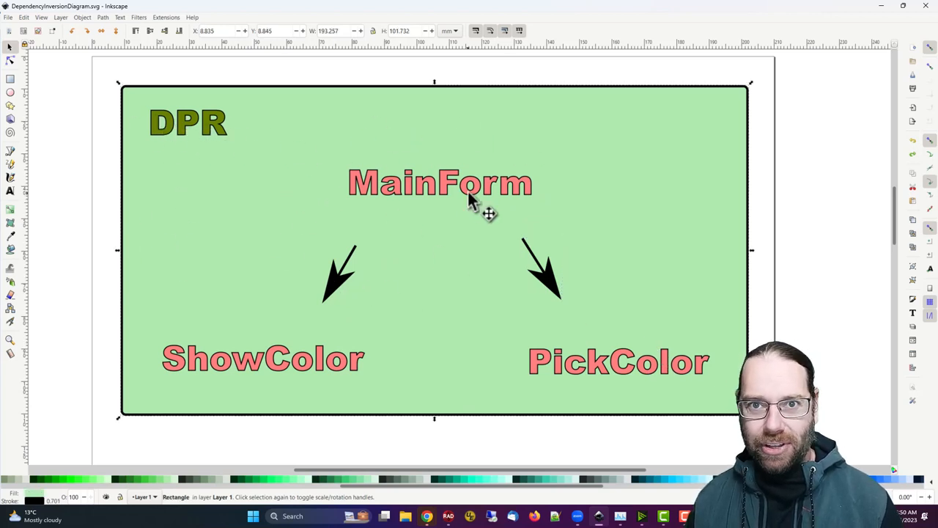
mouse_move(619, 388)
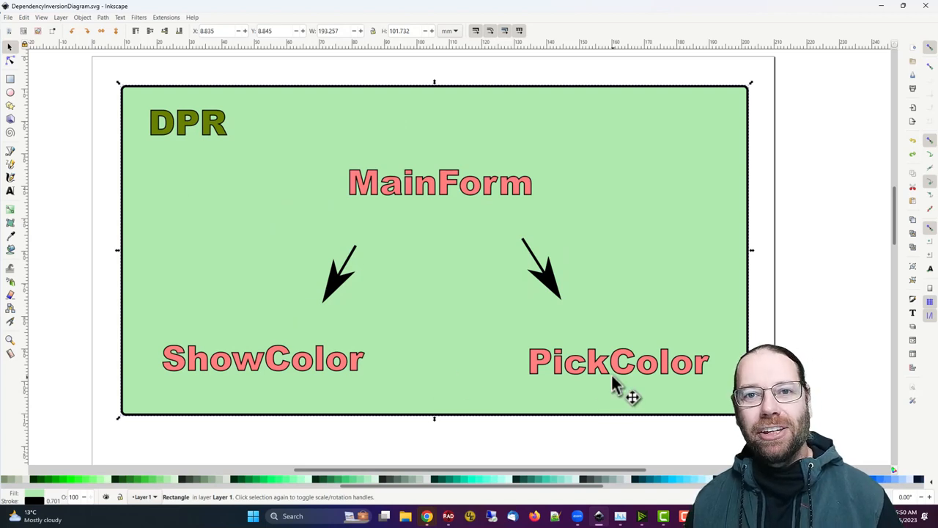
mouse_move(281, 251)
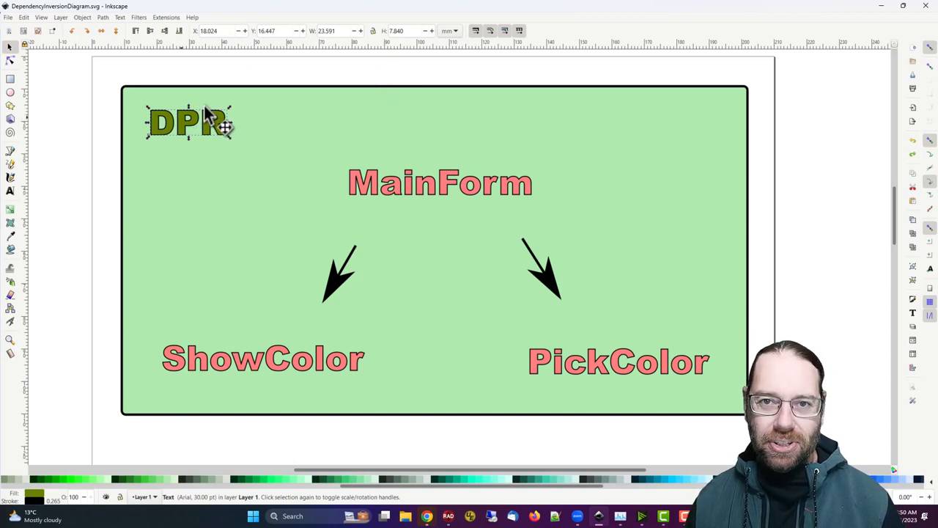
mouse_move(486, 213)
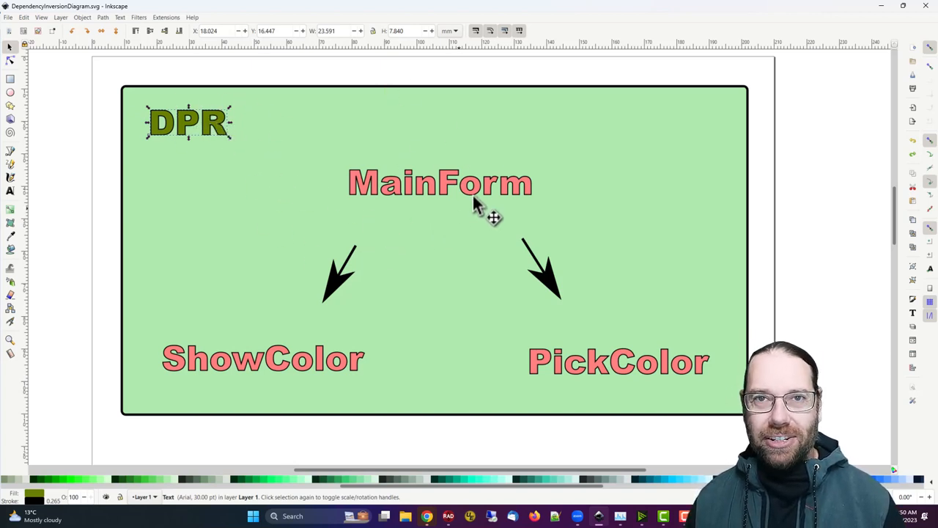
mouse_move(366, 212)
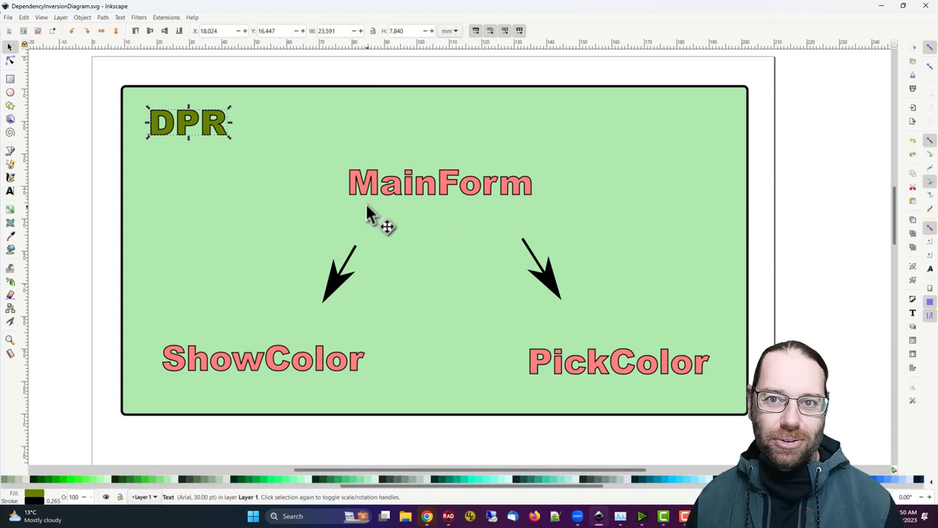
mouse_move(329, 220)
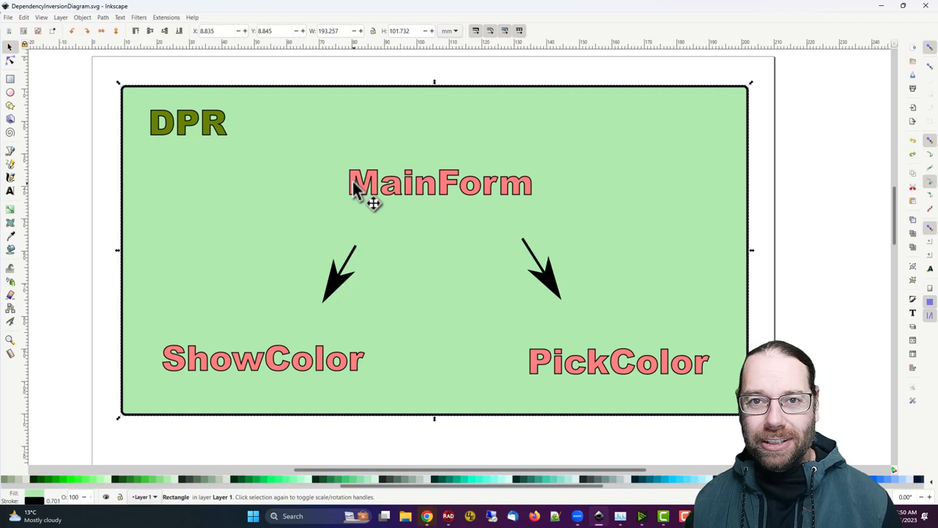
mouse_move(238, 189)
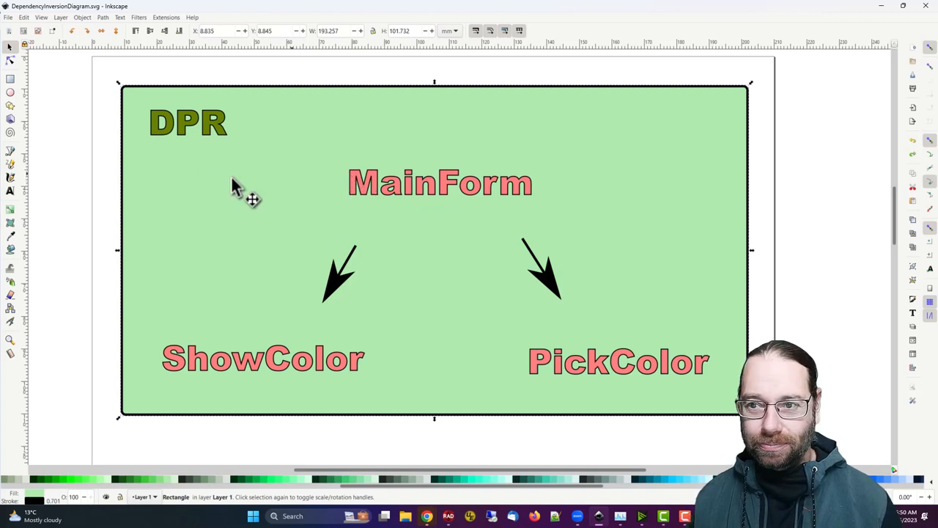
mouse_move(894, 30)
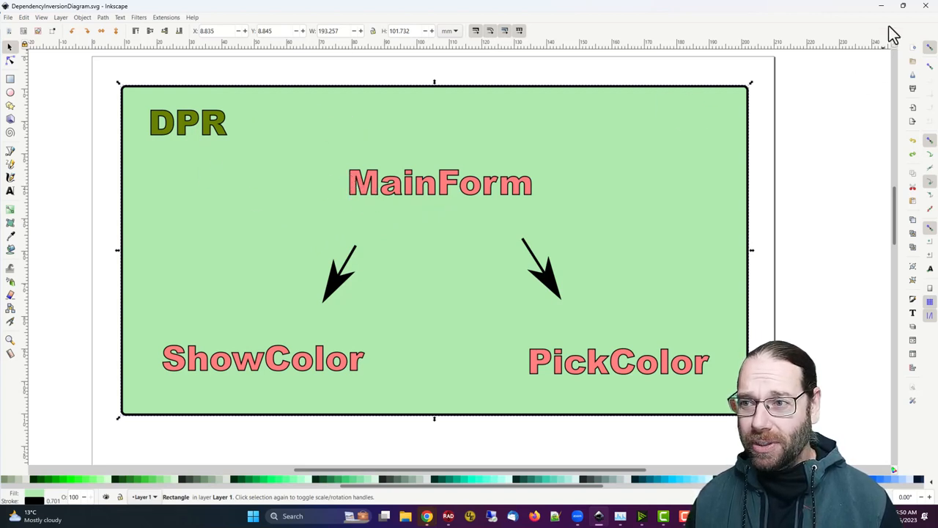
mouse_move(287, 374)
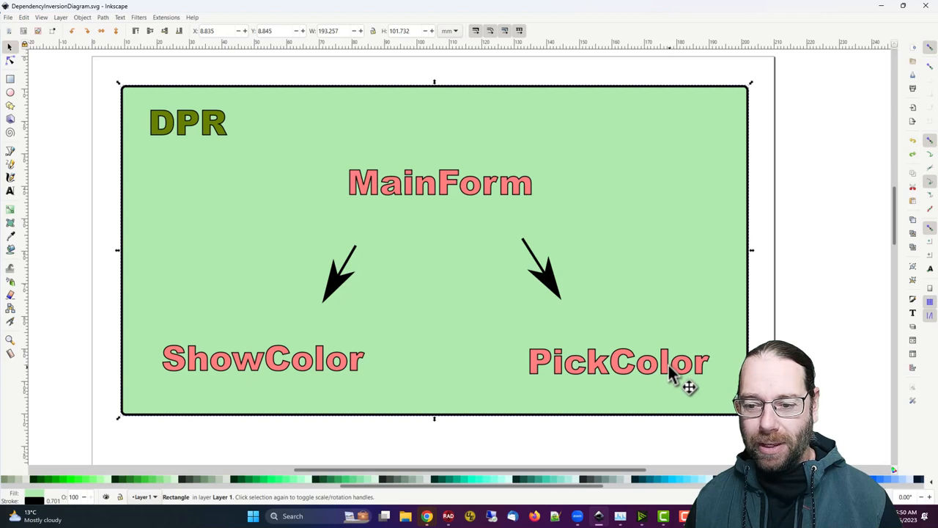
mouse_move(440, 240)
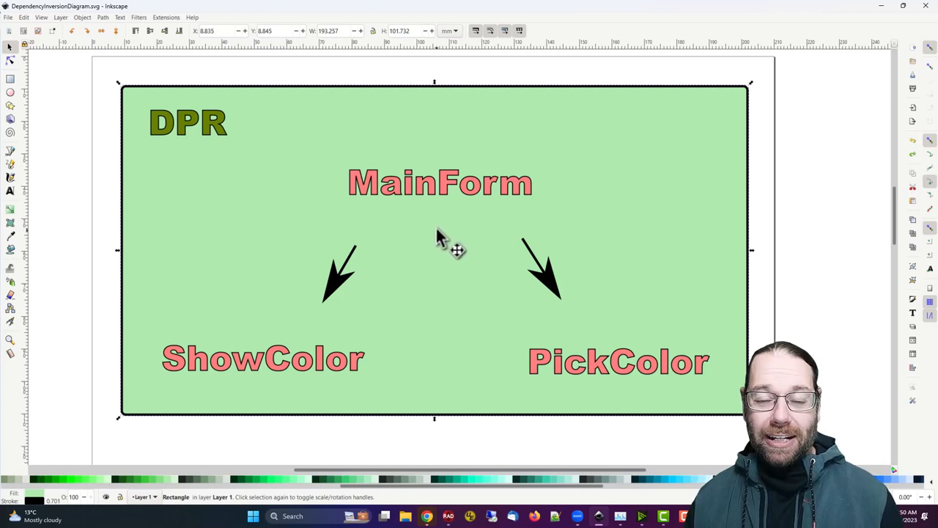
mouse_move(434, 192)
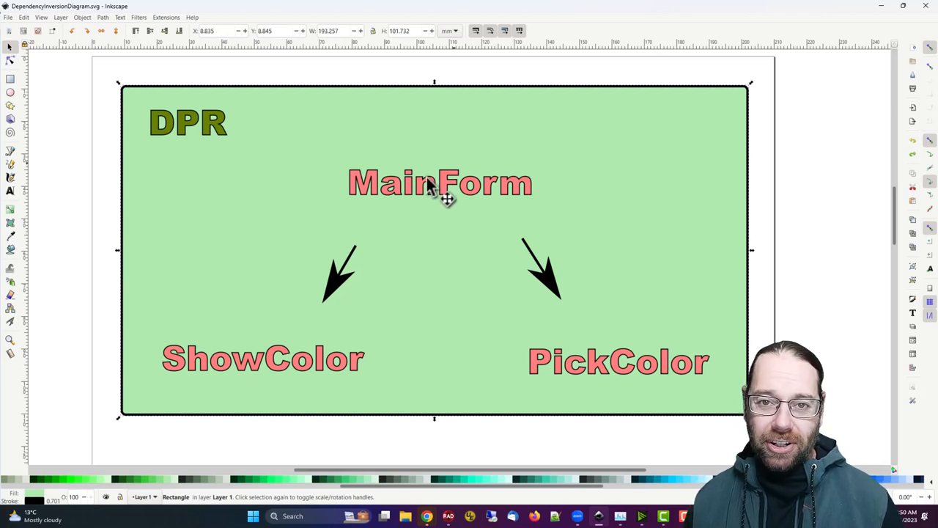
mouse_move(422, 211)
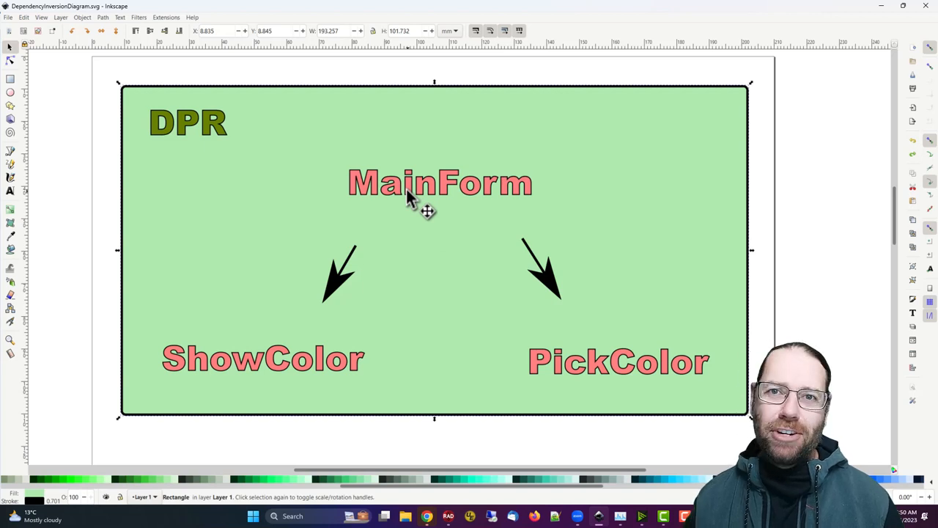
mouse_move(432, 154)
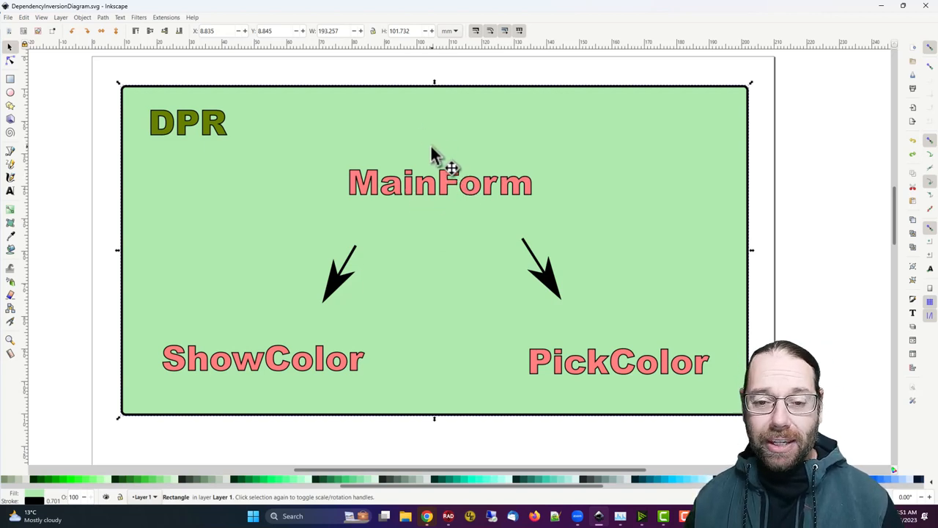
mouse_move(542, 197)
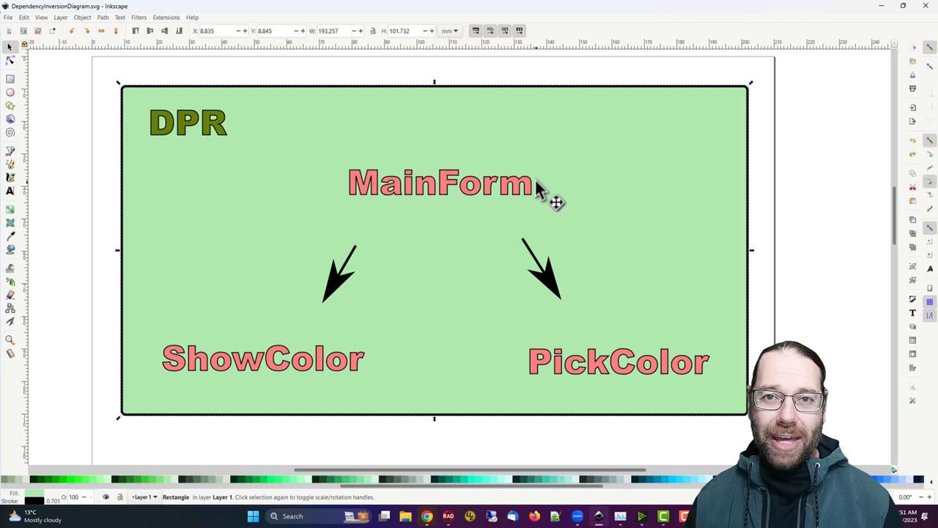
mouse_move(481, 212)
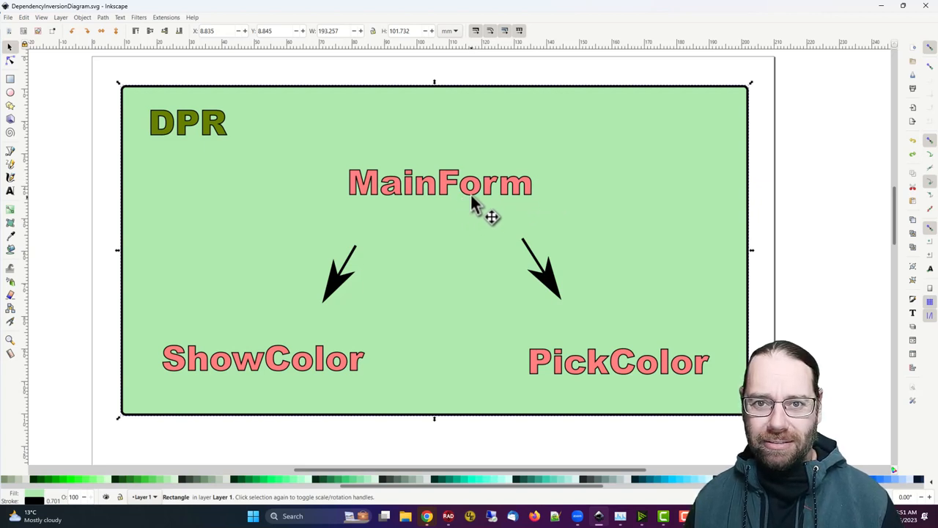
mouse_move(422, 261)
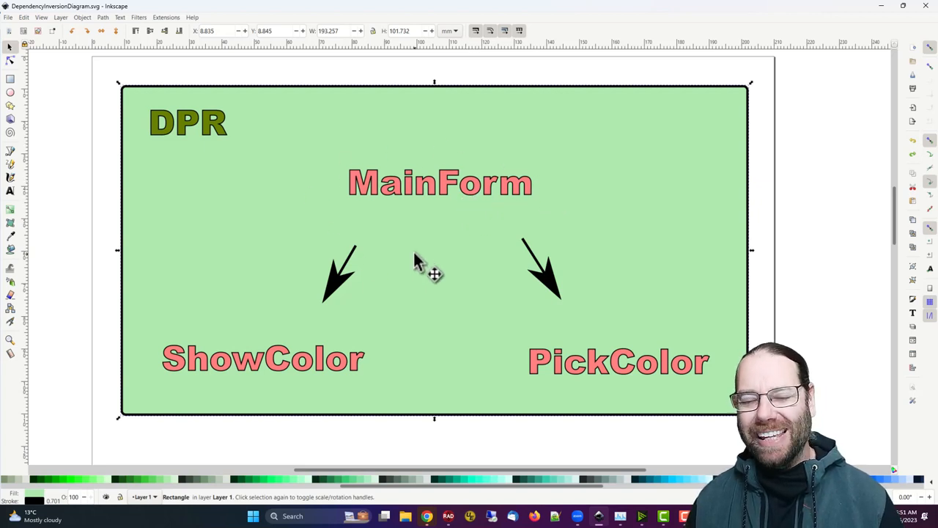
mouse_move(536, 167)
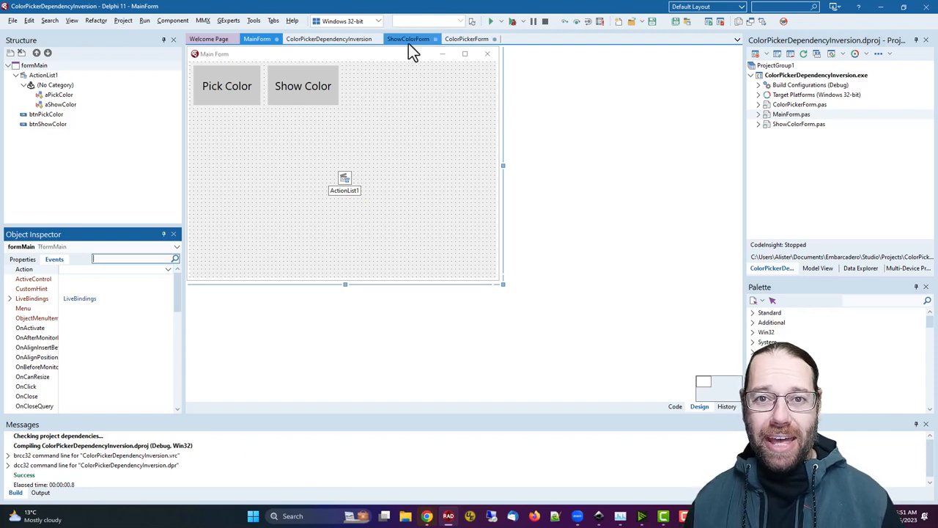
click(674, 406)
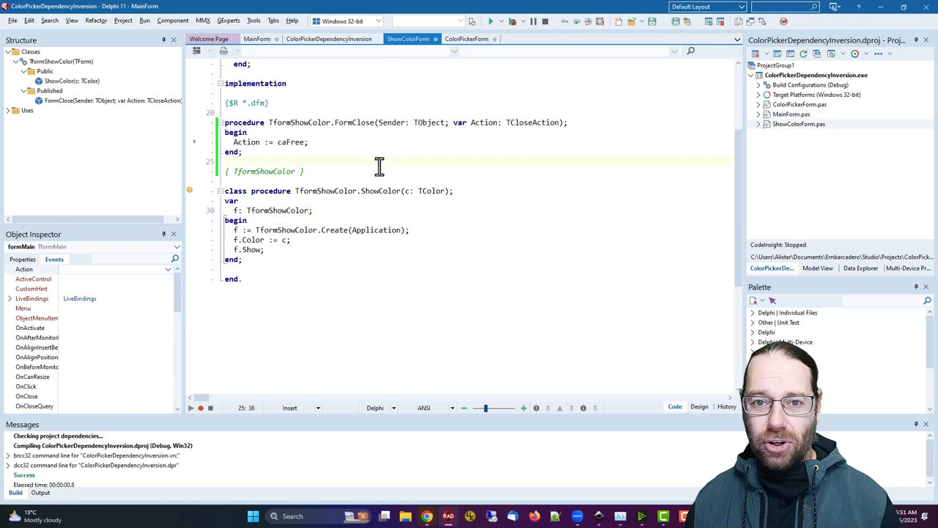
key(F12)
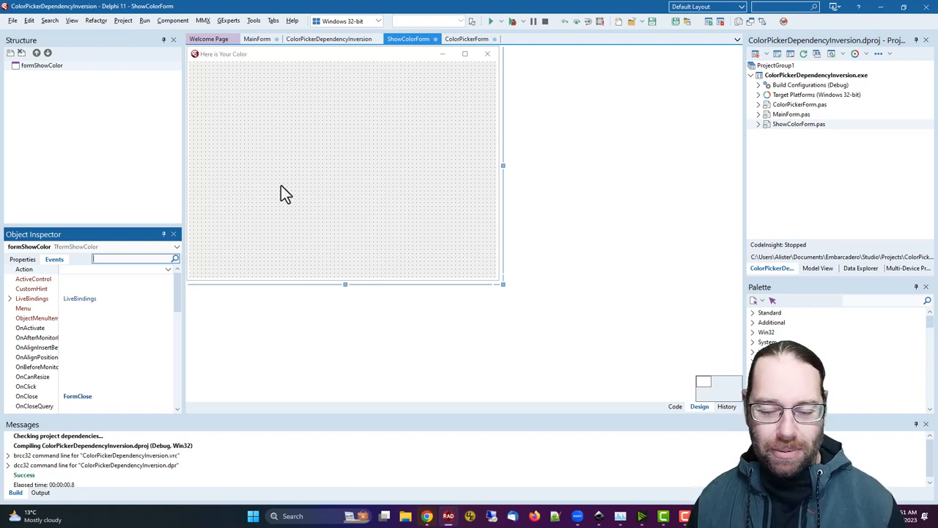
mouse_move(631, 299)
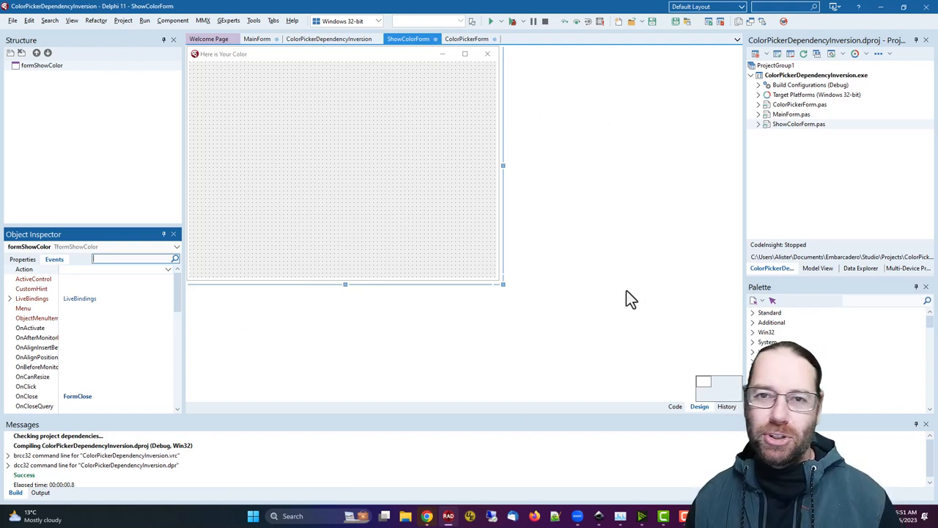
mouse_move(733, 302)
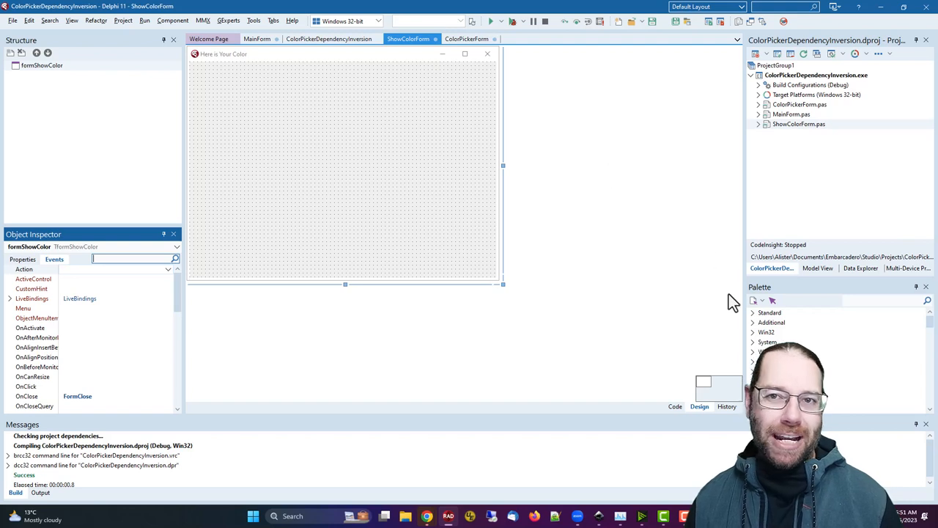
click(257, 39)
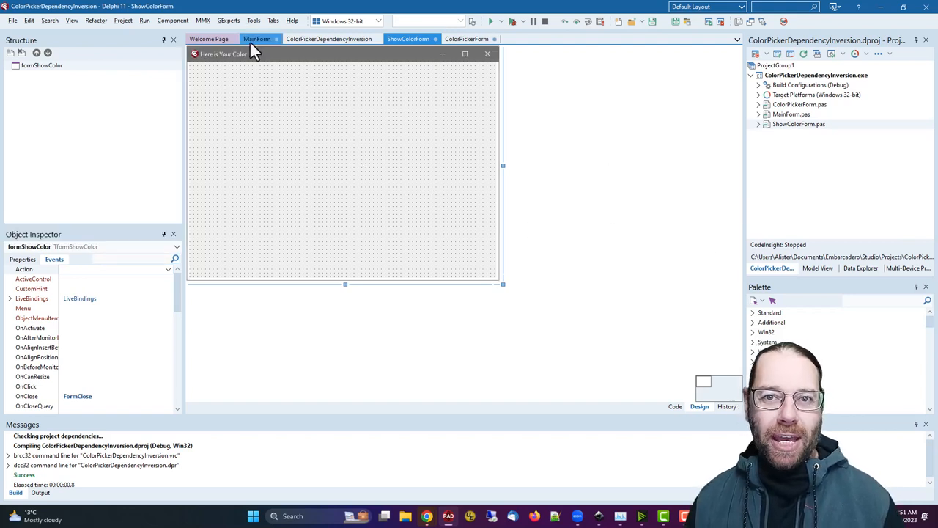
click(252, 39)
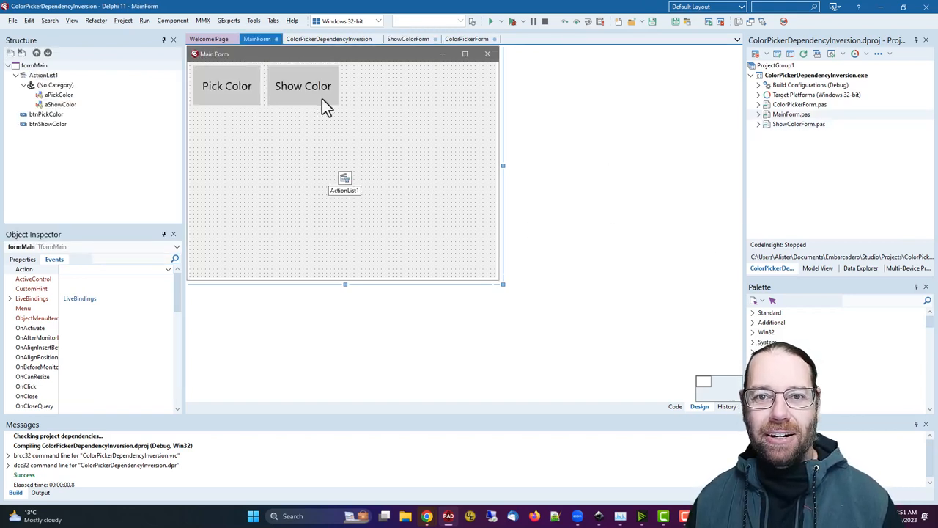
mouse_move(414, 186)
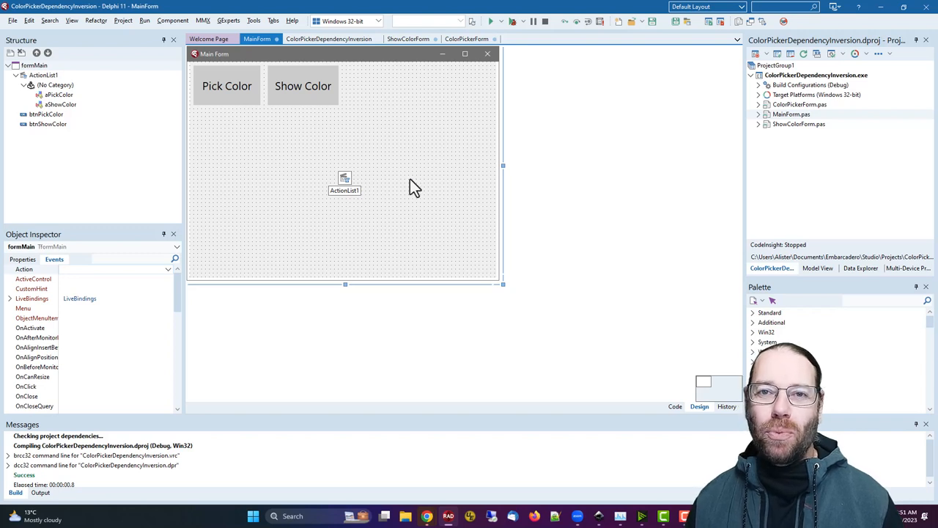
mouse_move(423, 244)
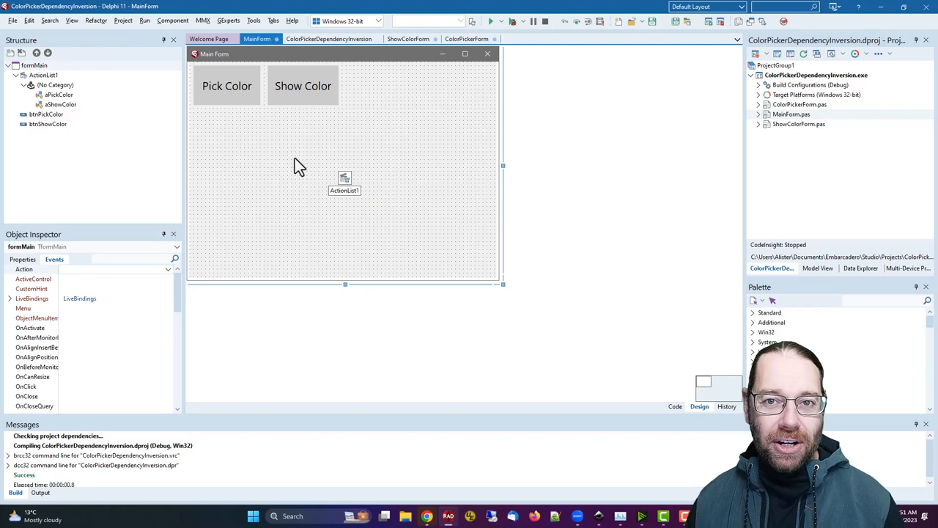
mouse_move(434, 210)
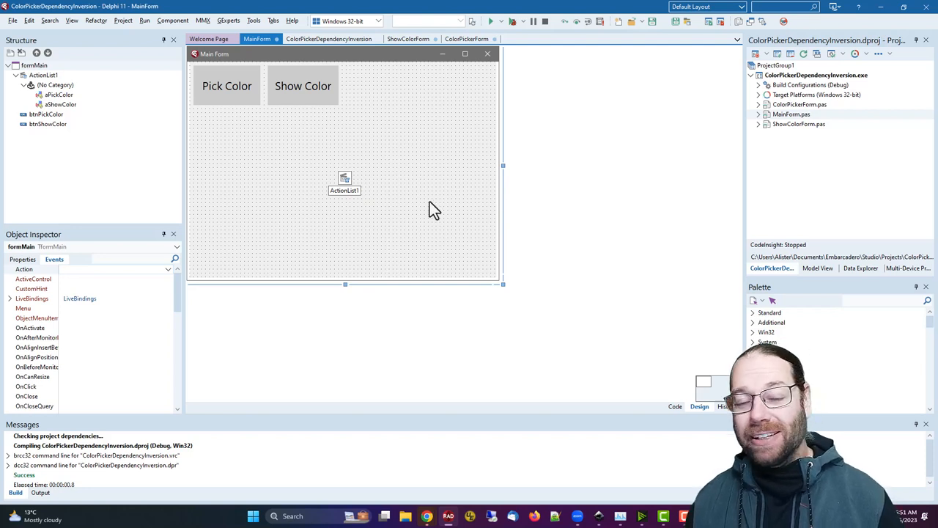
mouse_move(369, 163)
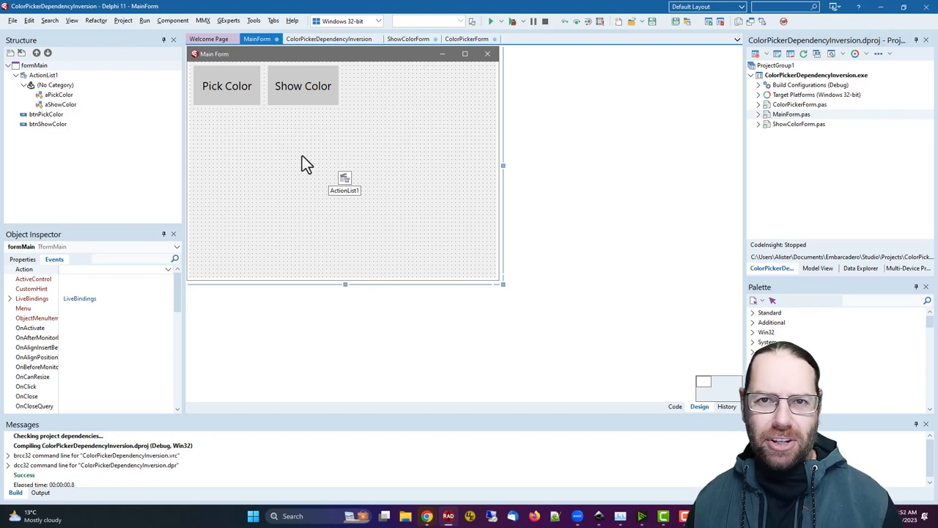
mouse_move(316, 154)
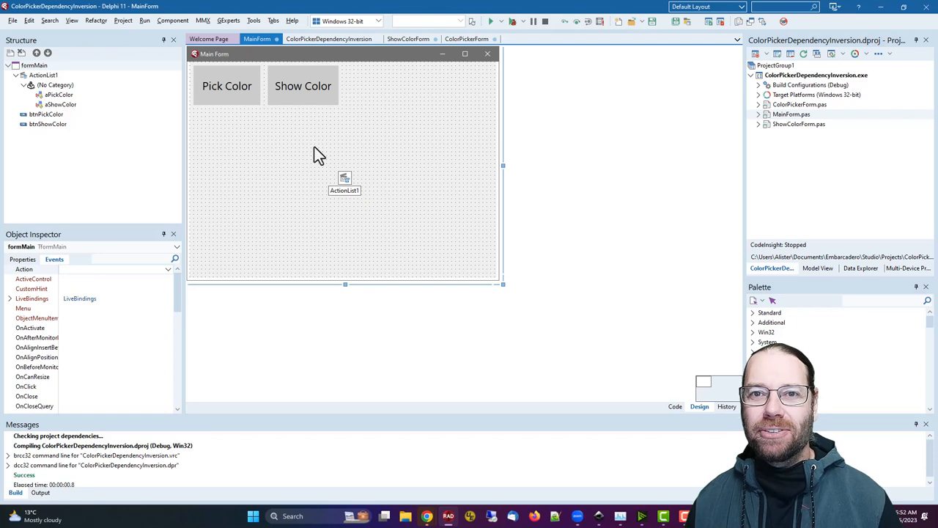
mouse_move(321, 138)
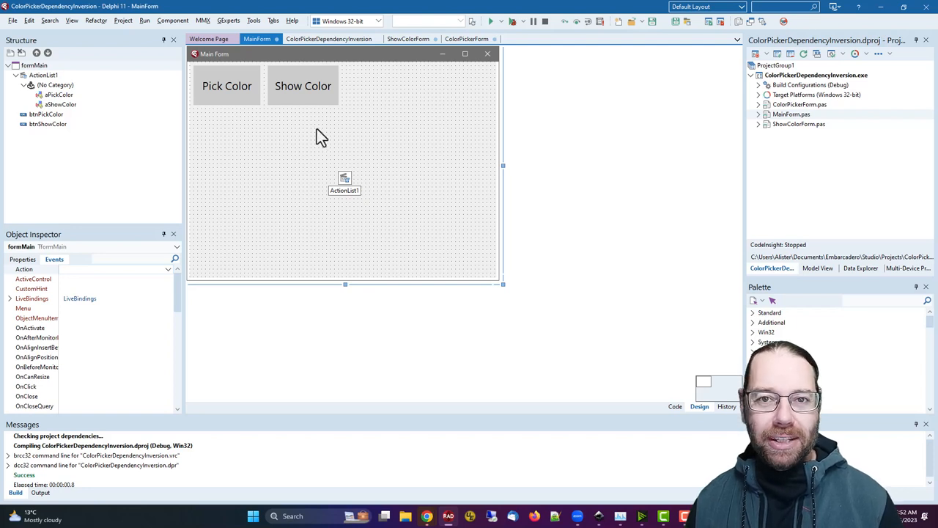
mouse_move(12, 33)
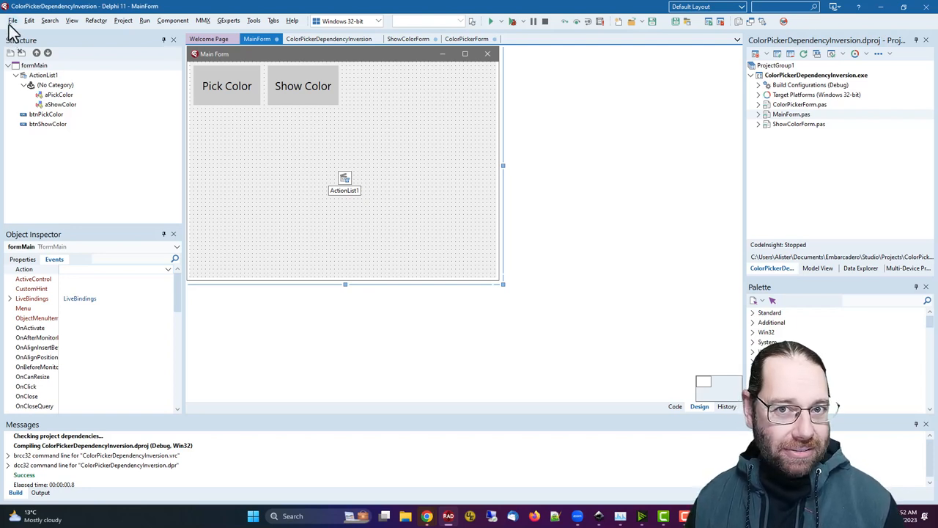
- Create a new Delphi unit saved as DependencyInverter, then return to MainForm's designer
click(9, 21)
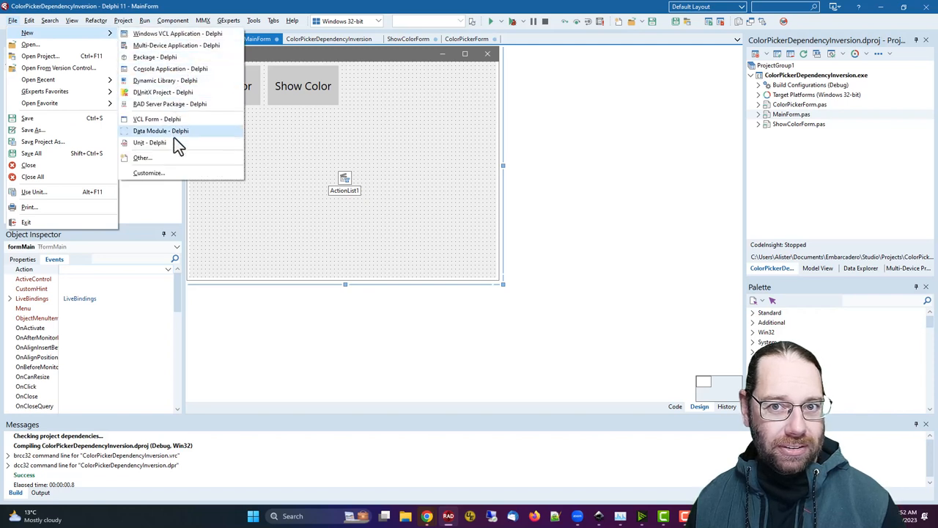
click(149, 142)
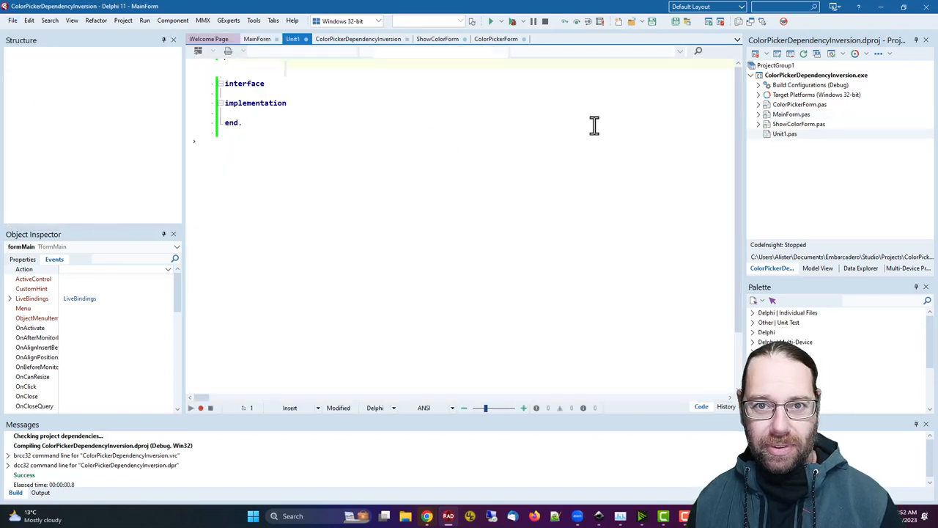
key(F2)
text(DependencyInverter)
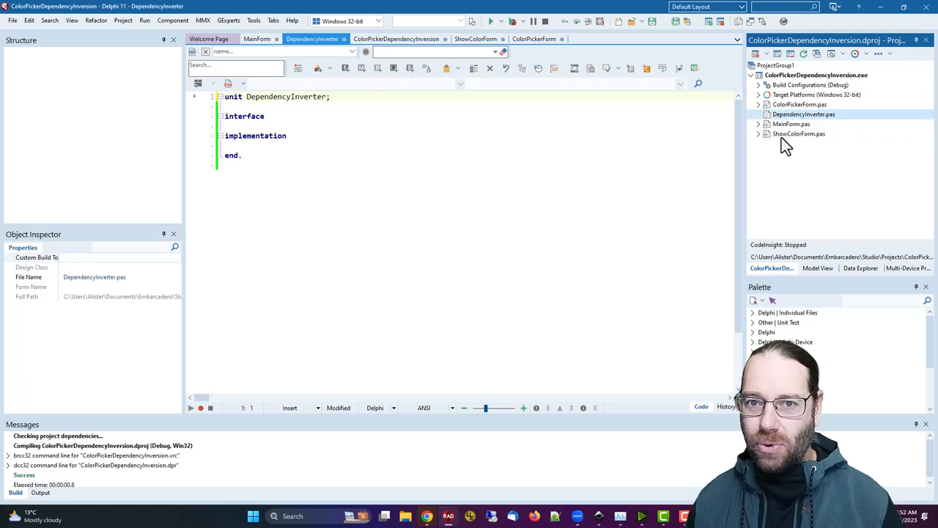
mouse_move(554, 142)
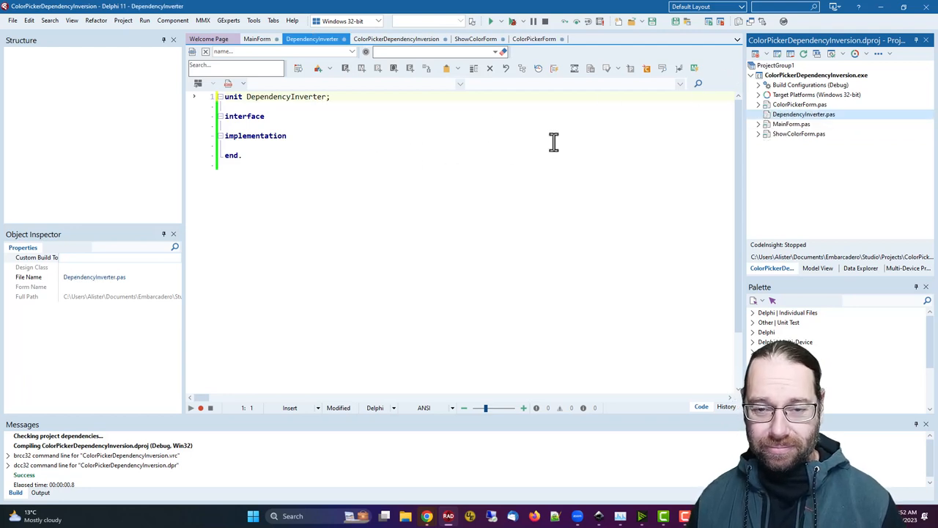
mouse_move(393, 113)
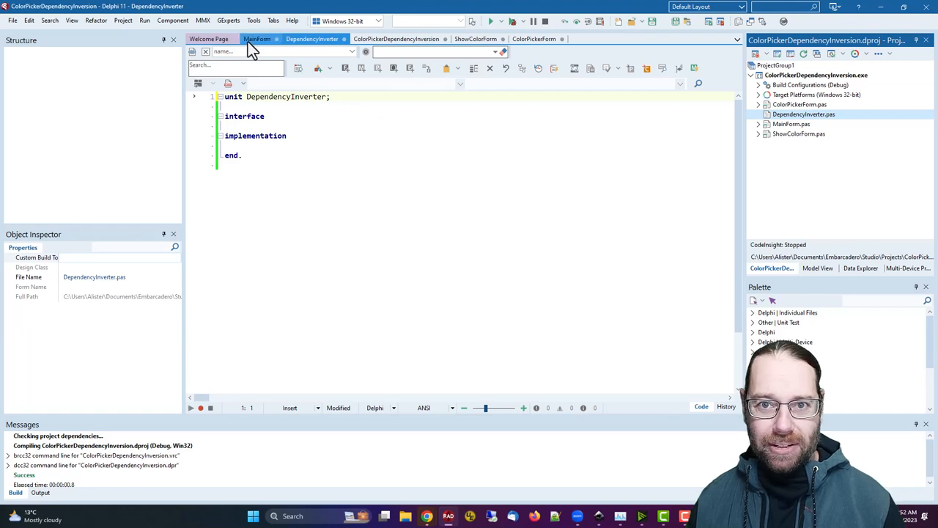
click(255, 38)
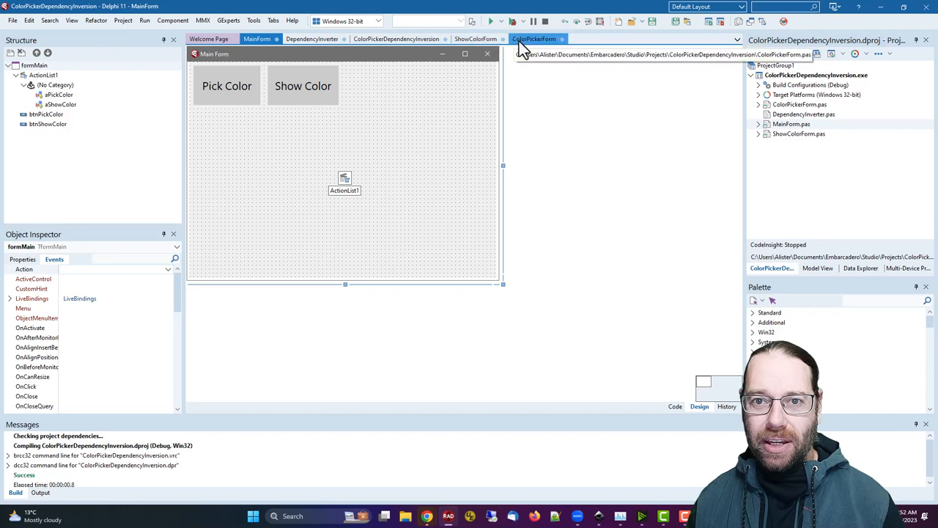
- Review ColorPickerForm's PickColor class function, then switch to the DependencyInverter unit
click(535, 38)
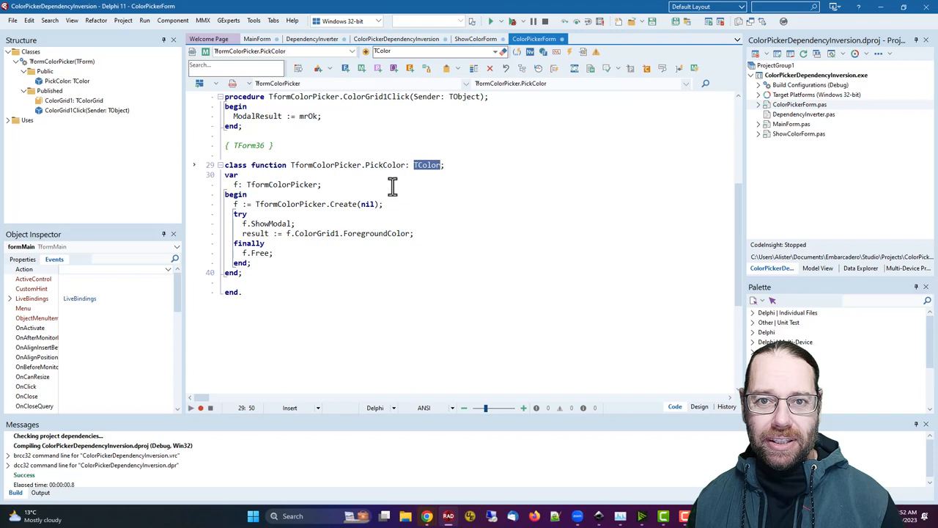
click(311, 38)
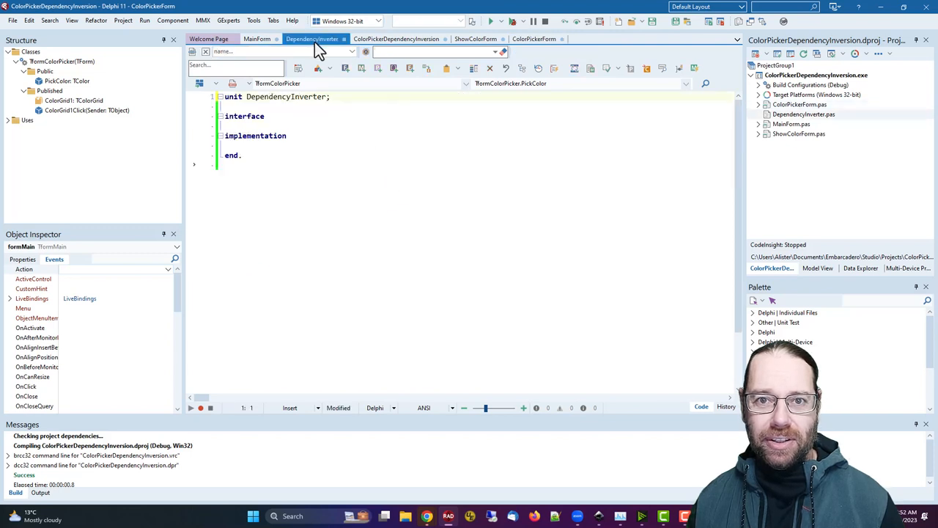
- Declare var PickColor : TFunc<TColor>; above the implementation section of DependencyInverter
click(299, 135)
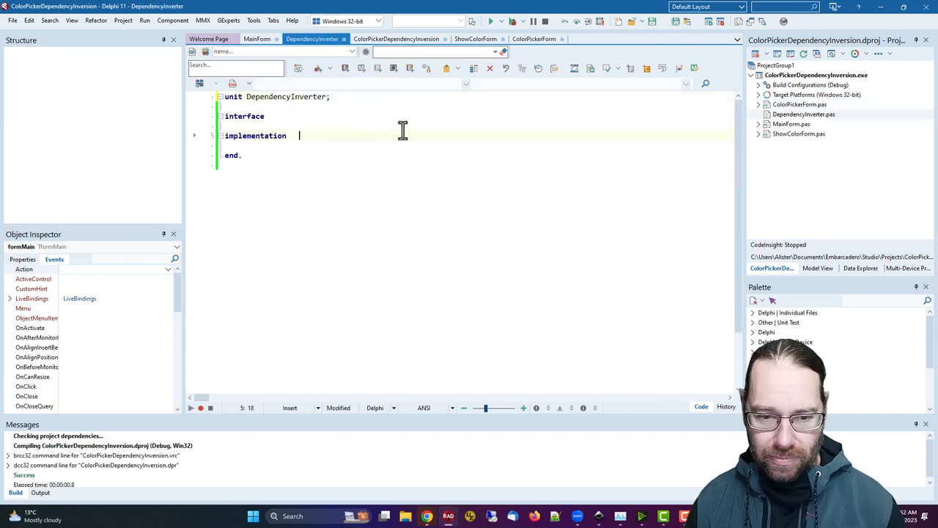
key(Enter)
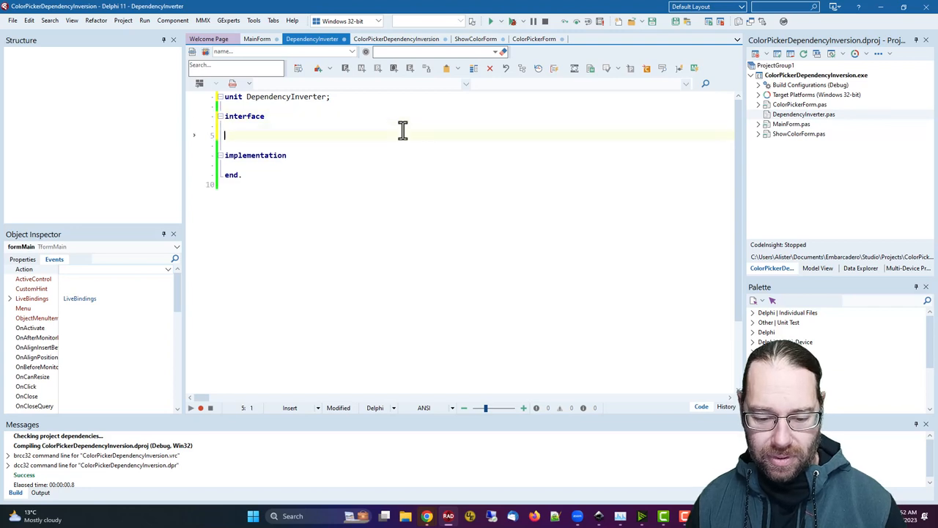
text(var)
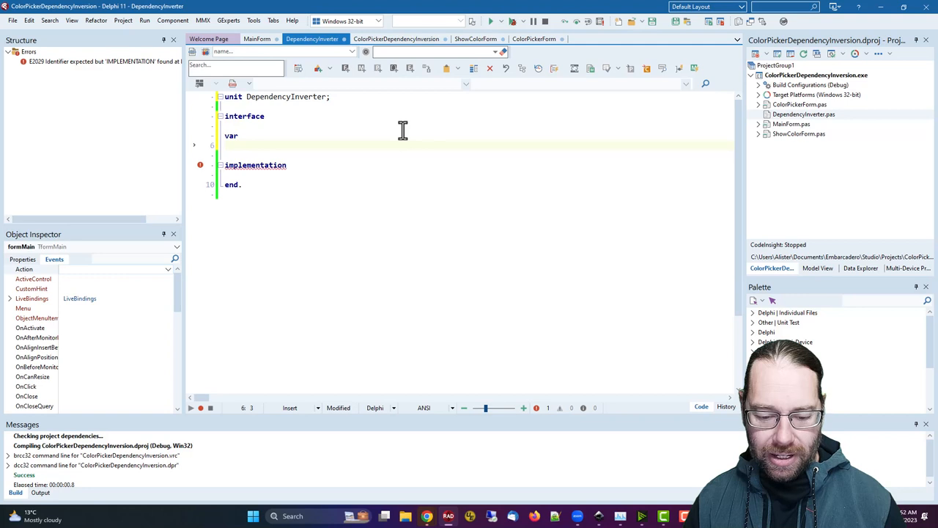
text(psi)
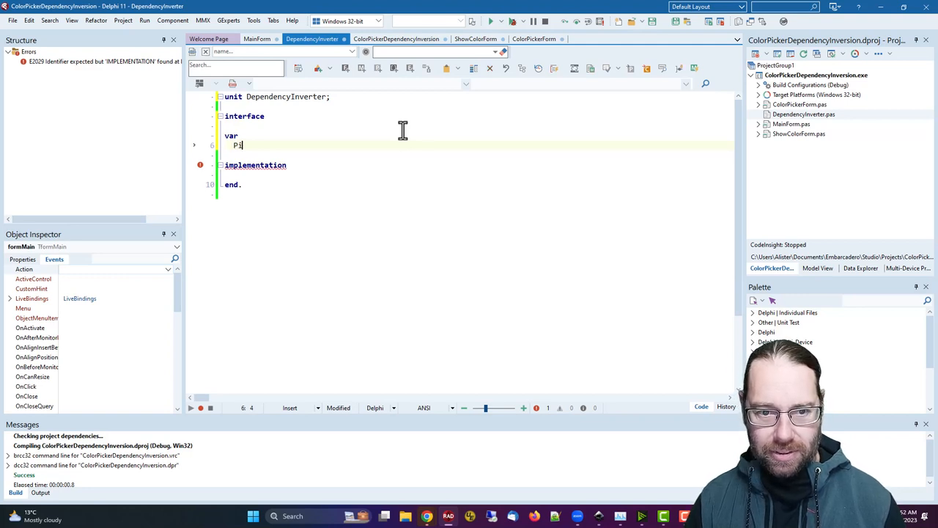
text(ickColor)
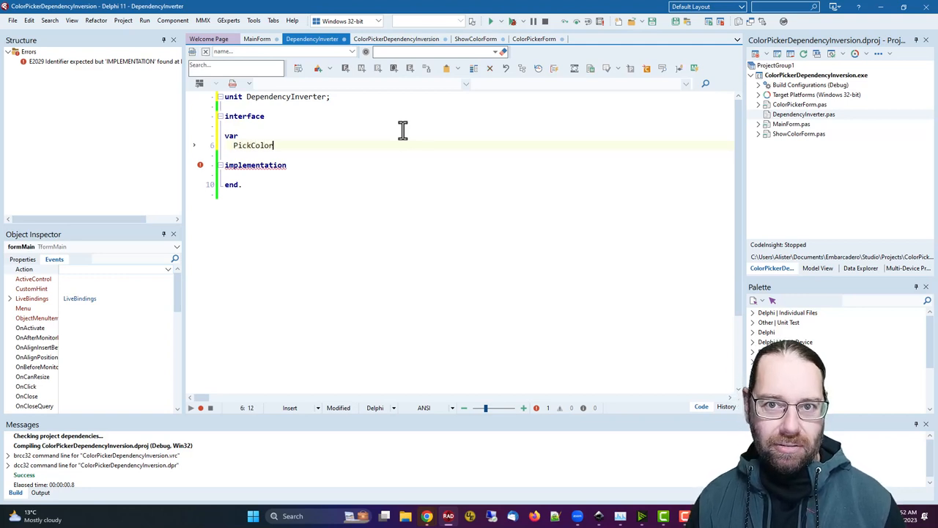
text(:)
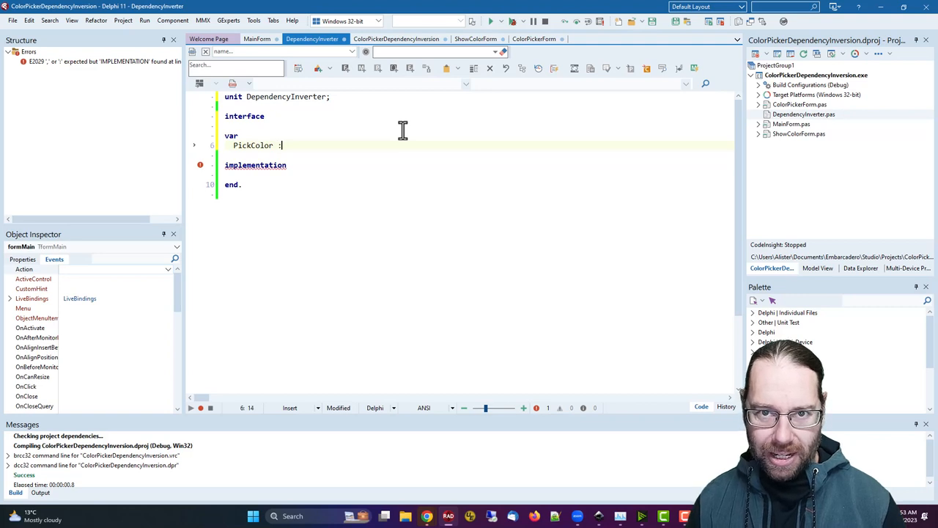
text(TFunc)
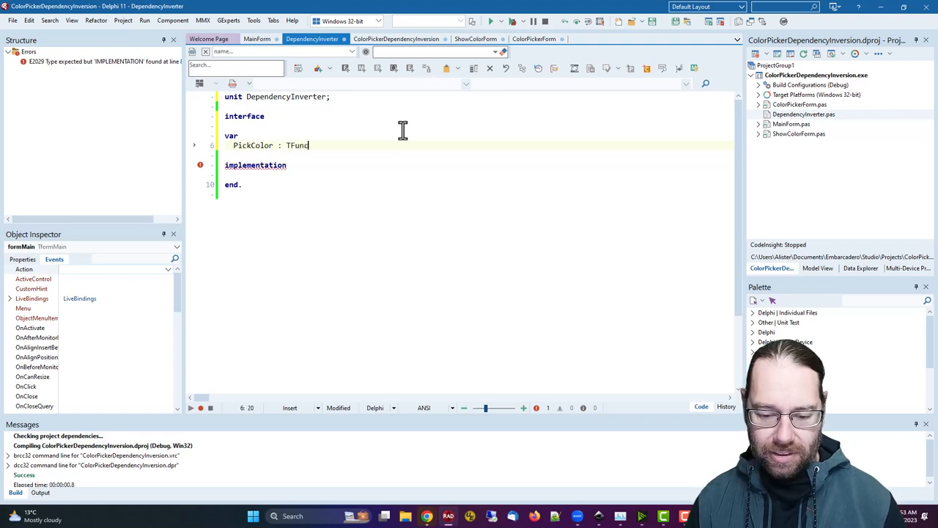
text(<TColor)
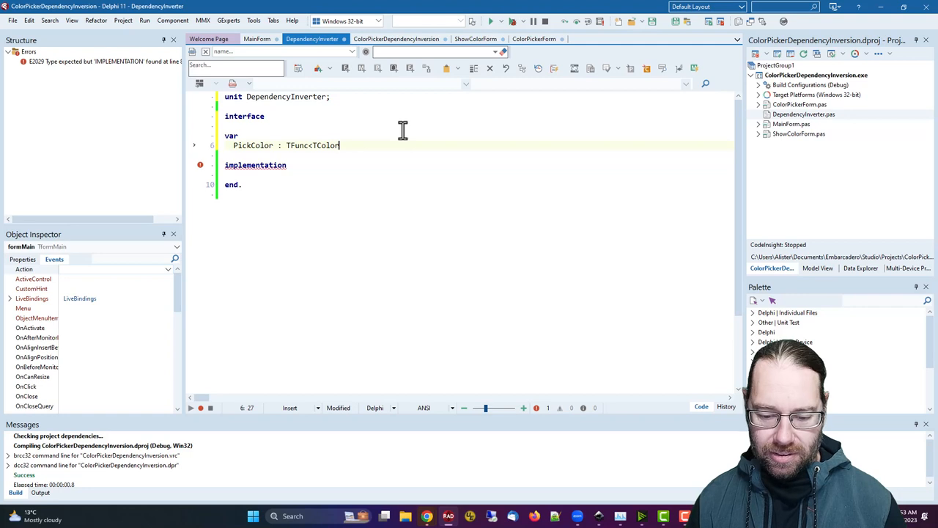
text(>;)
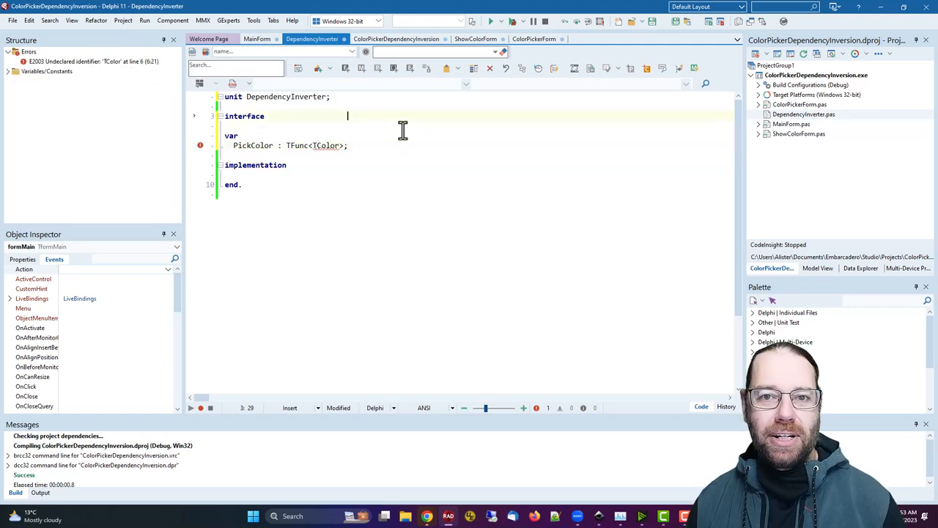
- Add a uses clause with Vcl.Graphics and System.SysUtils, replacing Classes with SysUtils
text(uses)
text(Vcl.)
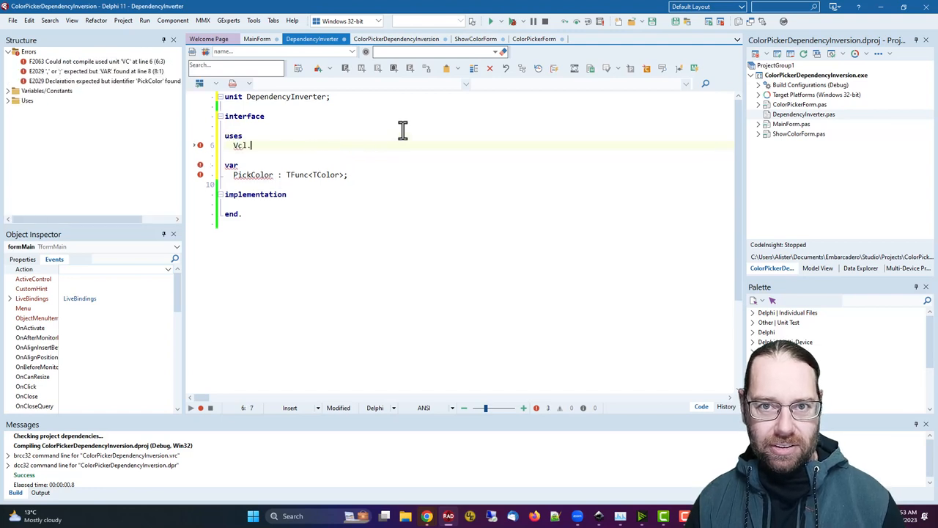
text(Graphics,)
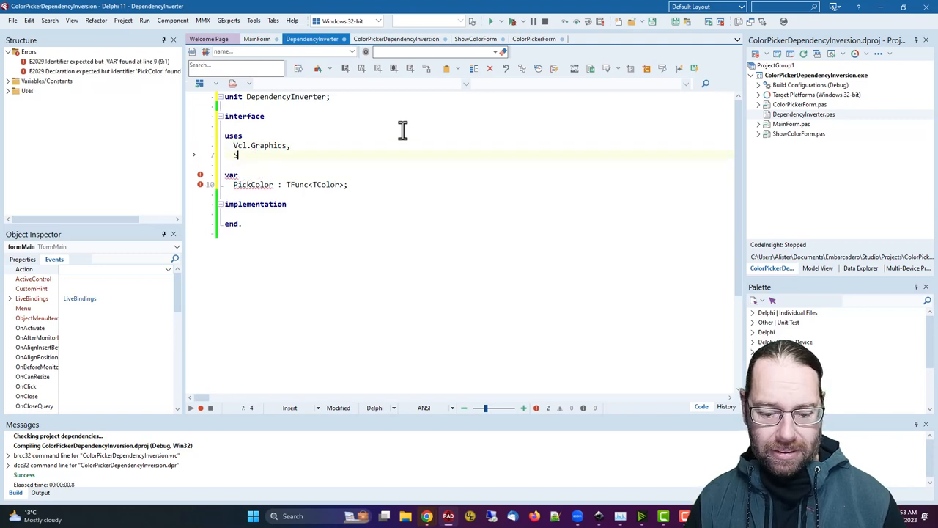
text(ystem.Classes;)
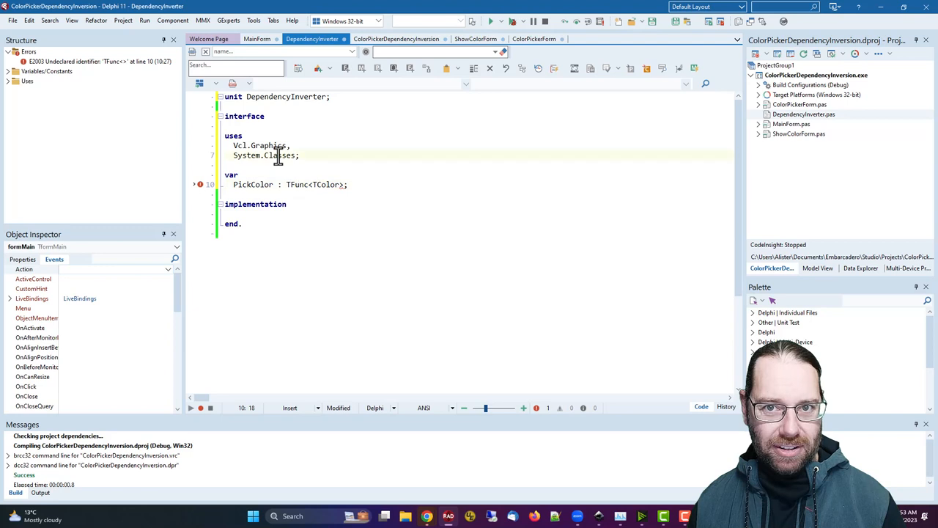
double_click(278, 155)
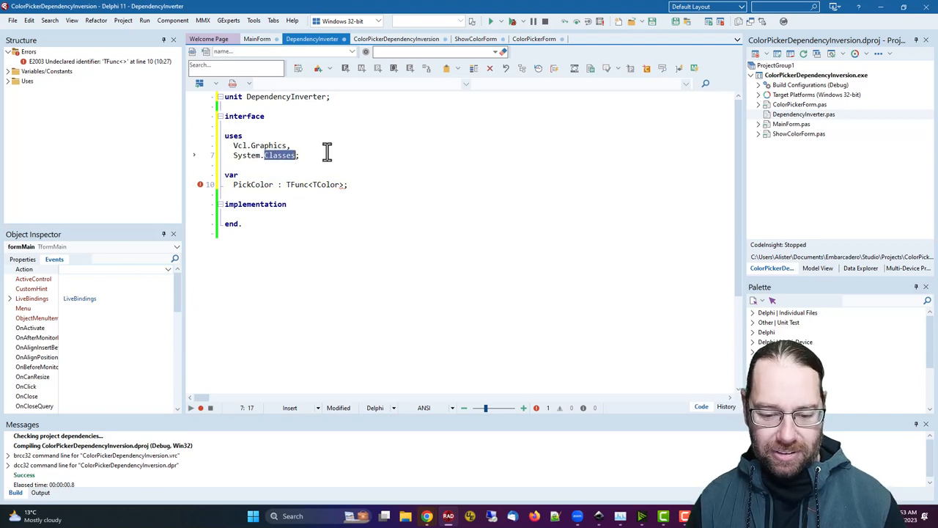
text(SysUtils)
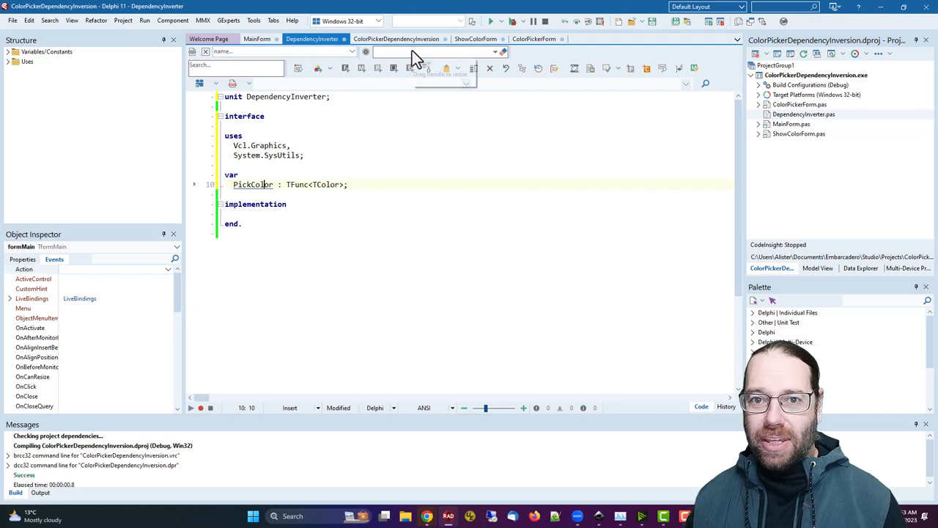
- Begin the PickColor := T... assignment in the project source's begin block
click(396, 38)
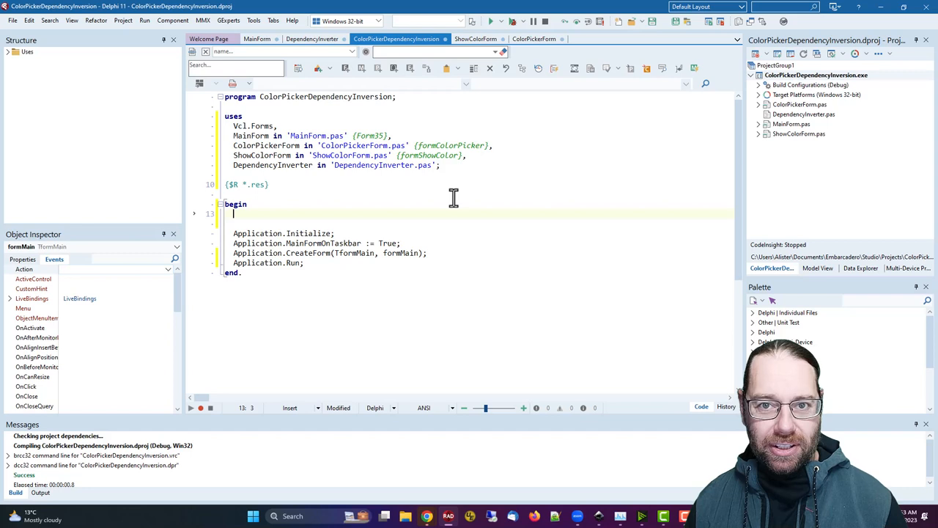
text(ColorPicker :=)
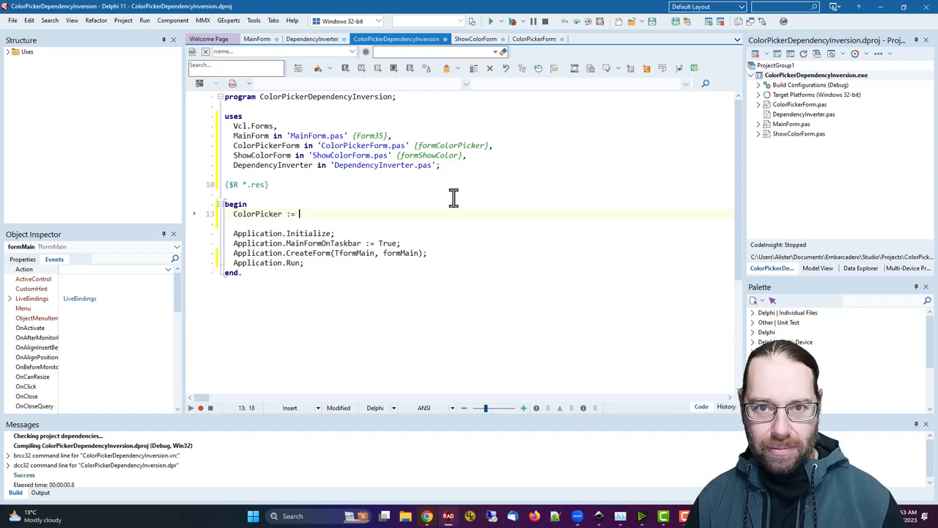
text(T)
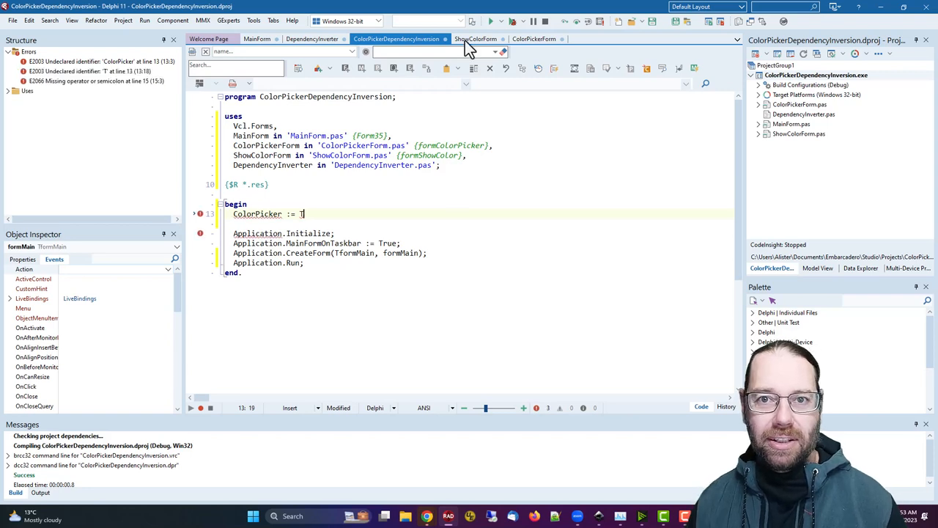
- Copy the PickColor class function name from ColorPickerForm and the qualified ShowColor method name
click(536, 38)
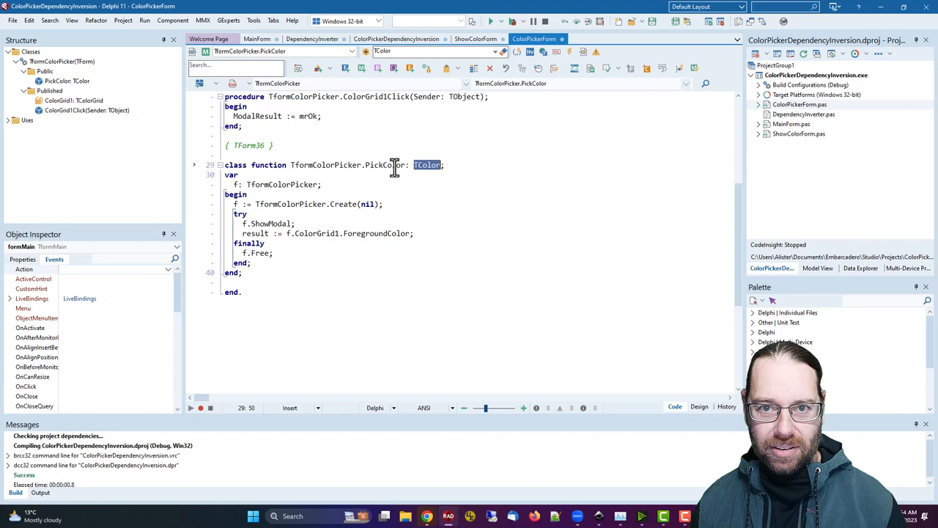
key(Ctrl+c)
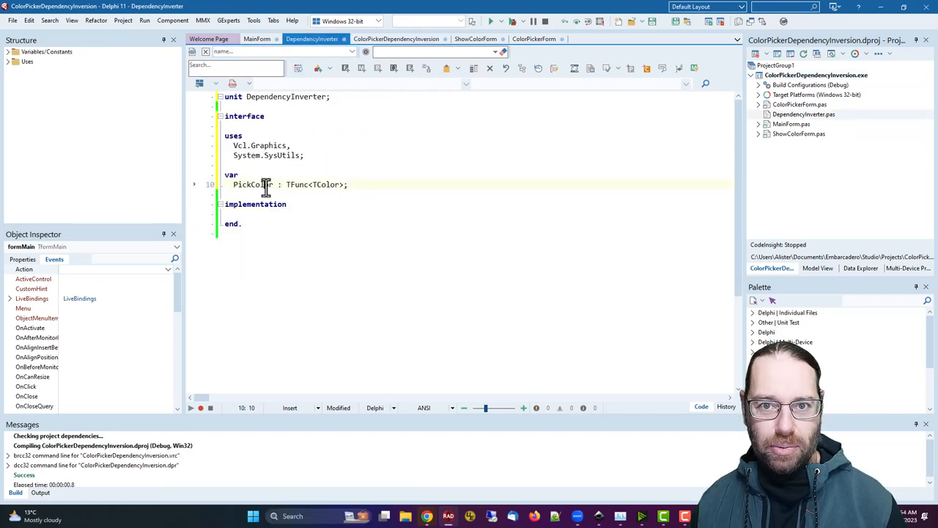
click(394, 38)
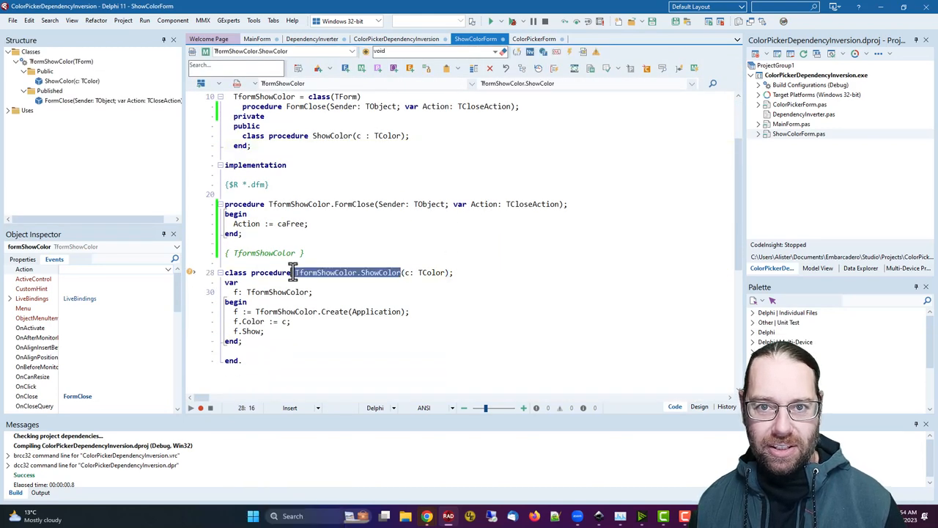
key(Ctrl+C)
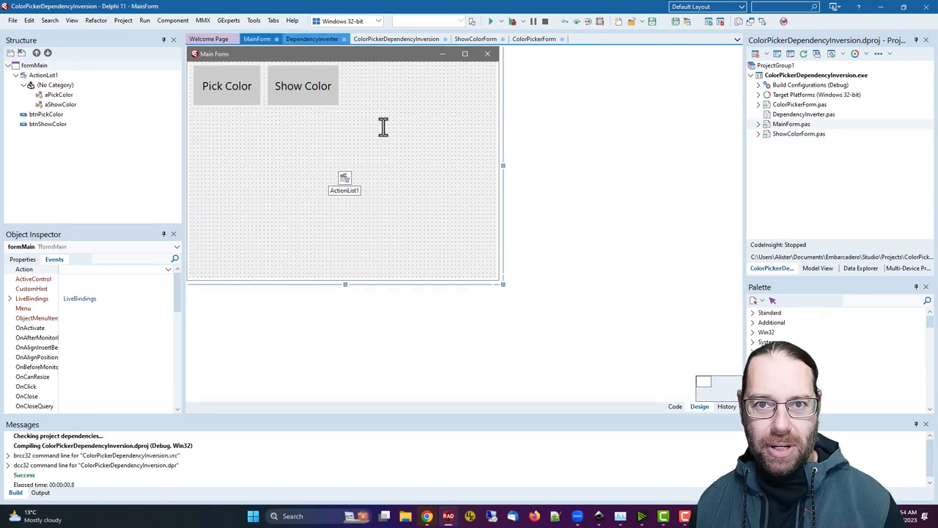
- Declare ShowColor : TProc<TColor>; in the DependencyInverter unit
click(311, 38)
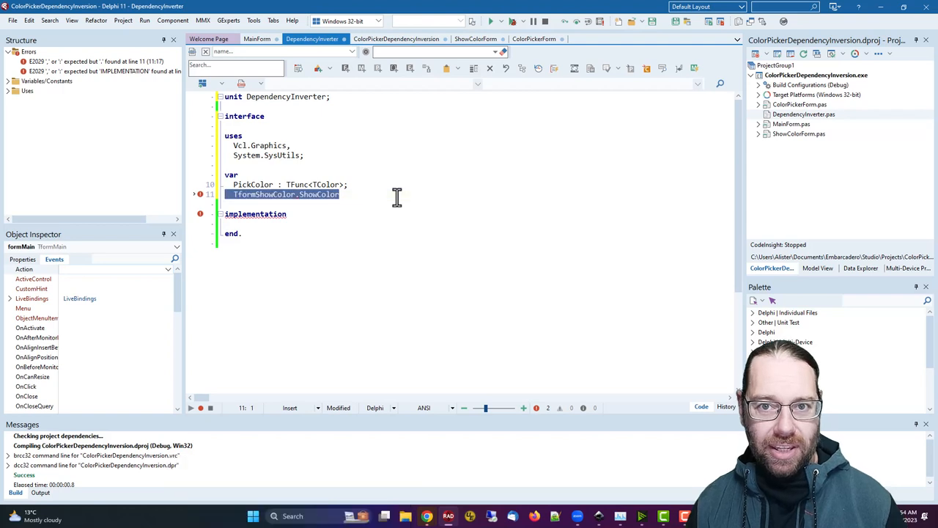
text(ShowColor : TPro)
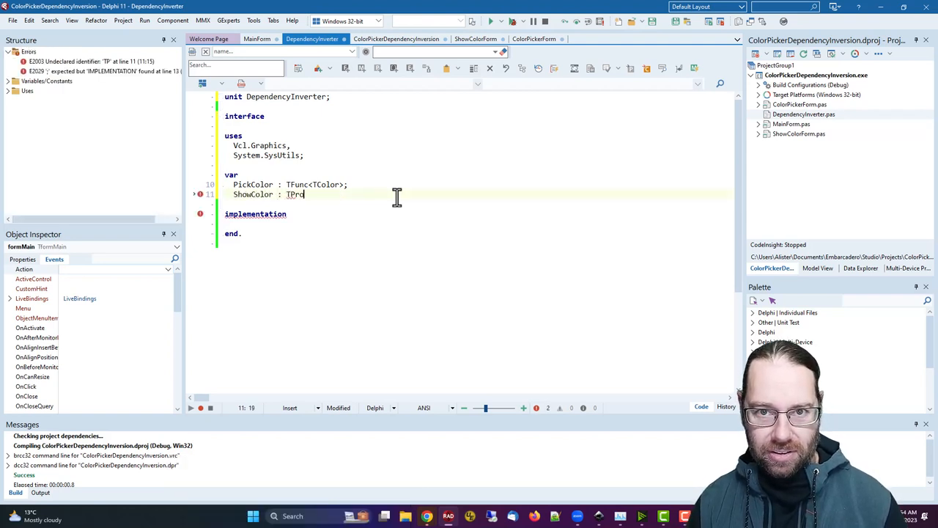
text(c<TColor)
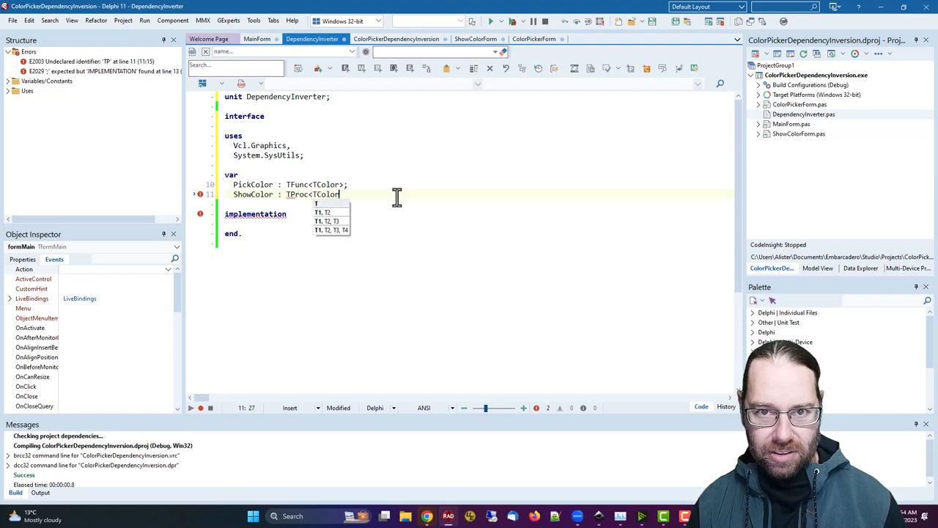
text(>;)
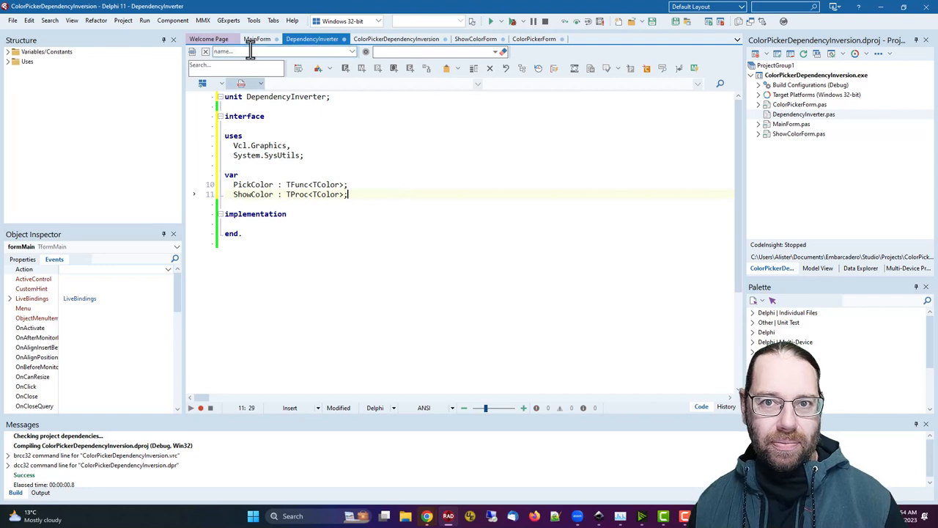
- Paste TFormShowColor.ShowColor into the project source's ShowColor assignment alongside PickColor
click(396, 38)
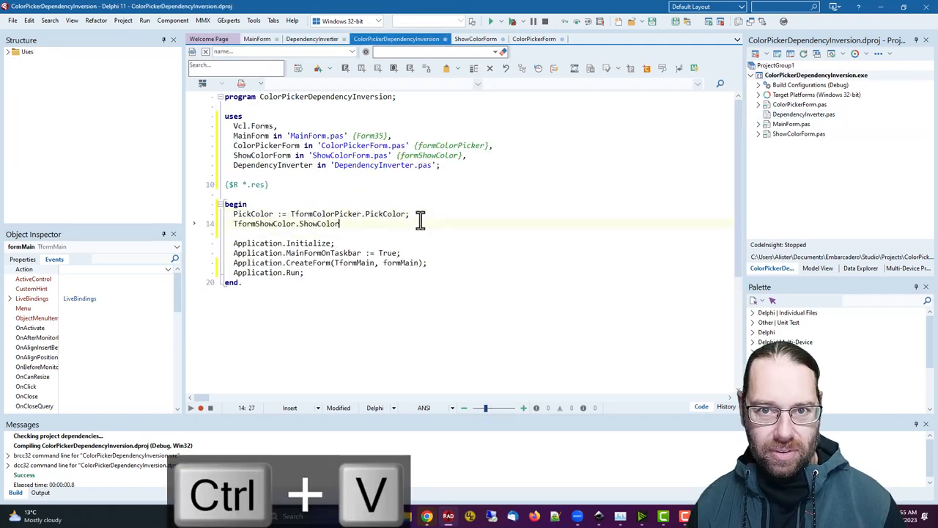
double_click(319, 223)
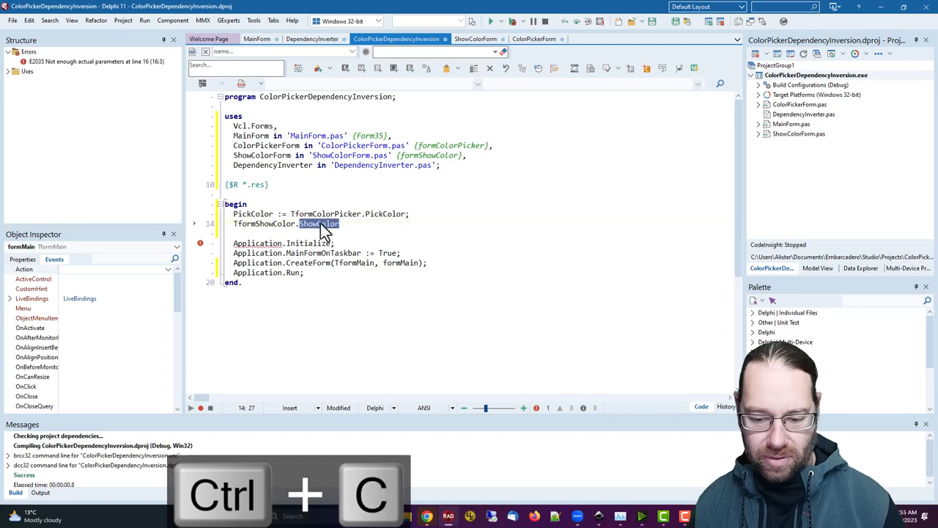
key(Ctrl+V)
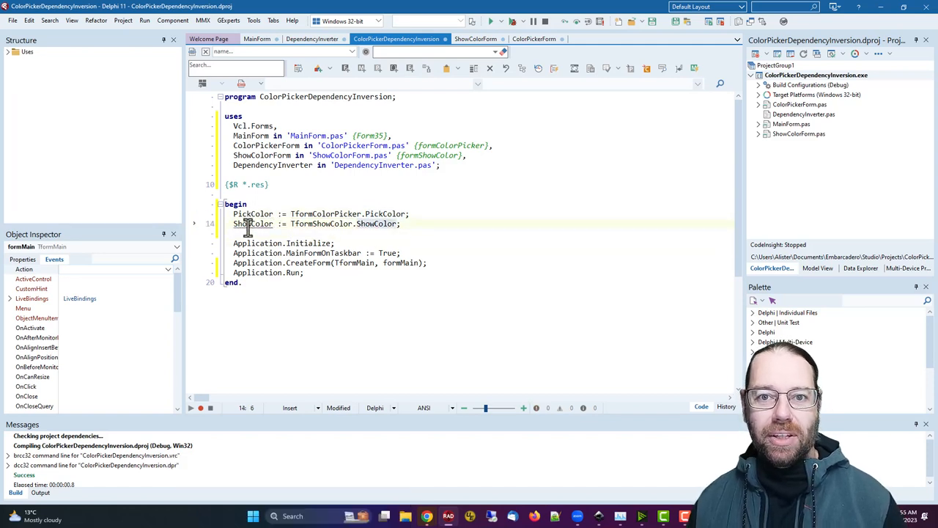
drag(291, 223, 400, 223)
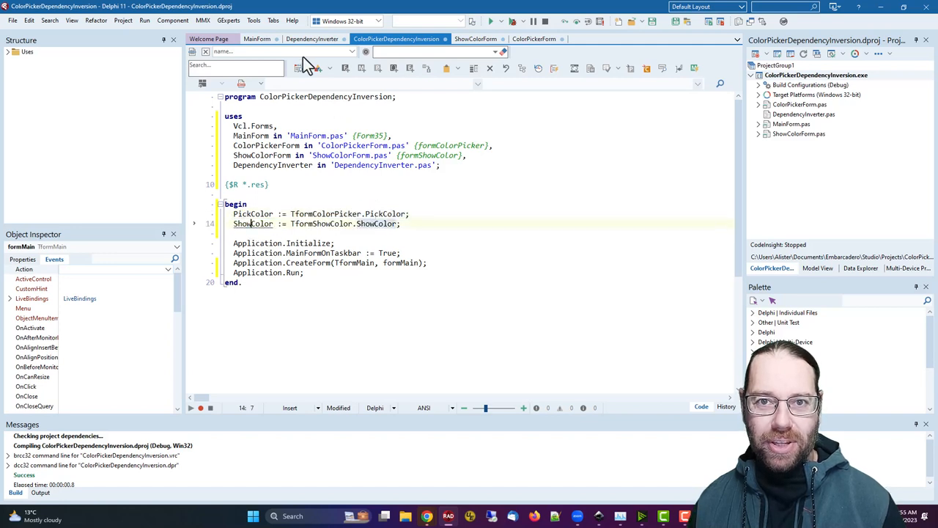
click(312, 38)
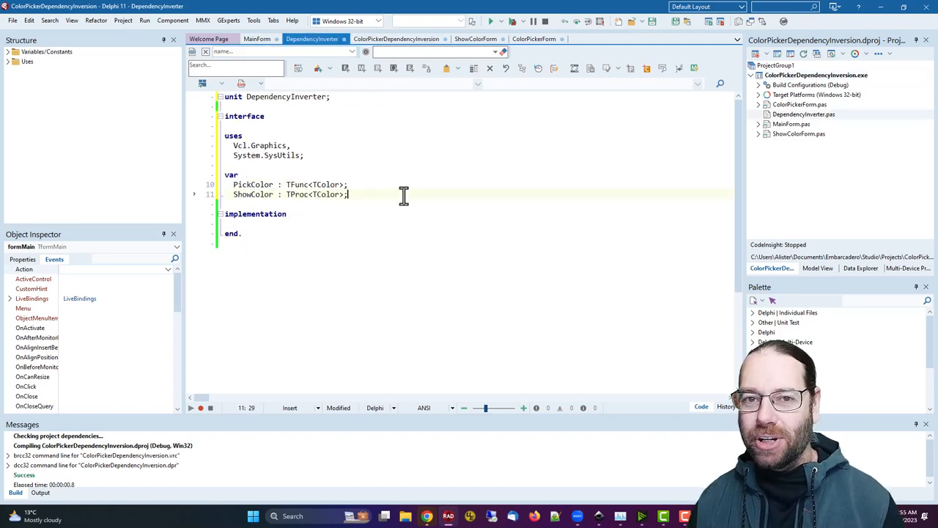
- Make MainForm use DependencyInverter and call PickColor and ShowColor directly, then run the app
click(258, 40)
text(Dep;)
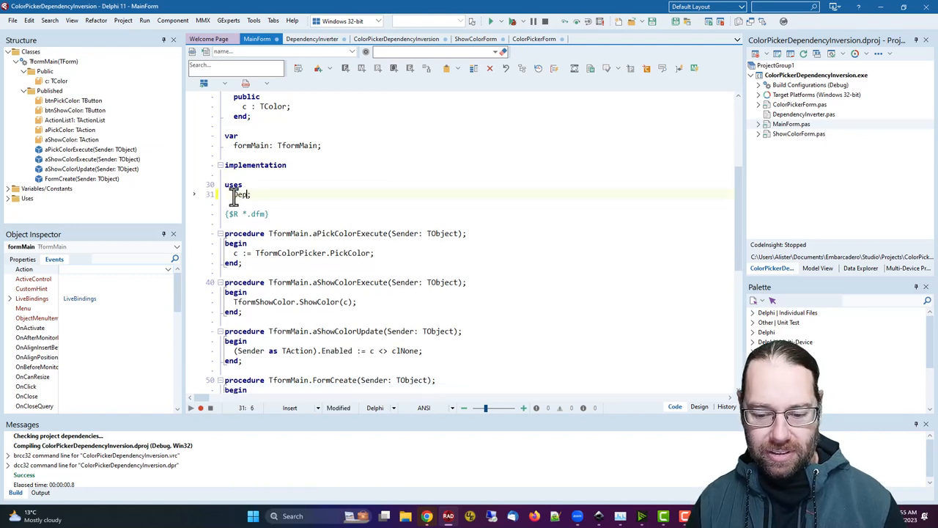
key(ctrl+space)
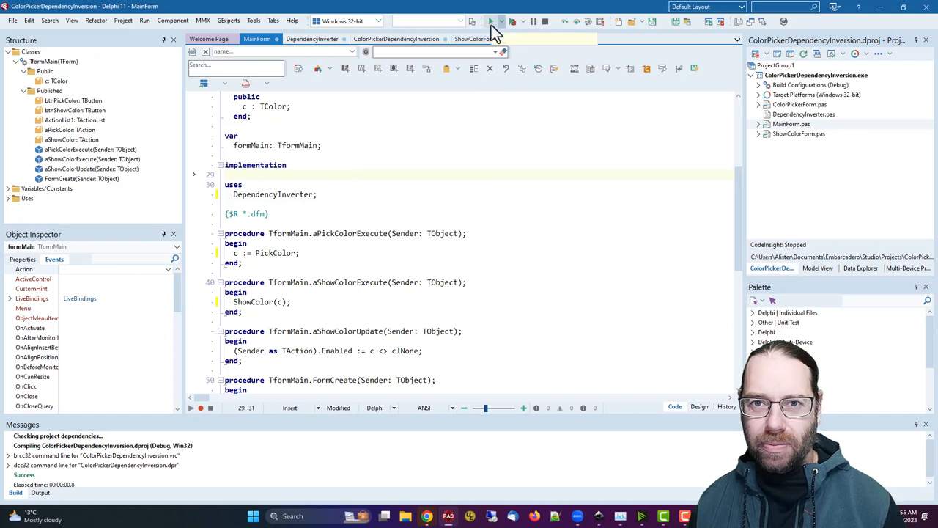
click(493, 20)
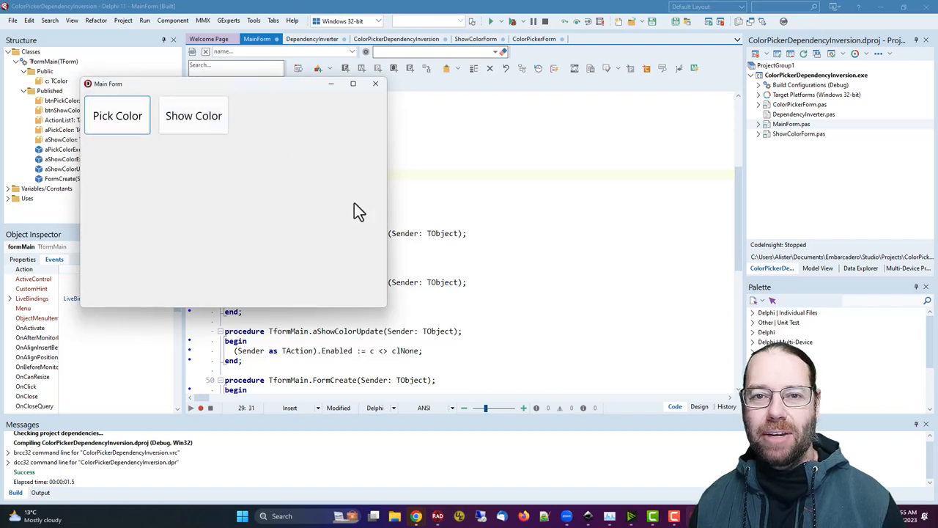
click(194, 115)
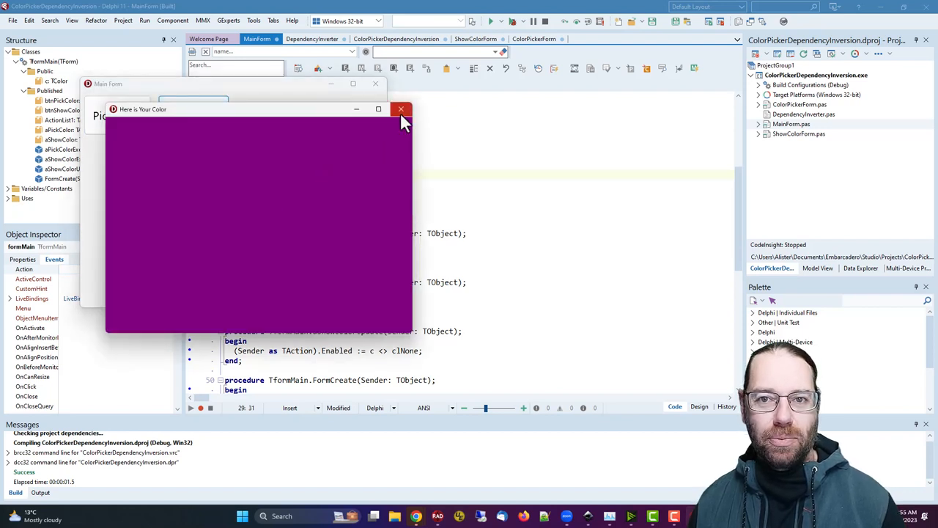
click(401, 109)
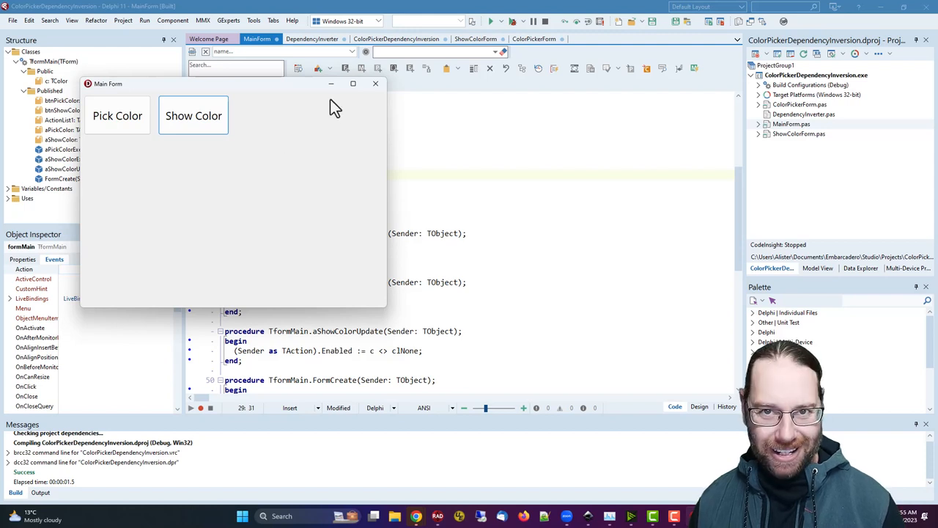
click(375, 82)
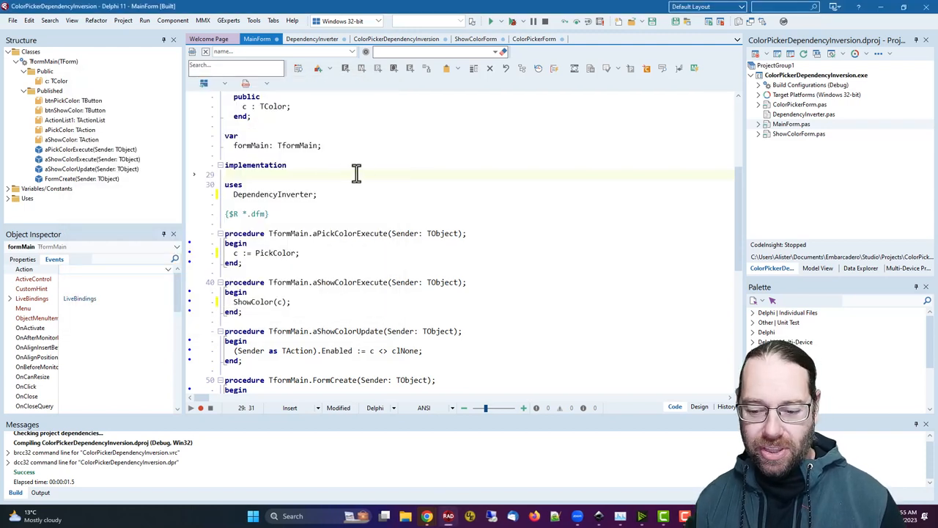
click(699, 406)
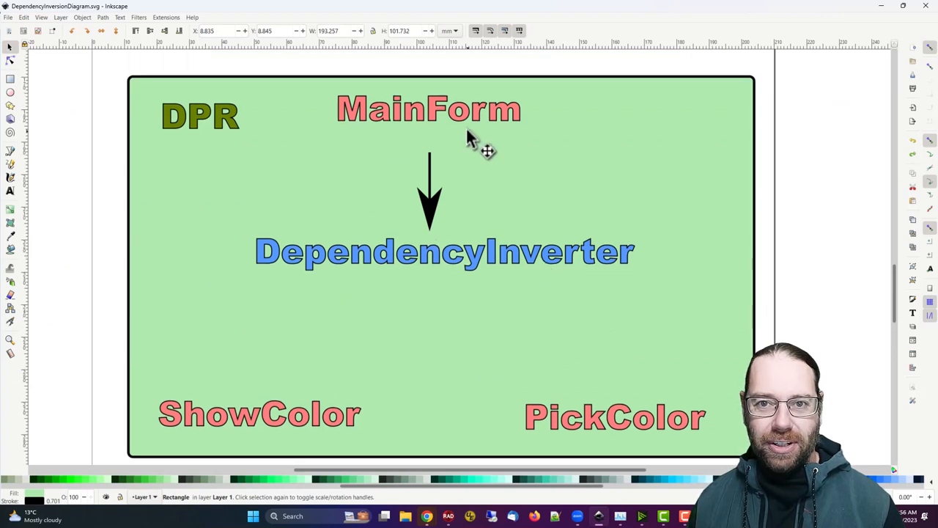
click(451, 256)
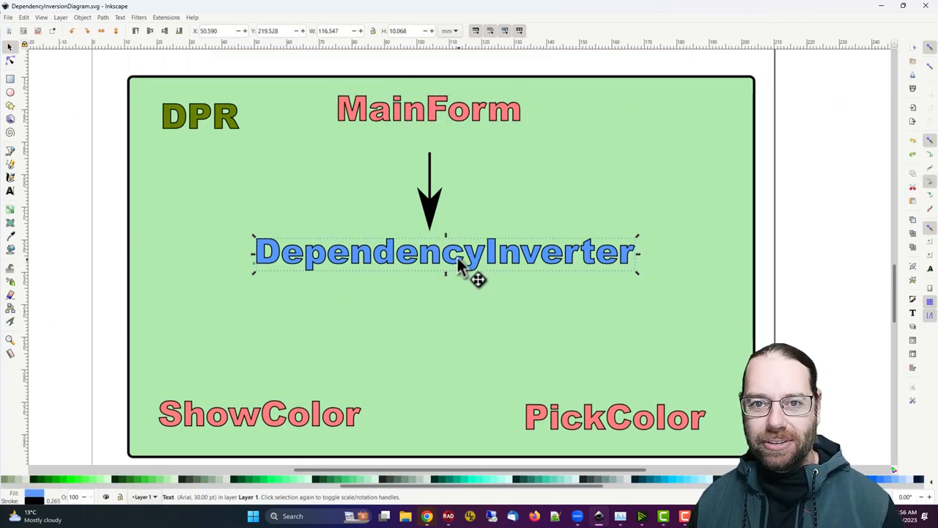
mouse_move(463, 278)
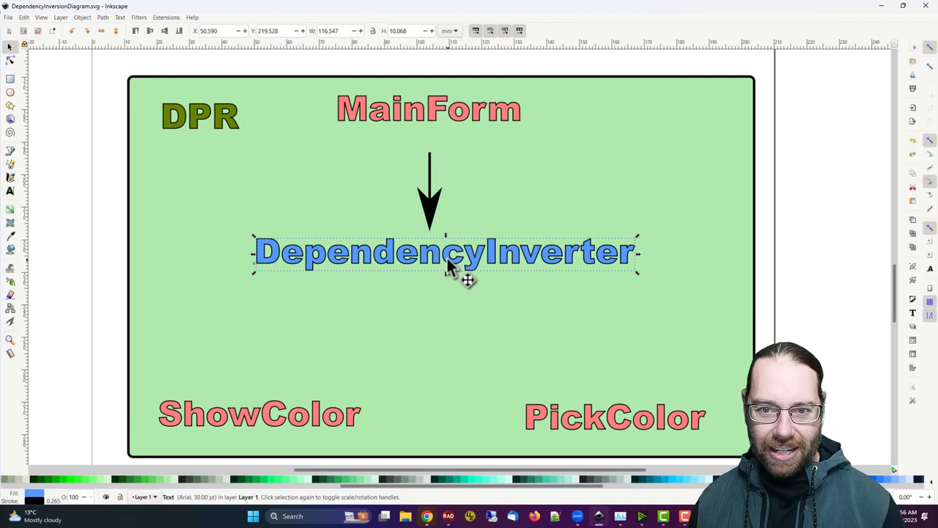
mouse_move(522, 280)
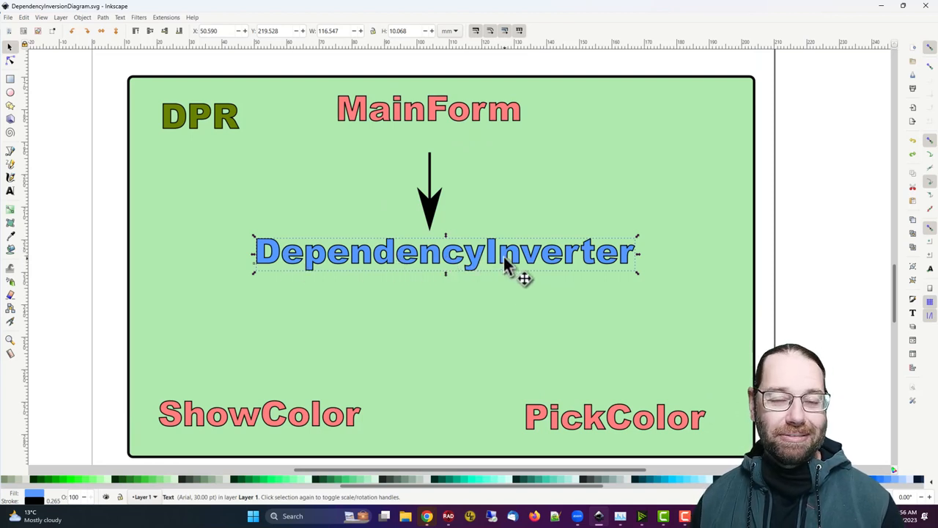
mouse_move(584, 266)
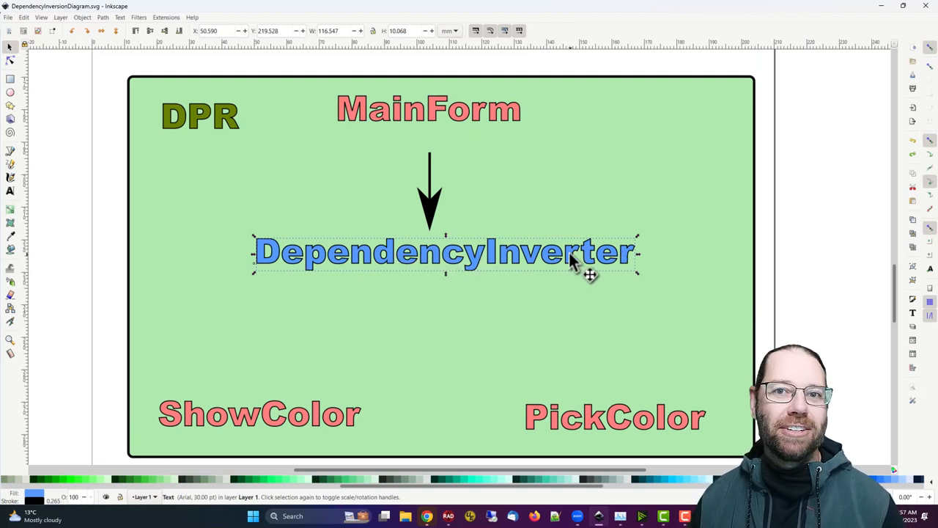
mouse_move(329, 322)
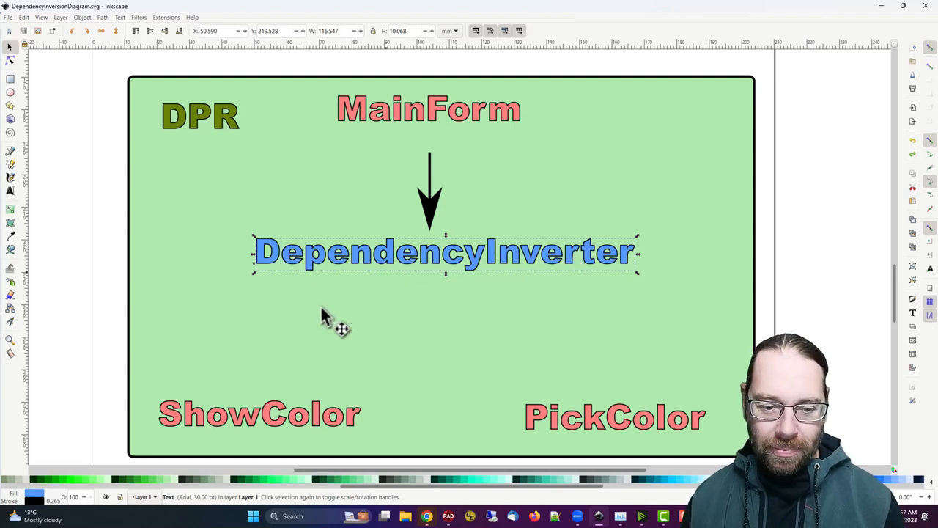
mouse_move(293, 373)
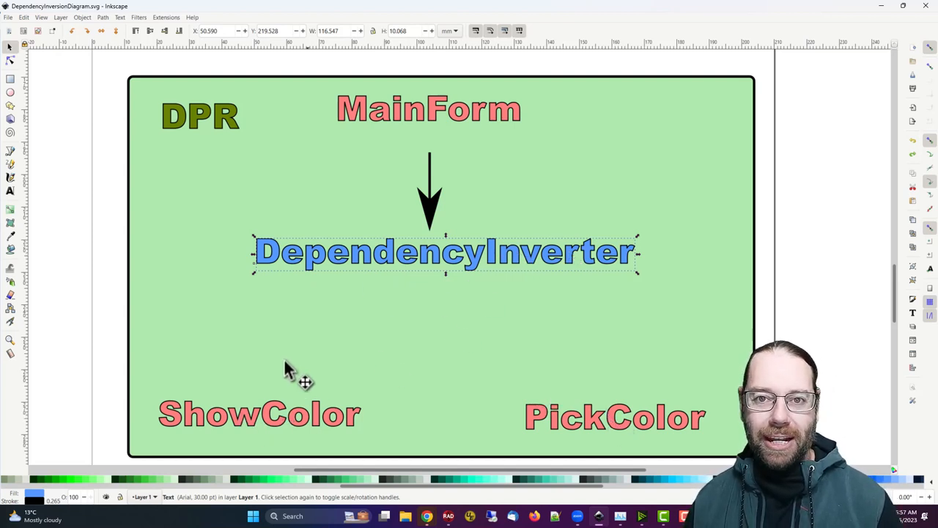
mouse_move(502, 188)
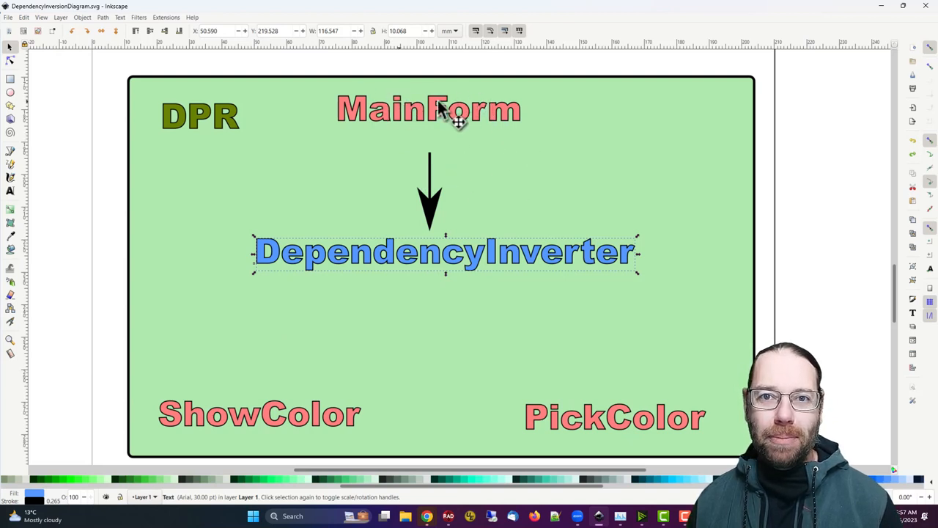
mouse_move(359, 422)
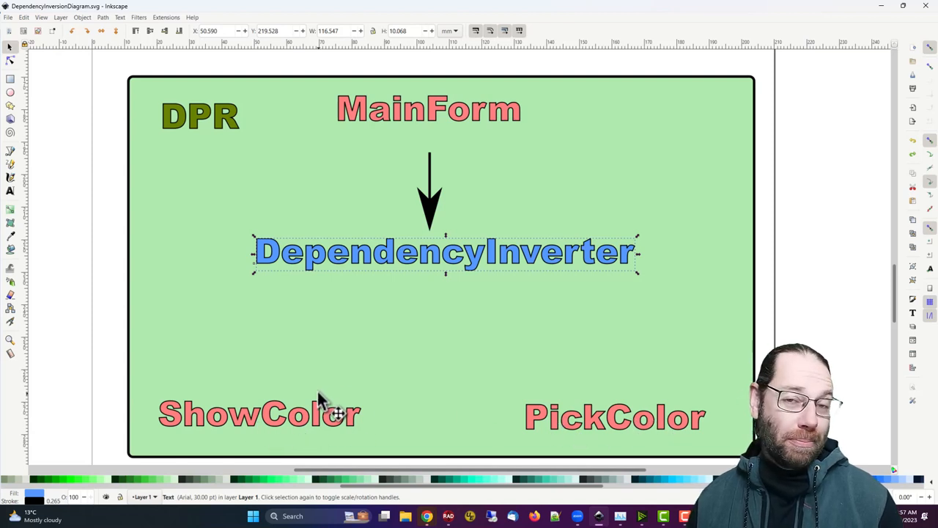
mouse_move(334, 319)
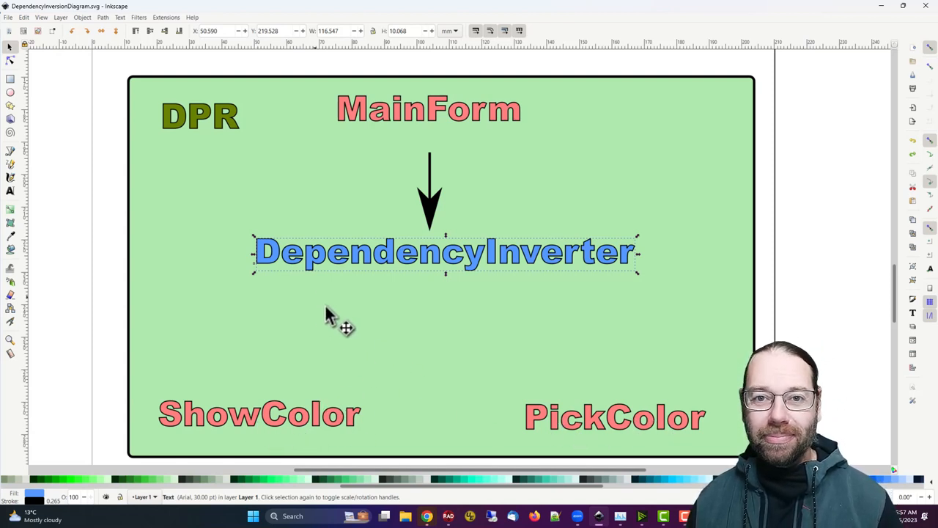
mouse_move(399, 367)
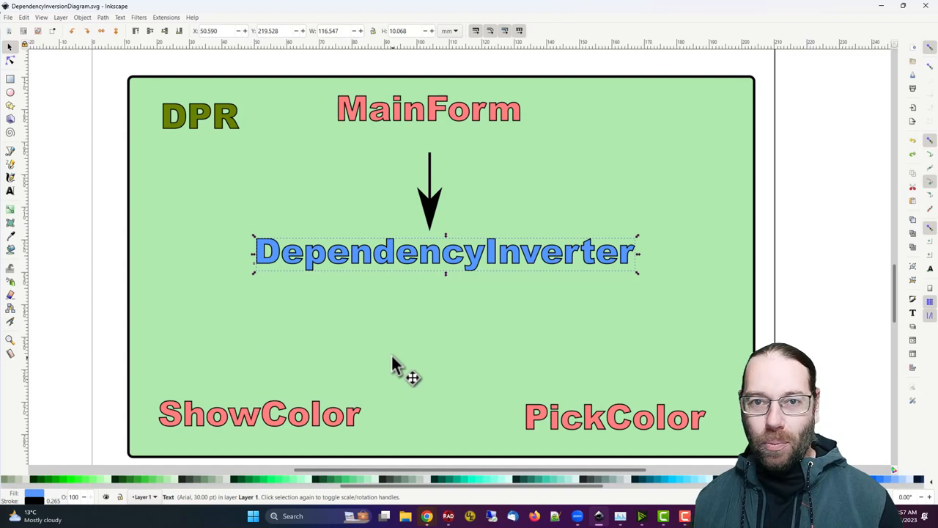
mouse_move(447, 205)
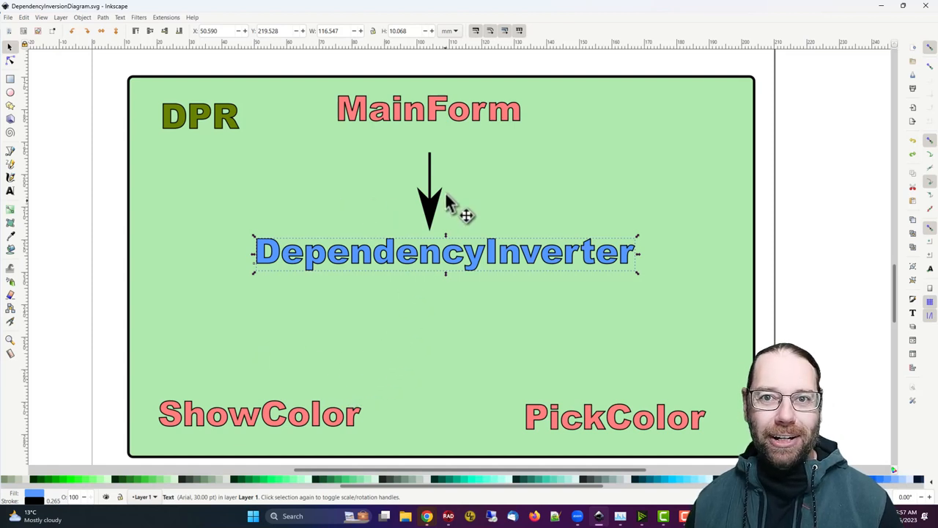
mouse_move(764, 50)
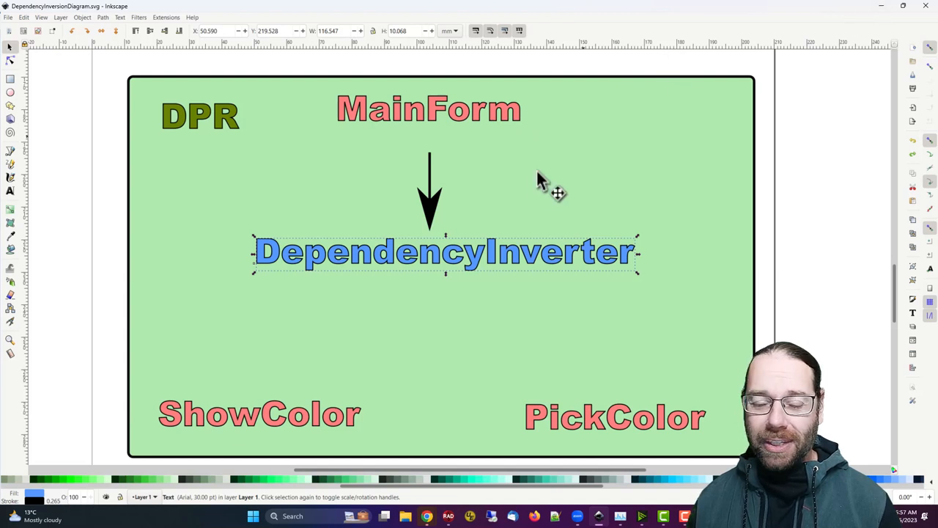
mouse_move(535, 198)
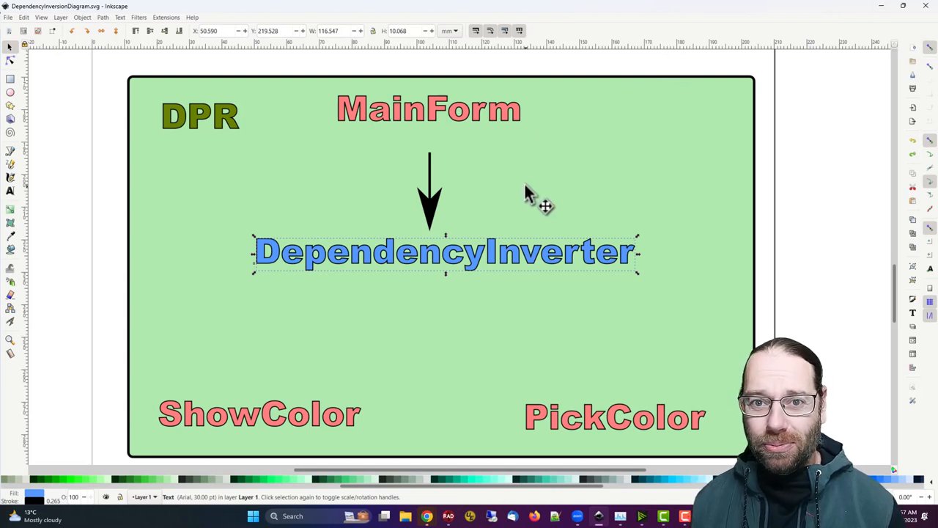
mouse_move(388, 263)
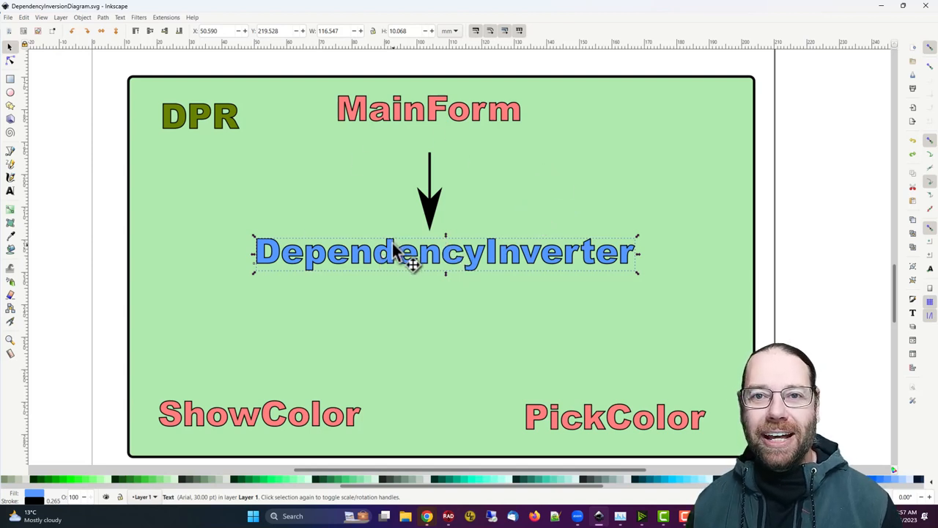
mouse_move(349, 334)
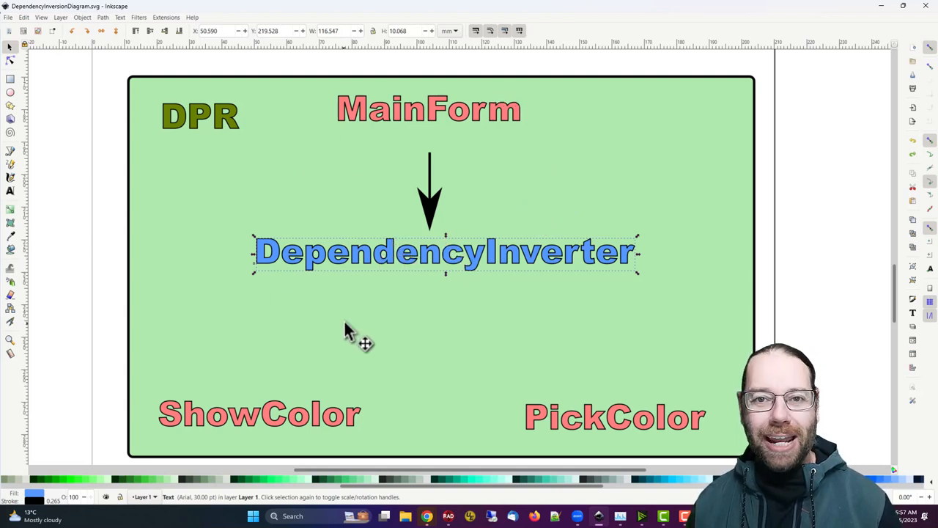
mouse_move(449, 349)
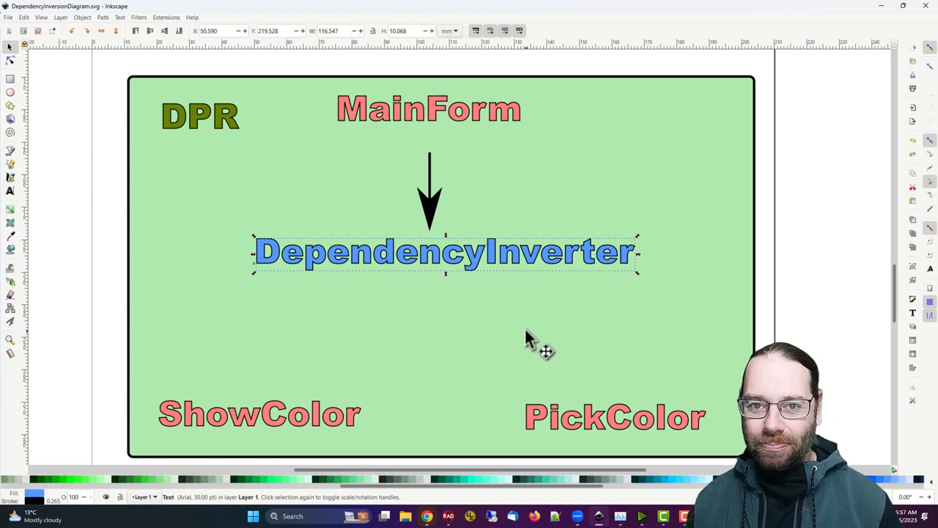
mouse_move(451, 323)
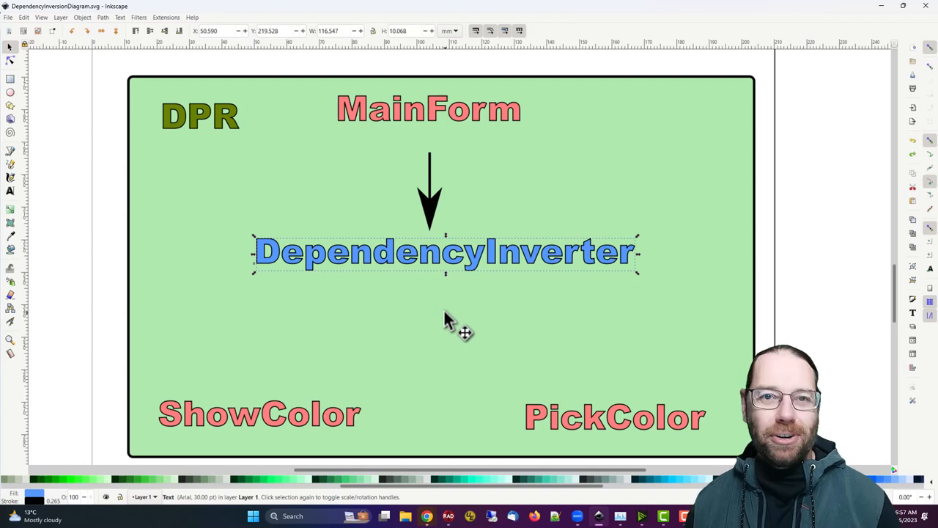
click(258, 413)
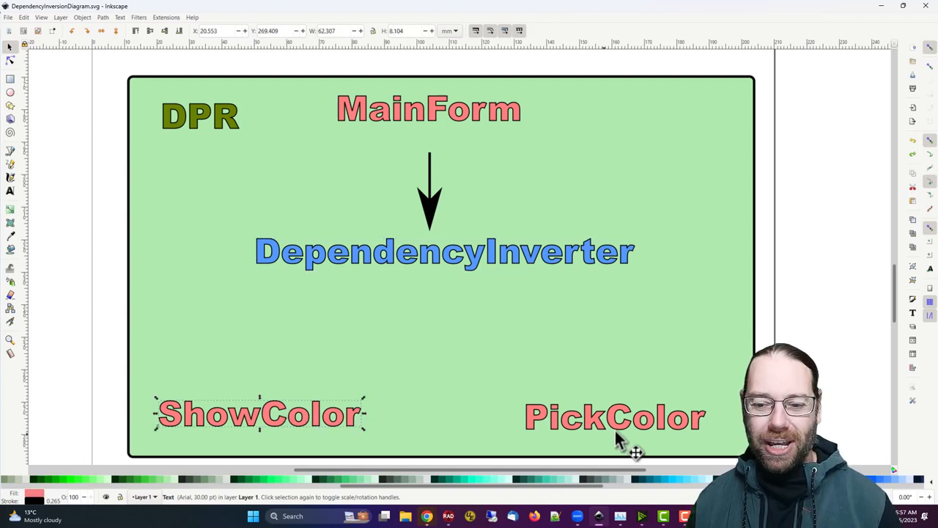
- Select the PickColor and ShowColor labels to rework the diagram around a central MainForm
click(610, 420)
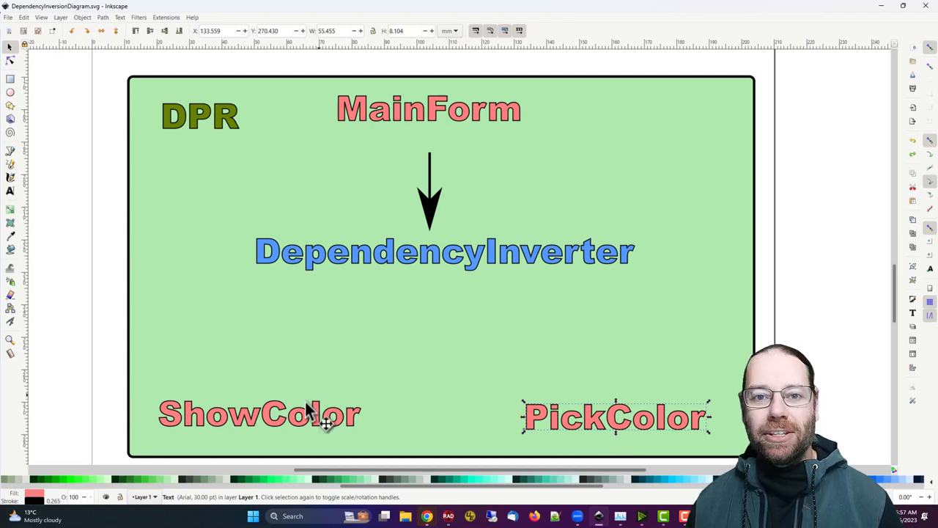
click(261, 414)
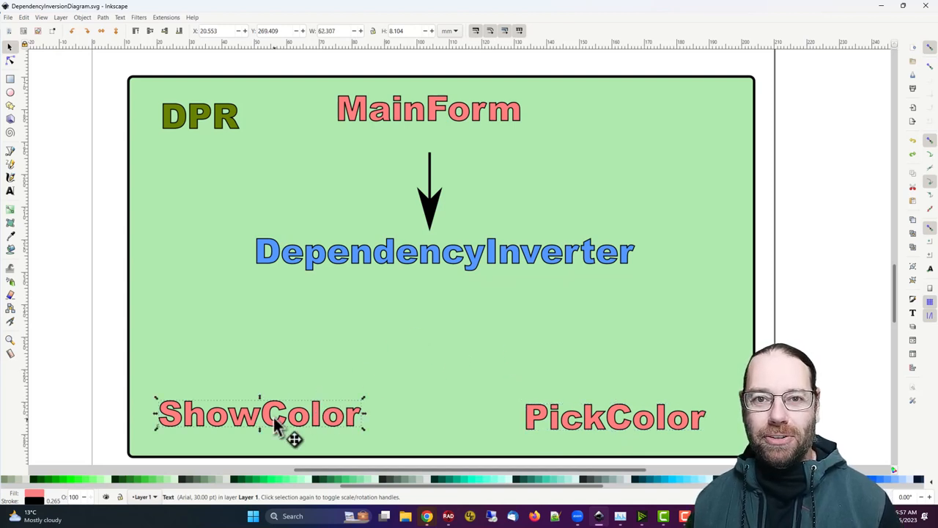
mouse_move(516, 369)
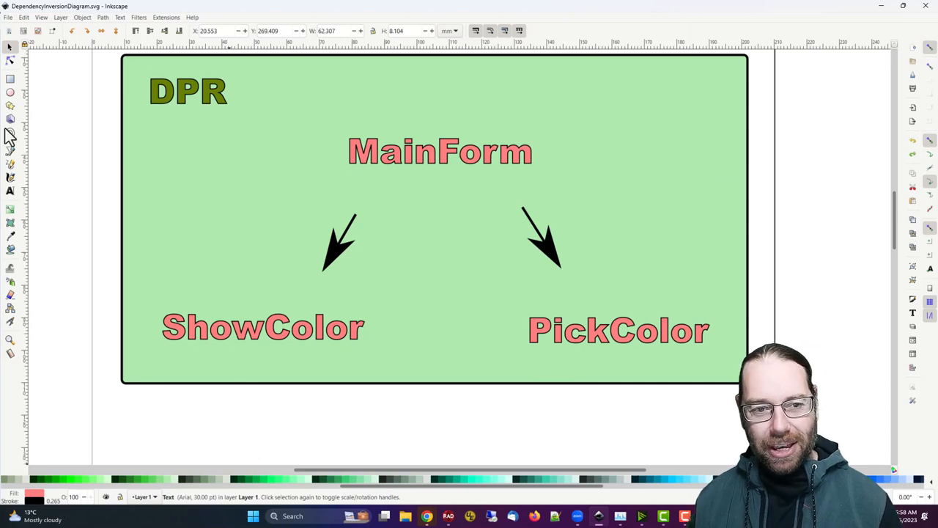
mouse_move(436, 159)
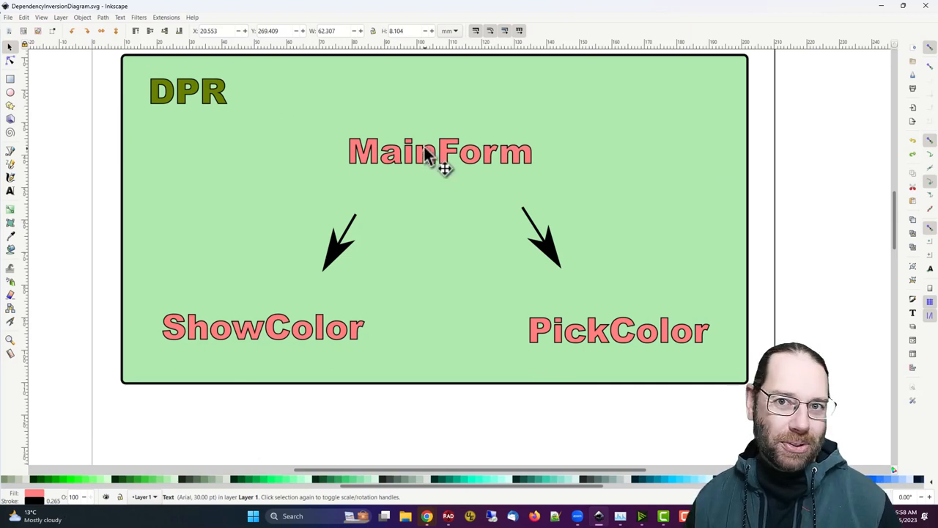
mouse_move(410, 173)
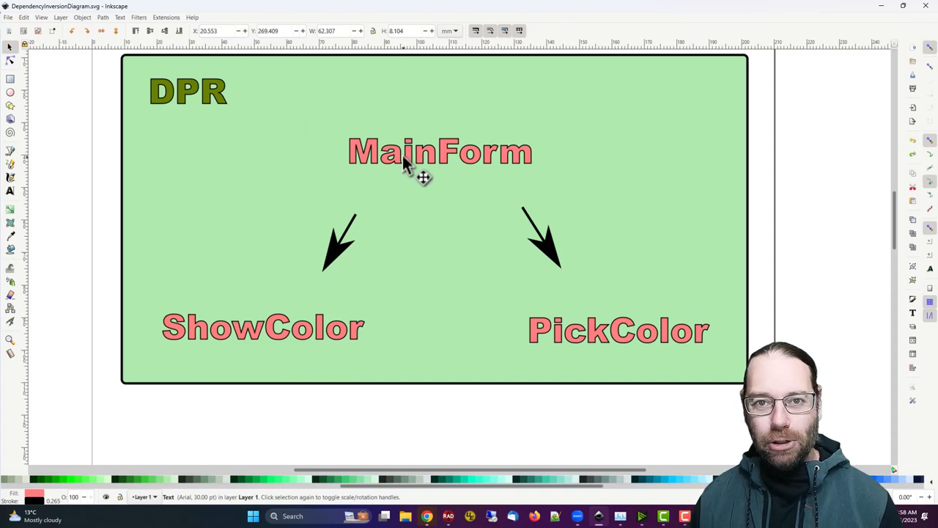
mouse_move(388, 150)
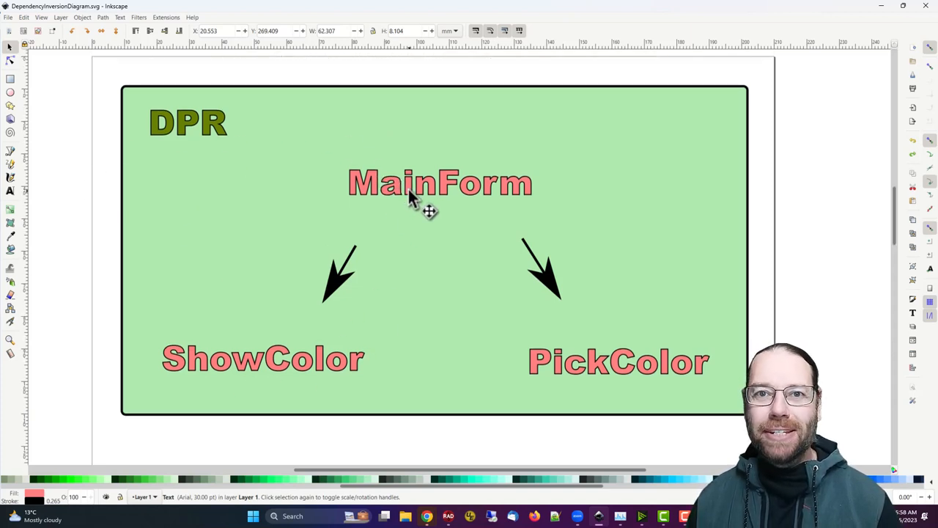
mouse_move(334, 220)
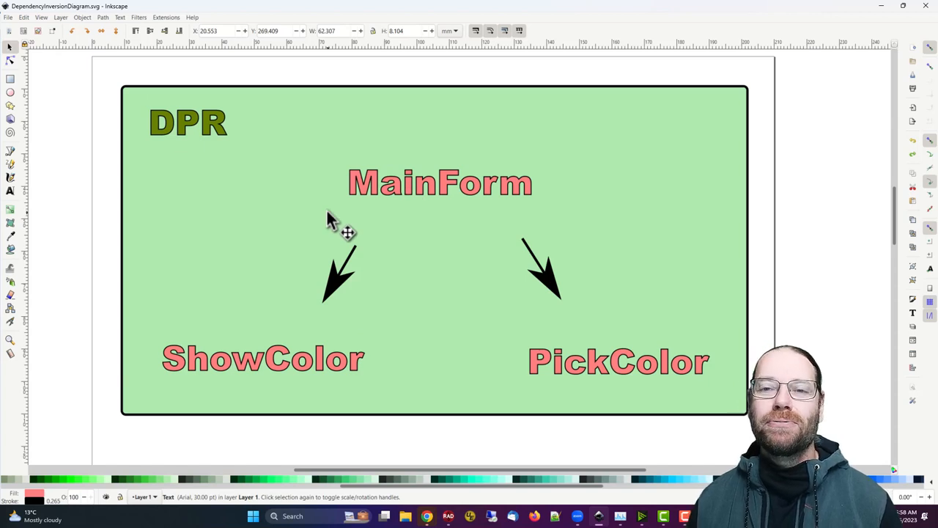
mouse_move(369, 202)
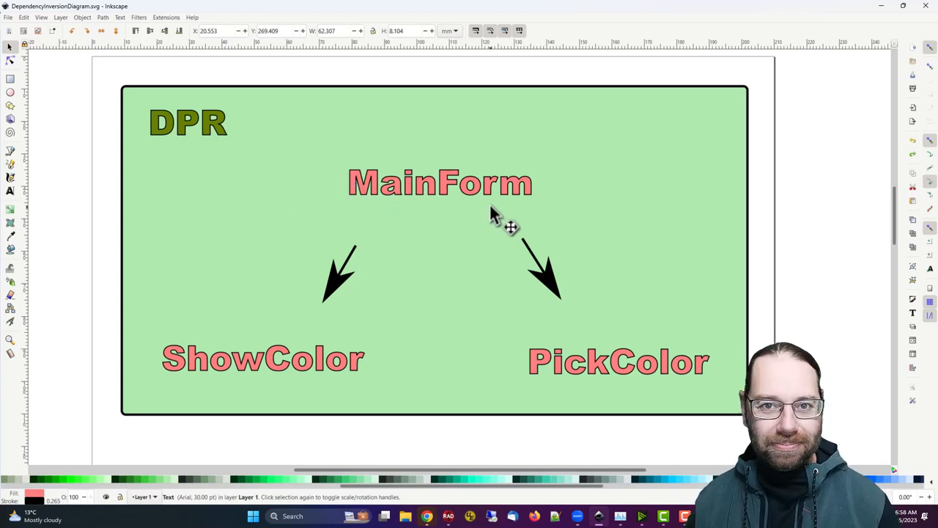
scroll(down, 3)
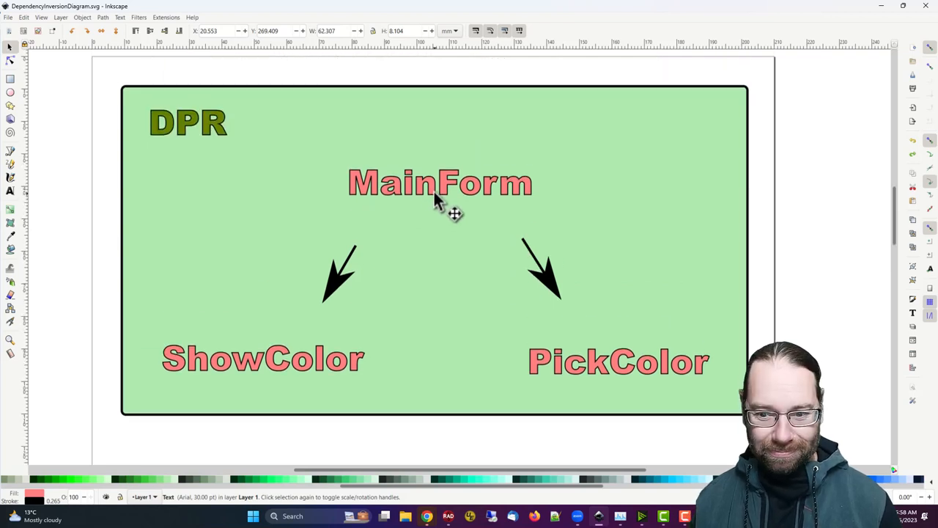
mouse_move(264, 206)
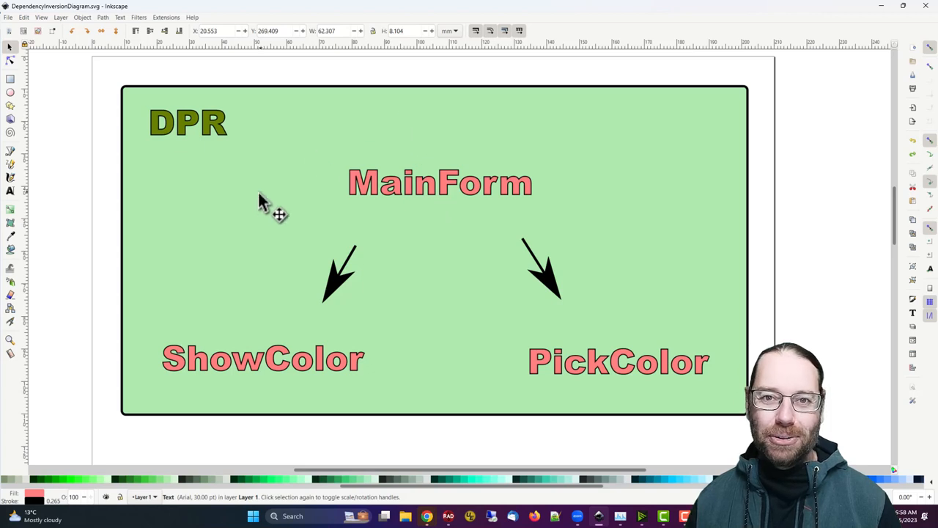
mouse_move(208, 114)
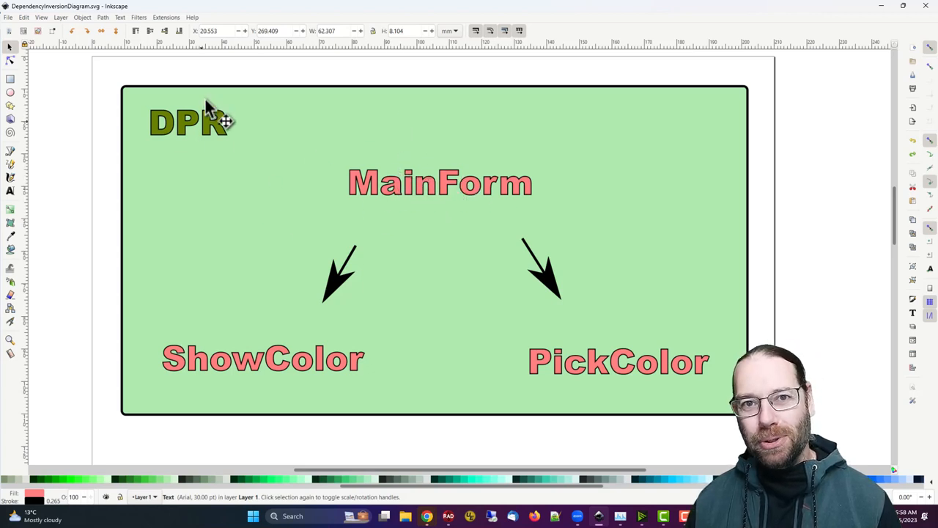
mouse_move(431, 211)
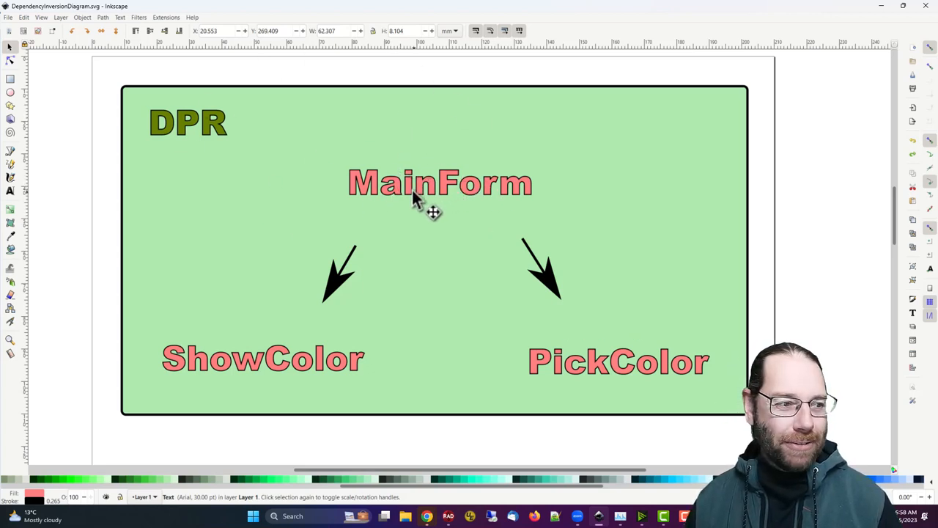
mouse_move(331, 200)
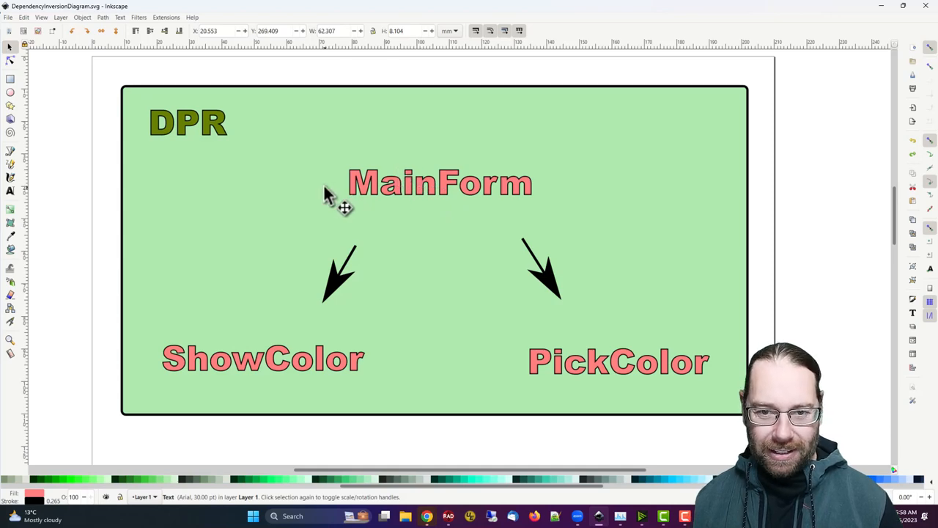
mouse_move(883, 13)
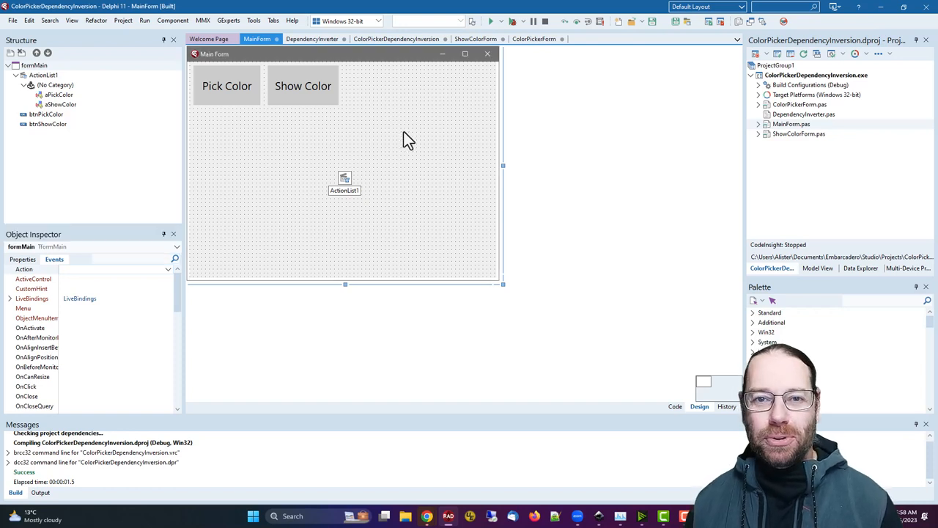
mouse_move(390, 136)
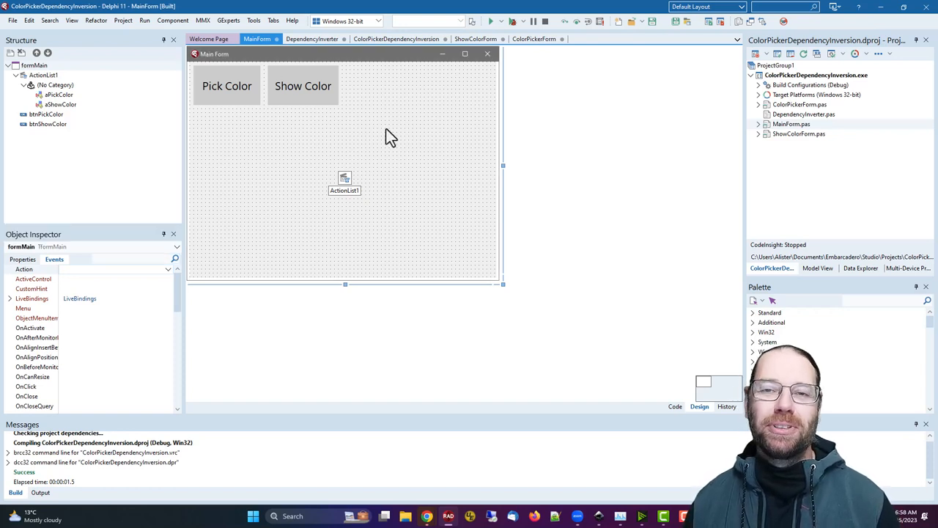
mouse_move(237, 106)
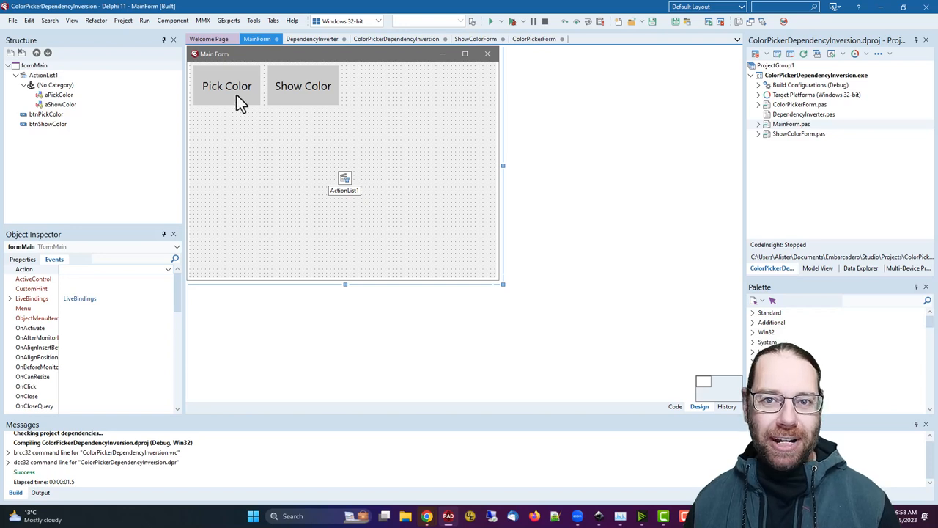
- Go from MainForm's code to the DependencyInverter unit's PickColor and ShowColor variables
click(675, 406)
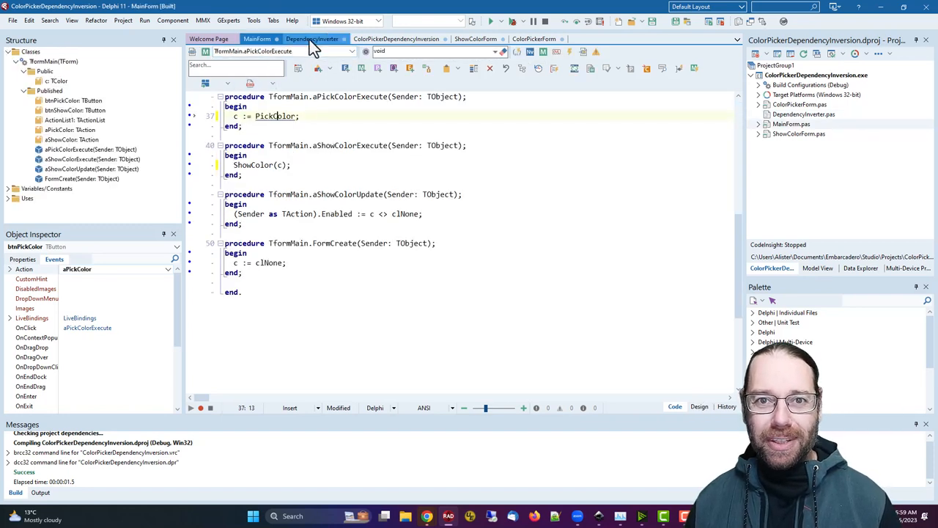
click(314, 38)
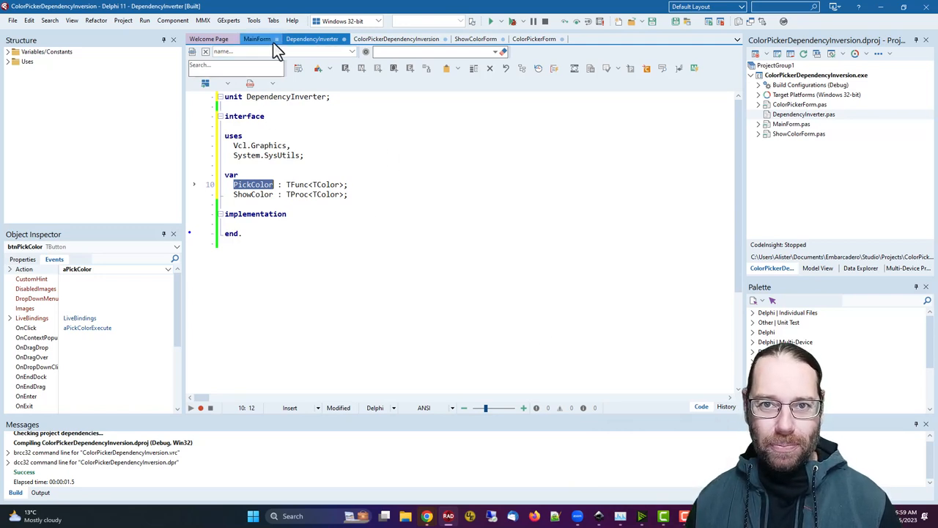
mouse_move(470, 69)
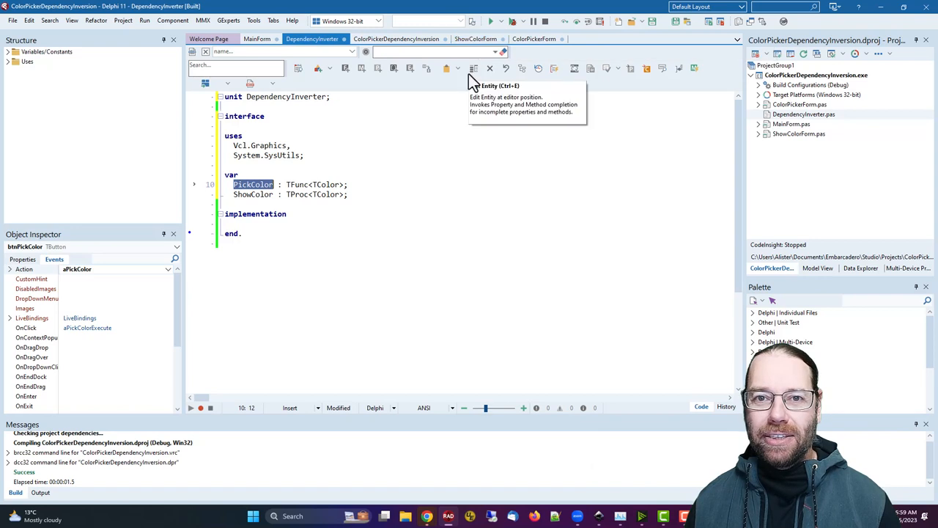
- Revisit the .dpr's PickColor and ShowColor assignment lines, then return to MainForm's designer
click(399, 38)
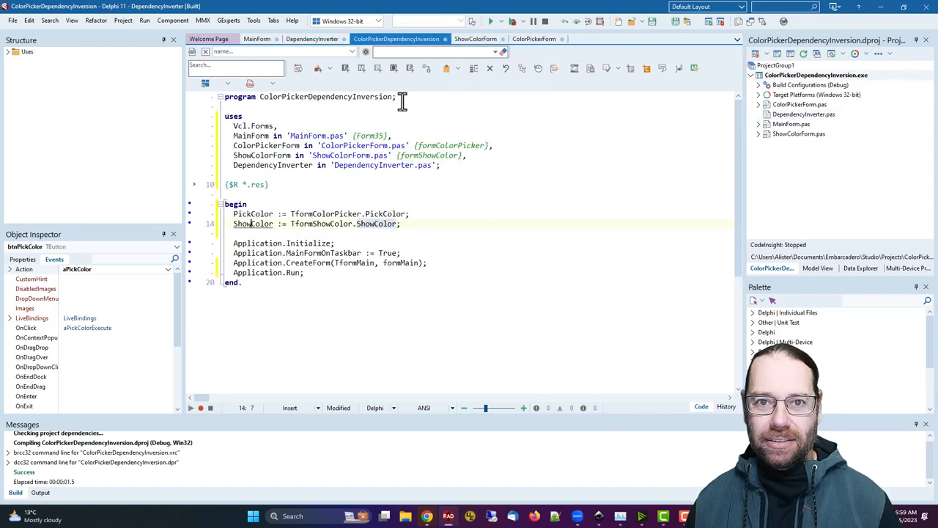
drag(234, 214, 400, 222)
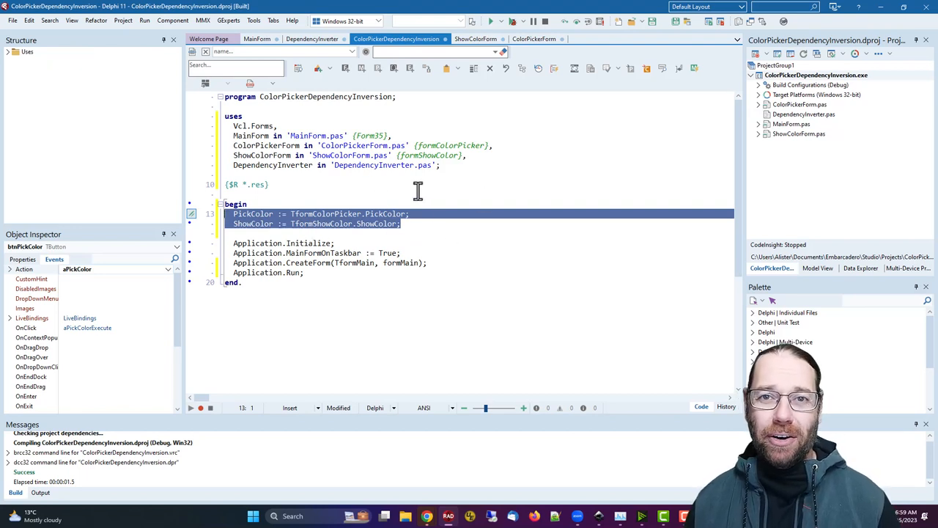
click(414, 223)
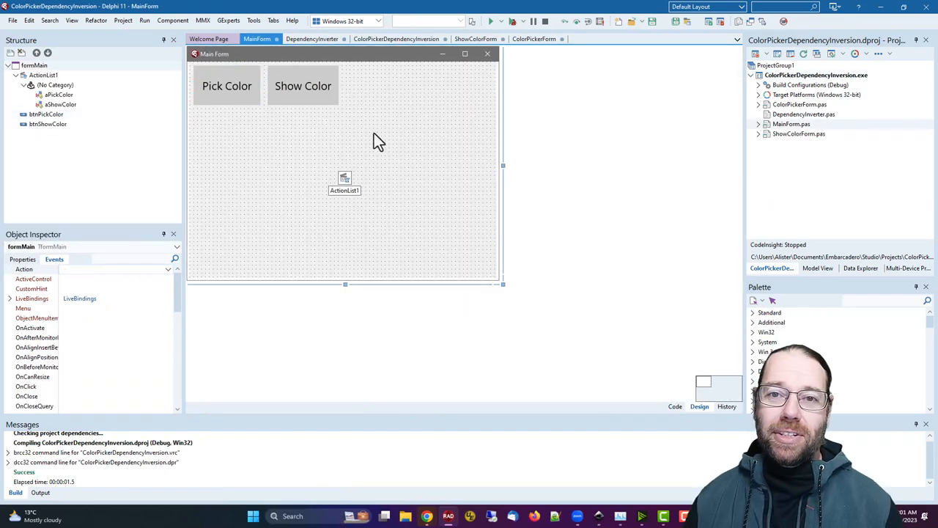
mouse_move(478, 108)
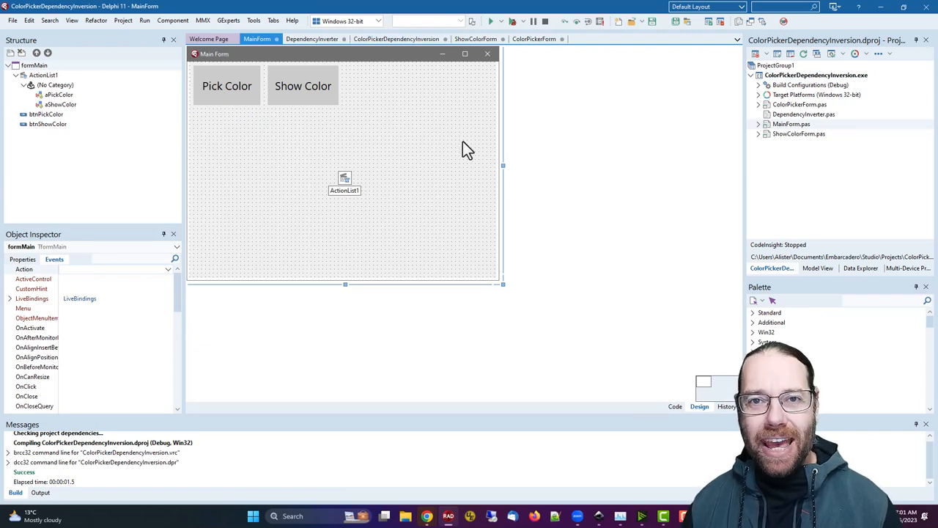
mouse_move(428, 95)
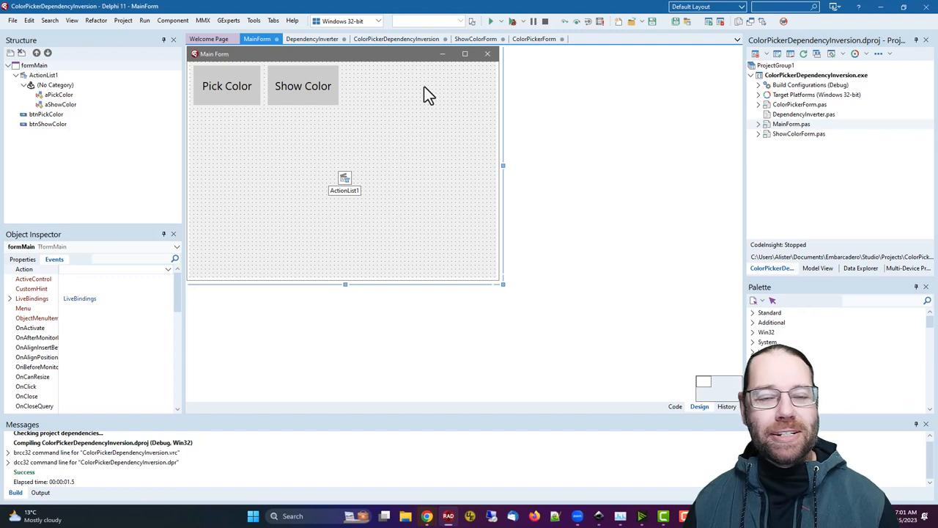
mouse_move(388, 109)
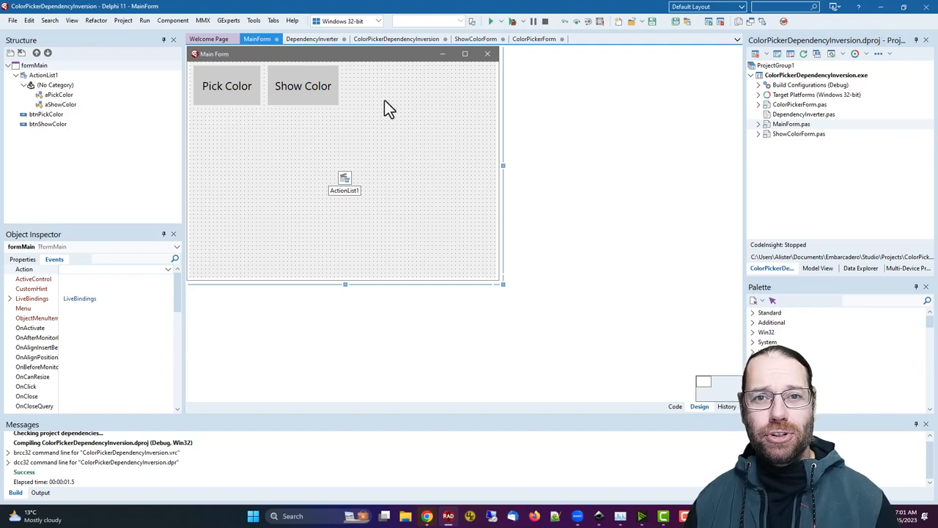
mouse_move(393, 181)
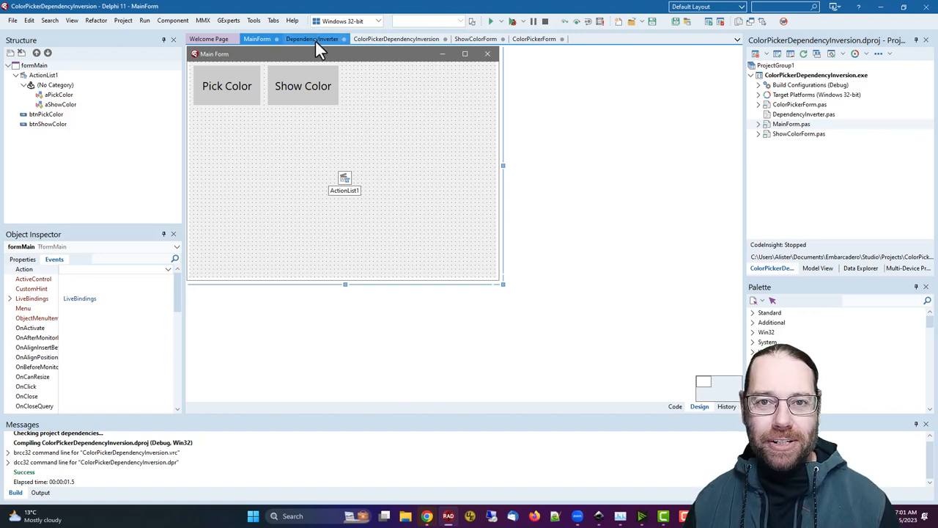
- Copy DependencyInverter's PickColor/ShowColor declarations into MainForm's public section, keeping c private
click(314, 38)
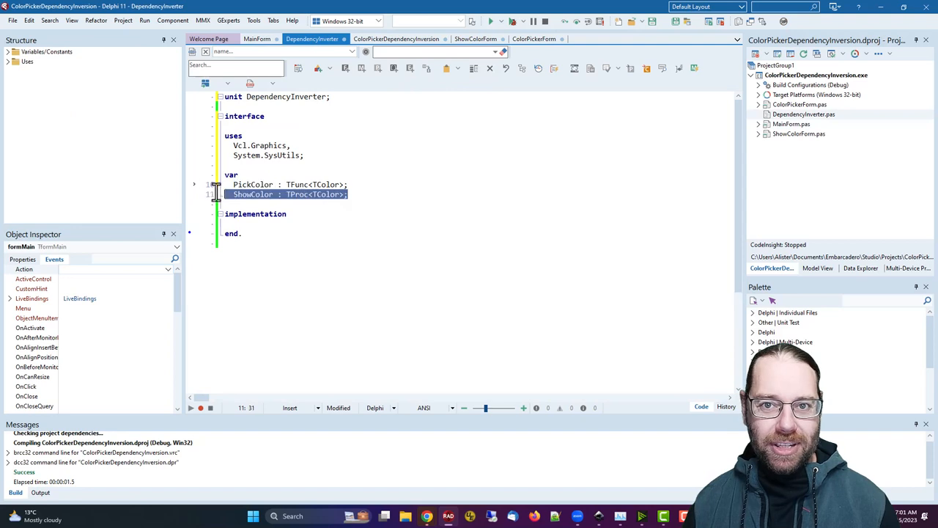
key(Ctrl+C)
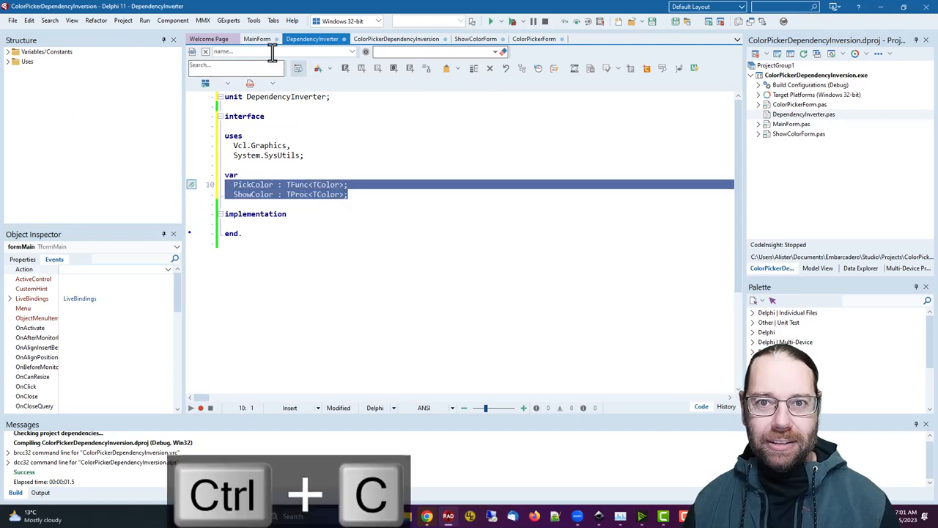
key(F12)
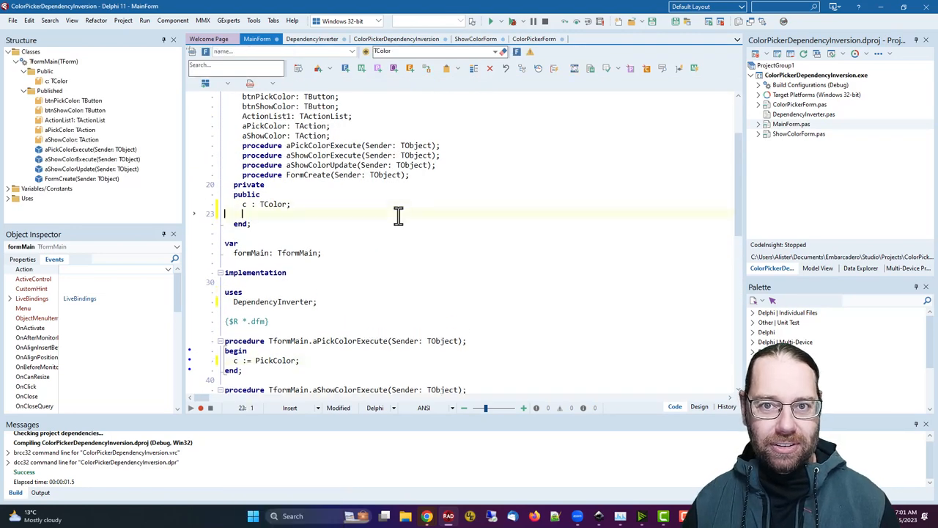
key(ctrl+v)
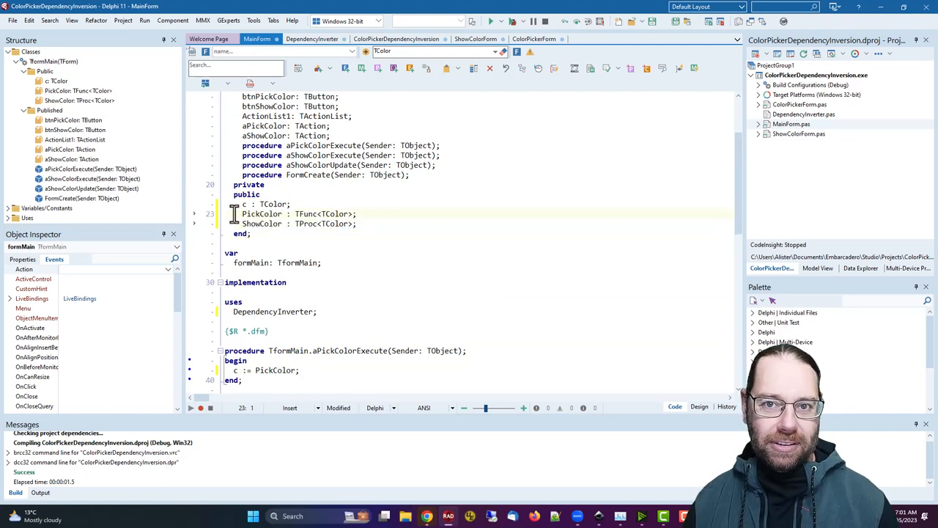
key(Ctrl+V)
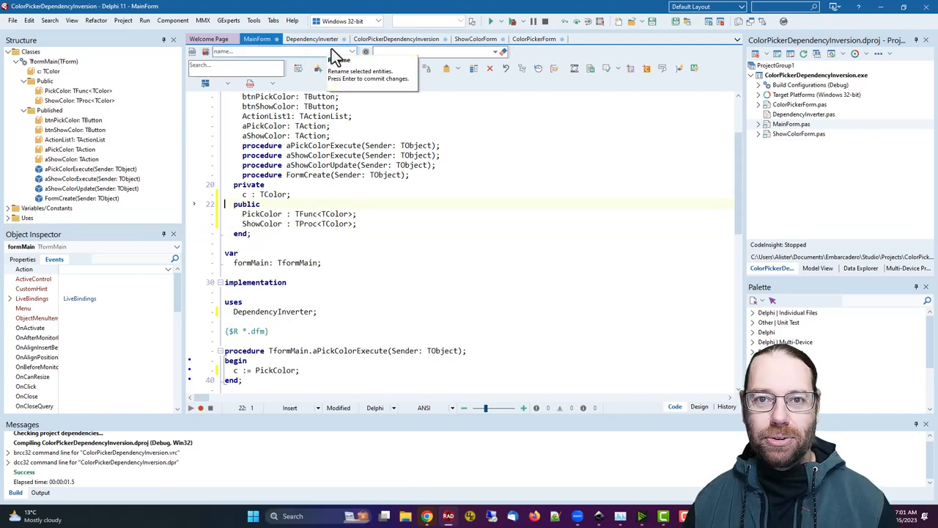
mouse_move(408, 42)
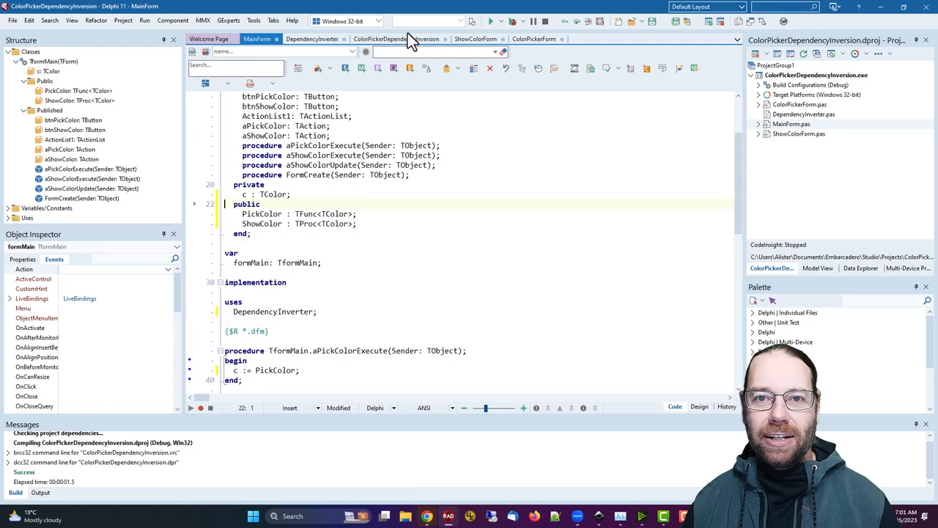
- Move the assignments after CreateForm as formMain.PickColor and formMain.ShowColor in the .dpr
click(390, 38)
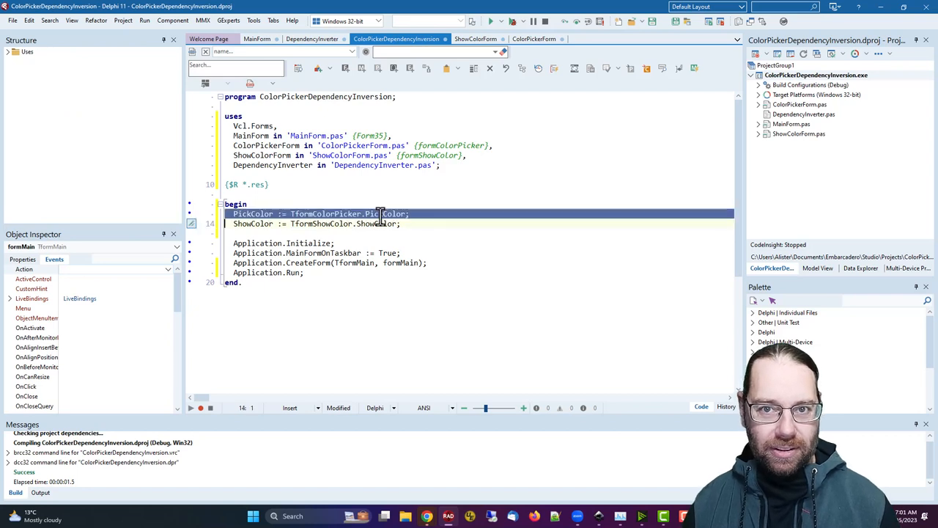
key(Ctrl+X)
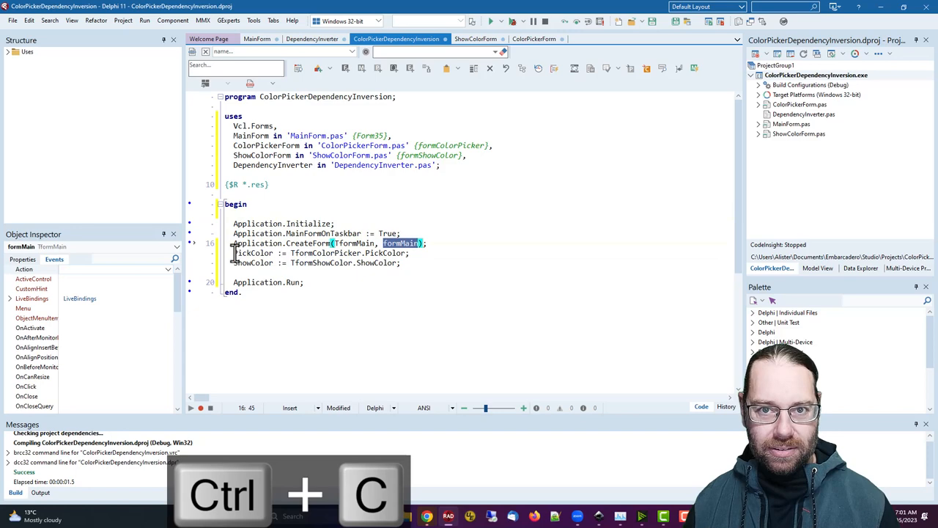
key(ctrl+v)
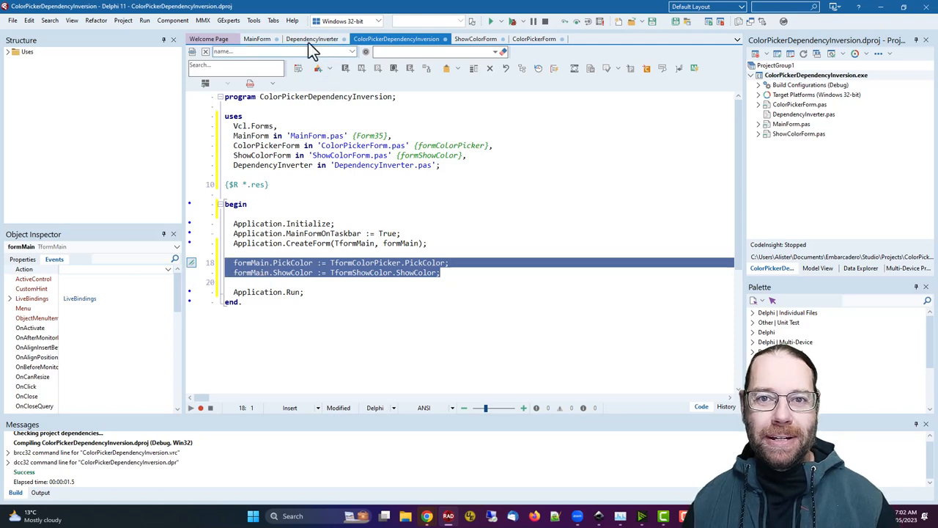
- Remove DependencyInverter from MainForm's implementation uses and rebuild the project successfully
click(263, 38)
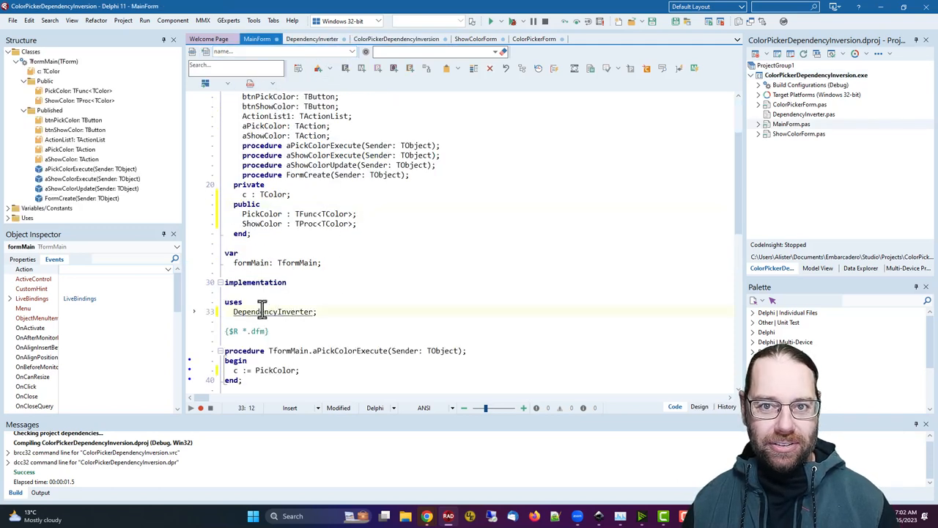
key(Ctrl+Y)
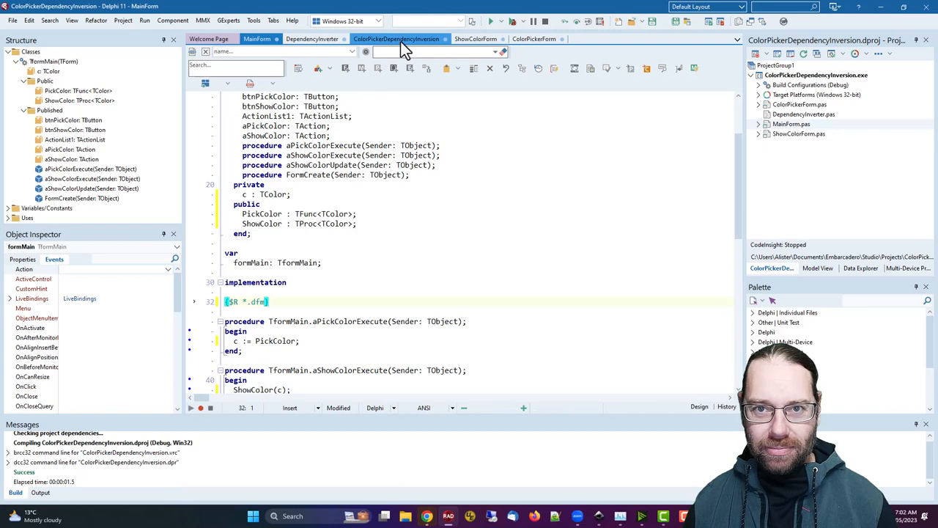
click(399, 39)
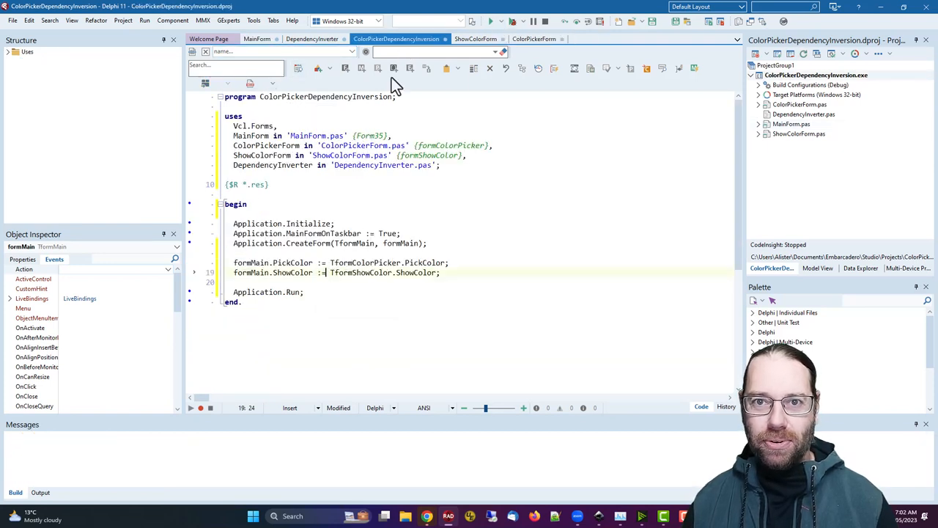
click(496, 21)
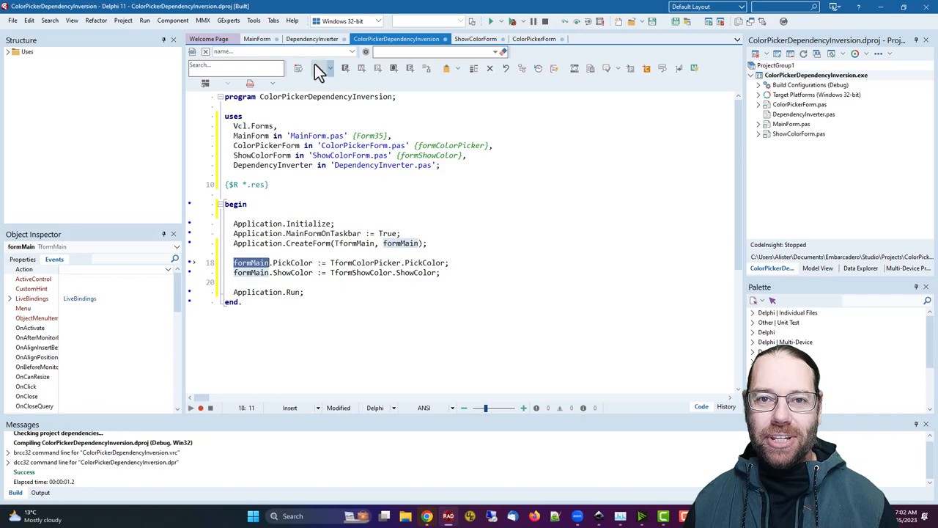
click(311, 38)
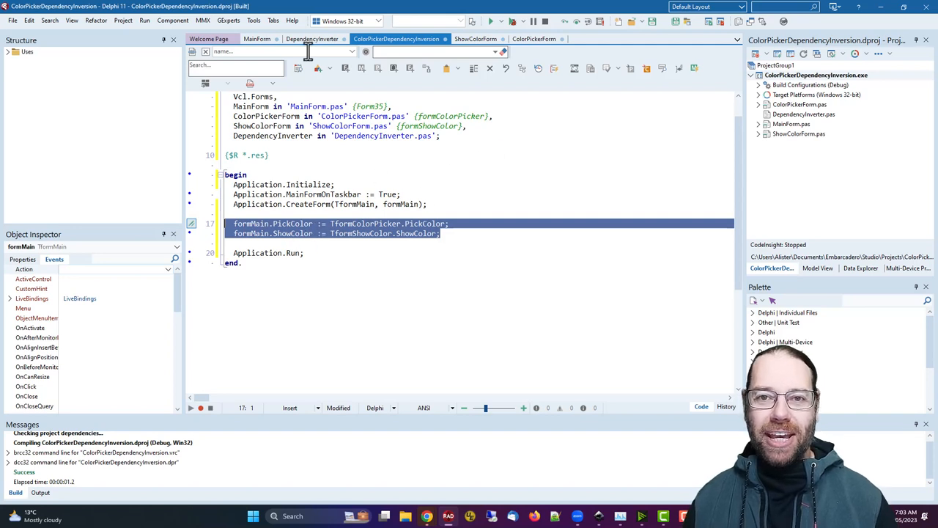
click(478, 38)
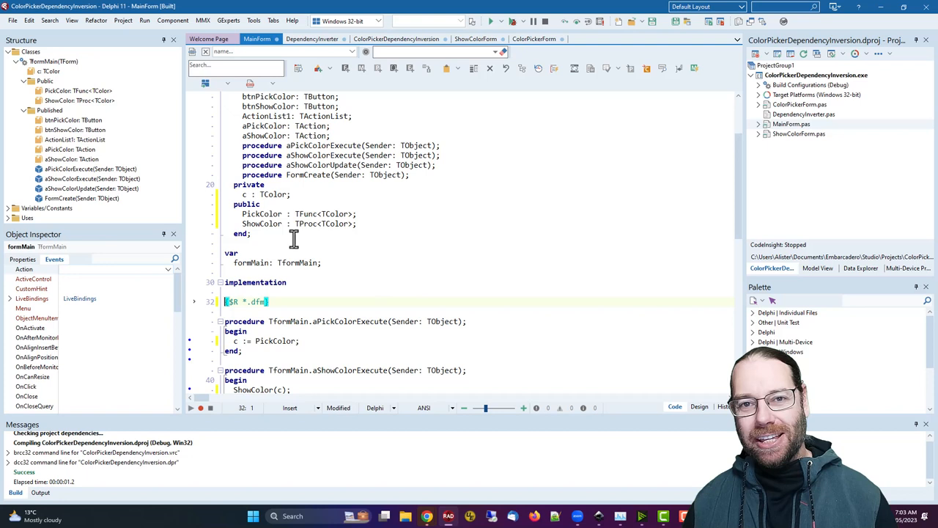
mouse_move(477, 53)
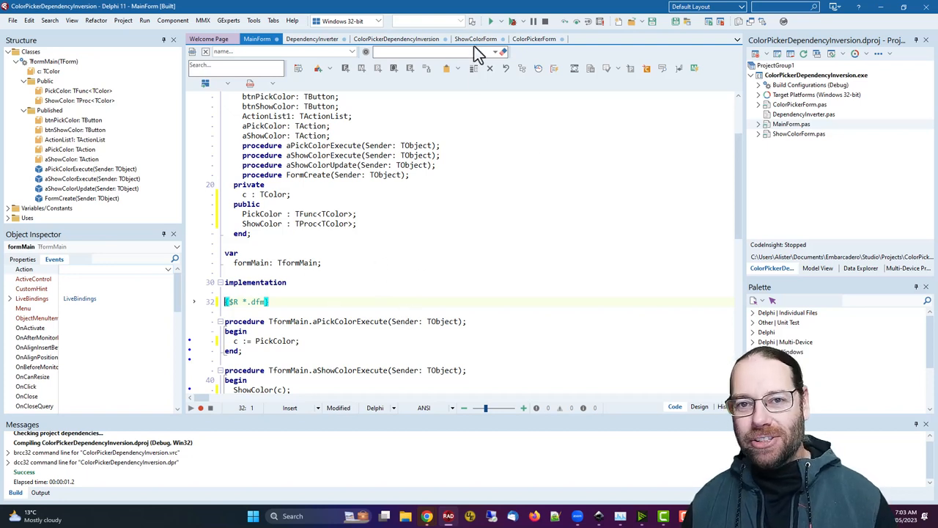
- Walk through ShowColorForm, DependencyInverter's variables and the project source, ending on ShowColorForm
click(476, 38)
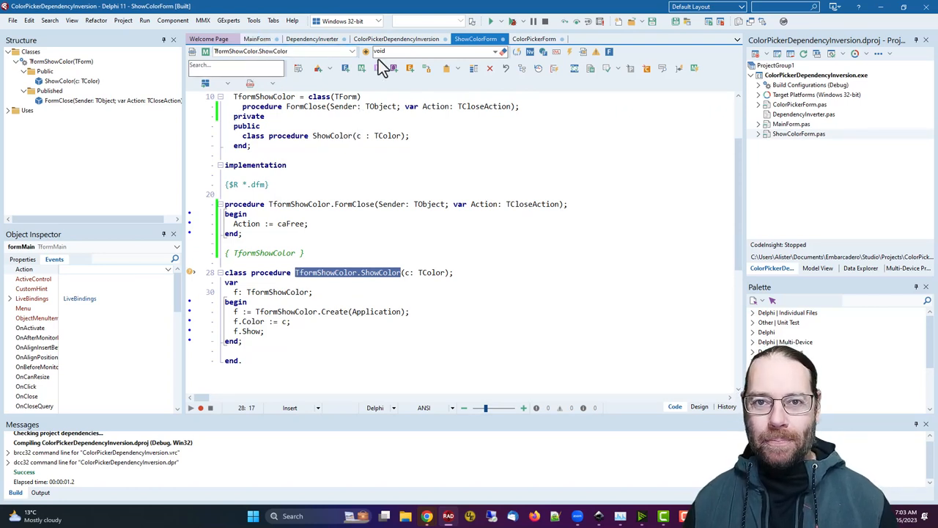
click(312, 38)
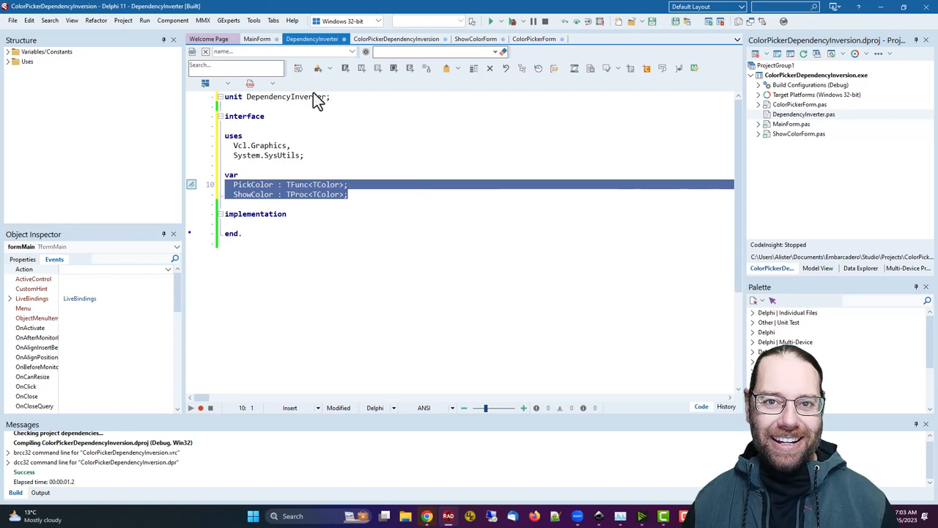
mouse_move(291, 145)
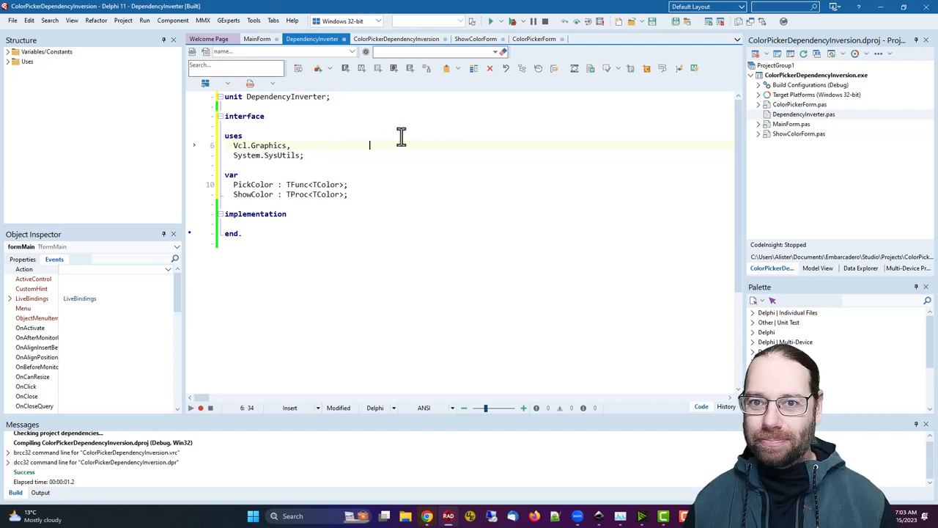
click(261, 38)
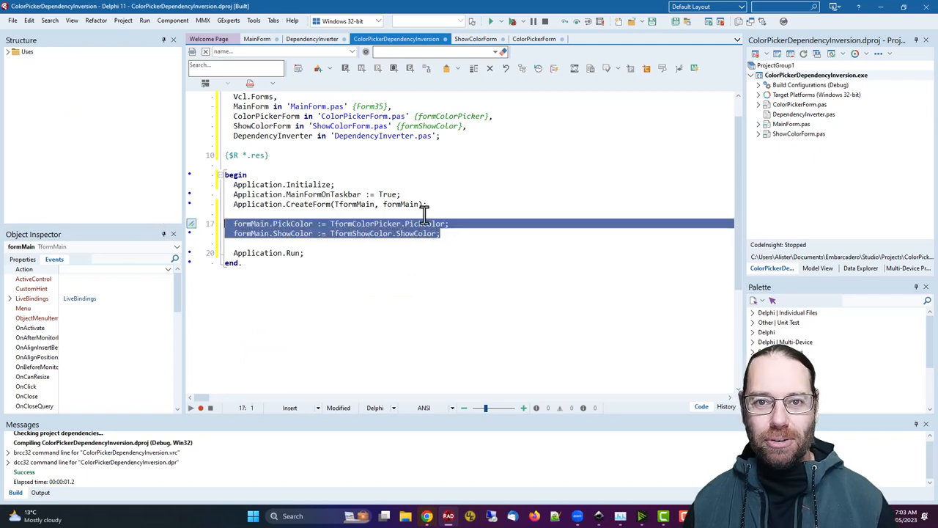
double_click(427, 223)
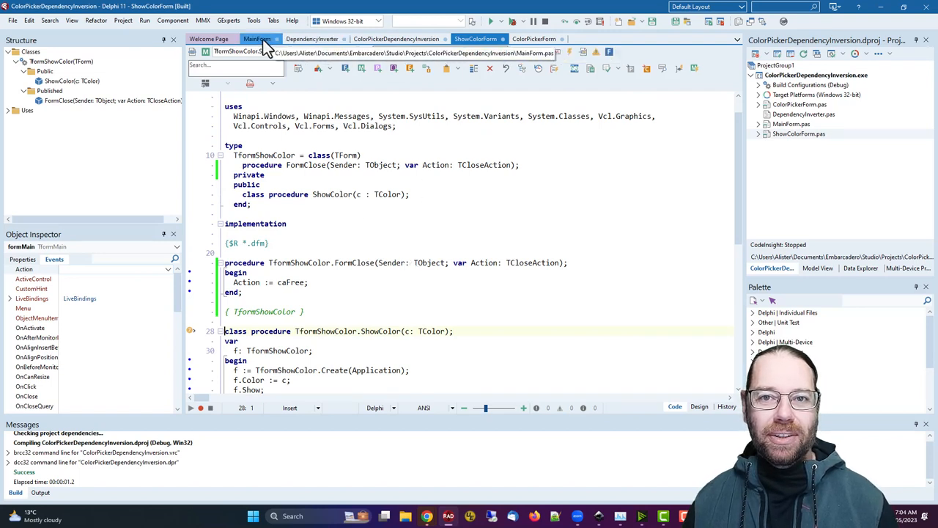
- Return to MainForm's unit and start an empty line under the type keyword
click(257, 38)
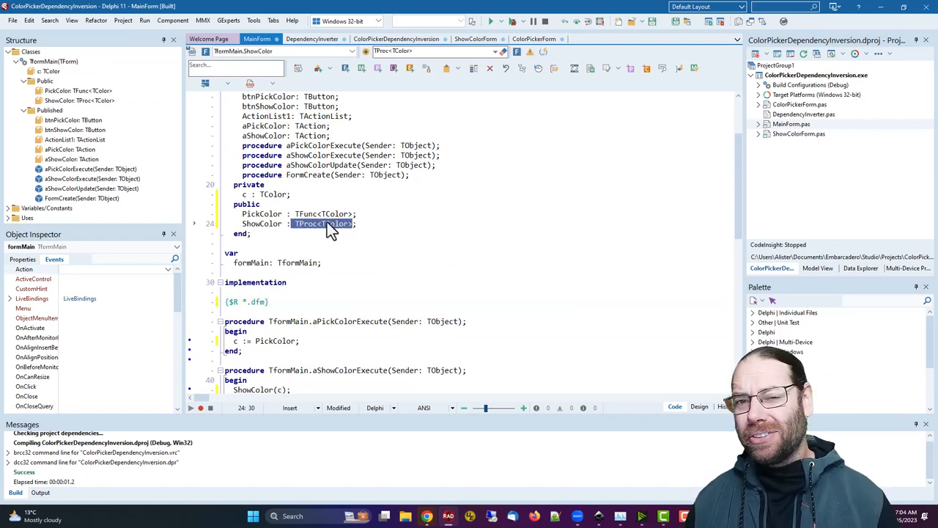
mouse_move(341, 234)
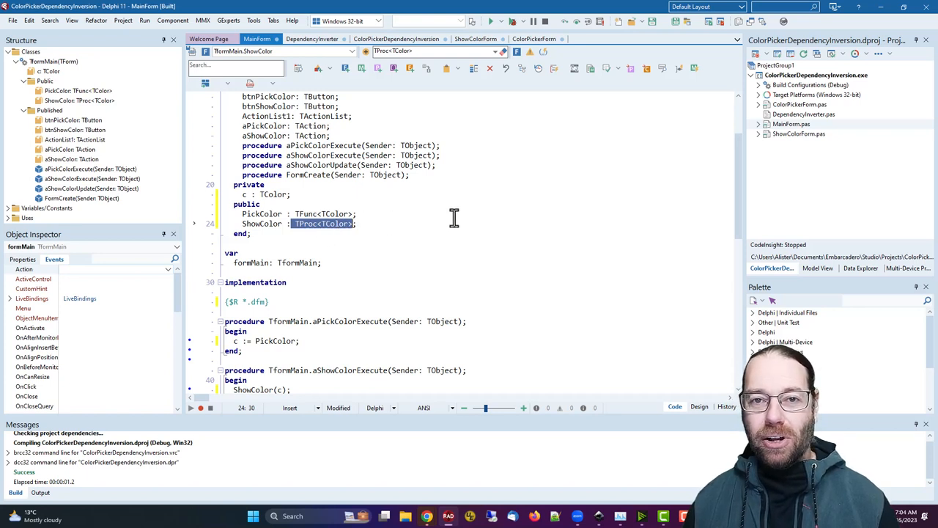
mouse_move(456, 229)
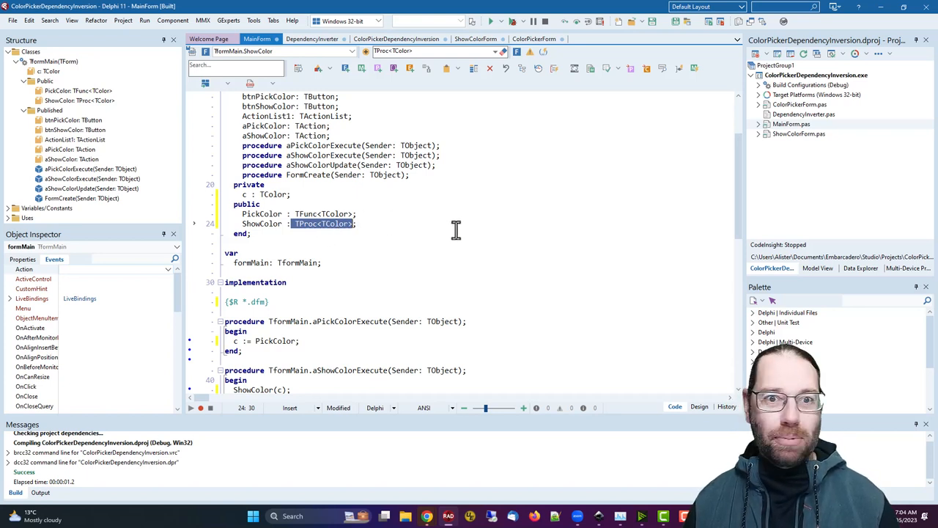
mouse_move(346, 233)
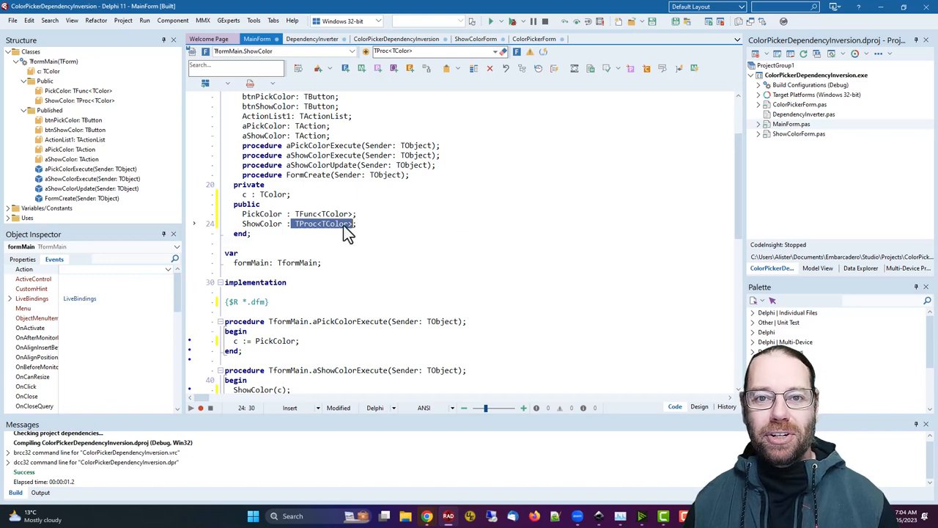
click(413, 223)
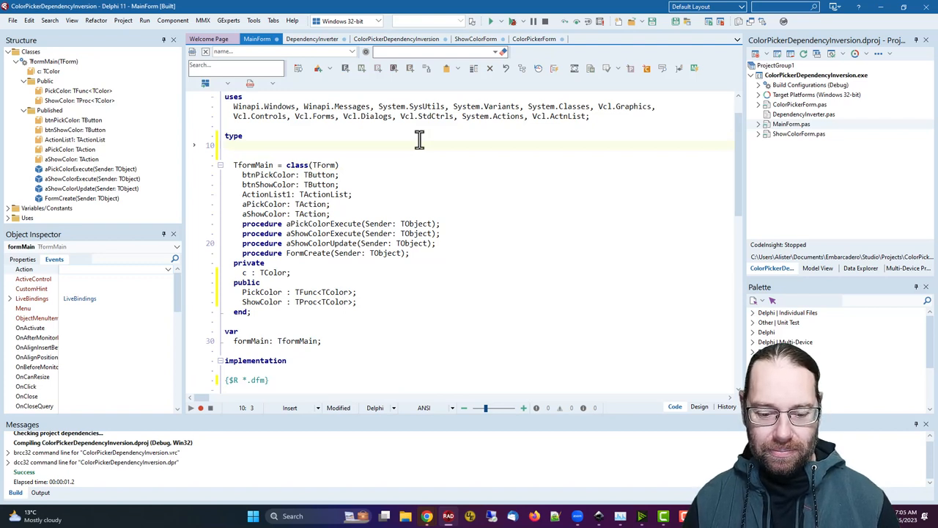
- Declare TColorProc = reference to procedure(aColor : TColor); in MainForm's type section
text(TColorProc =)
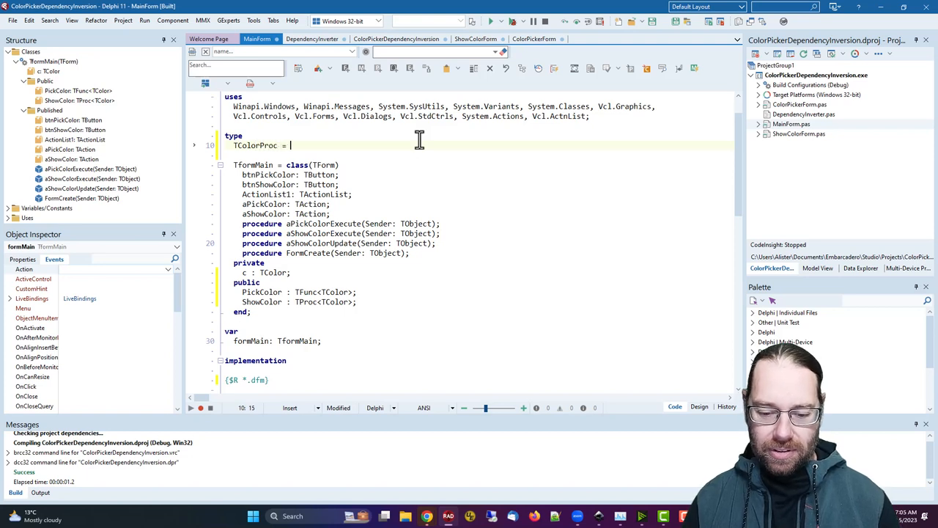
text(reference to)
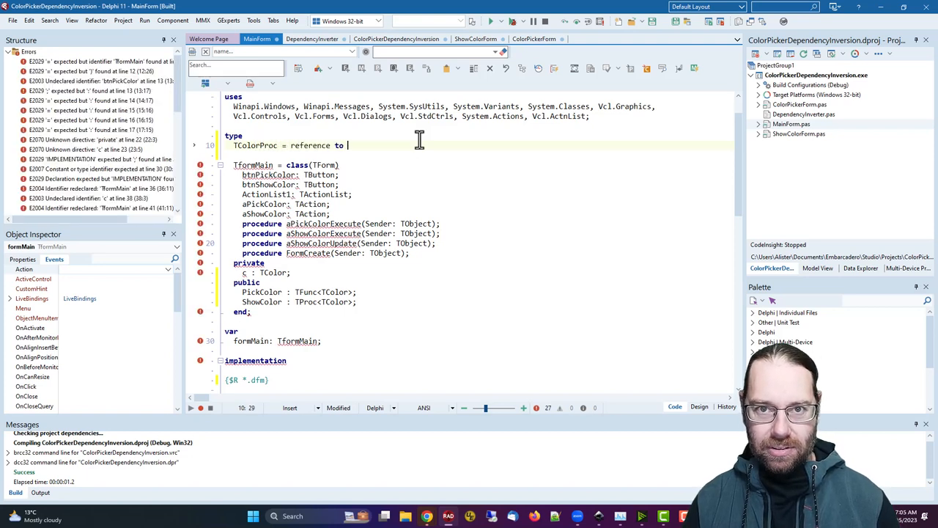
text(procedure)
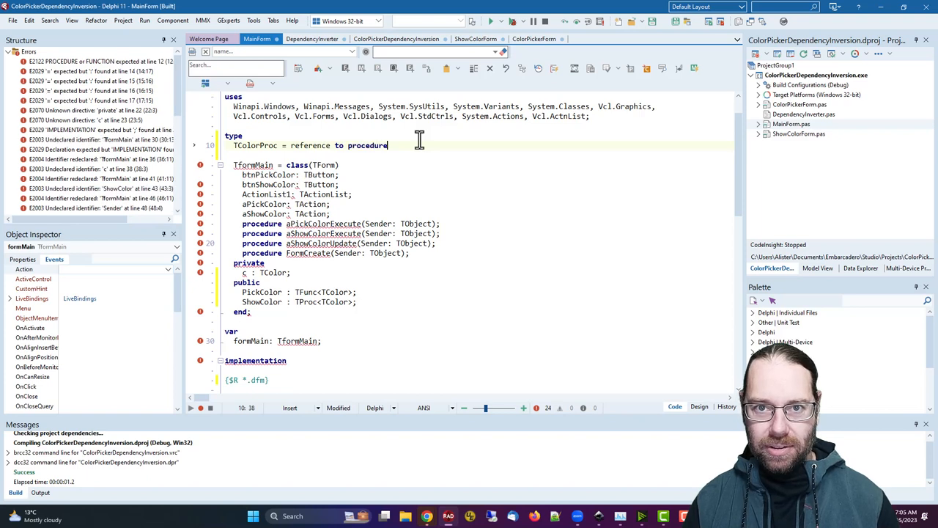
text(()
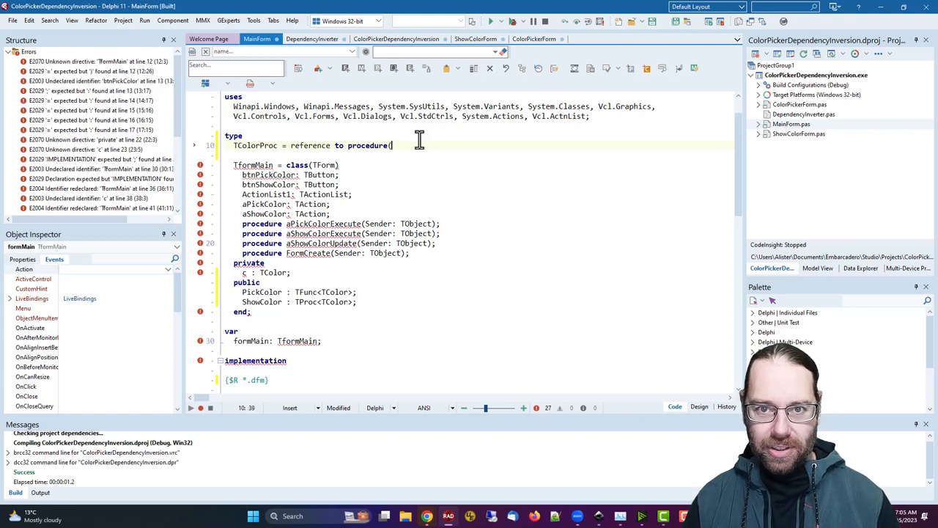
text(c)
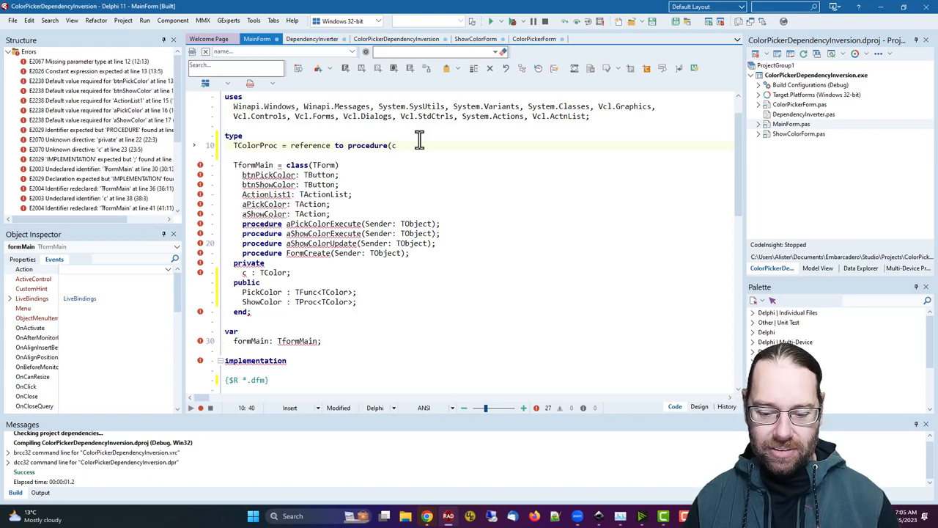
text(aColor : TColor)
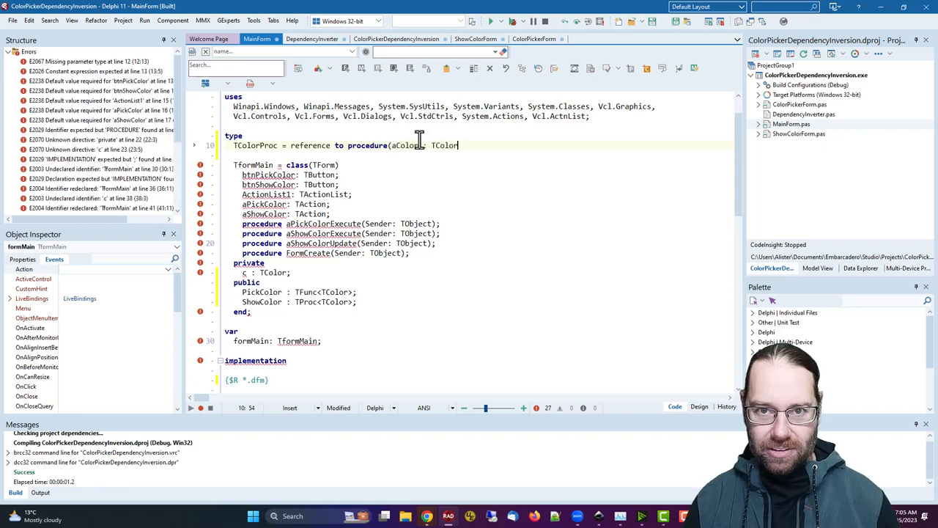
text();)
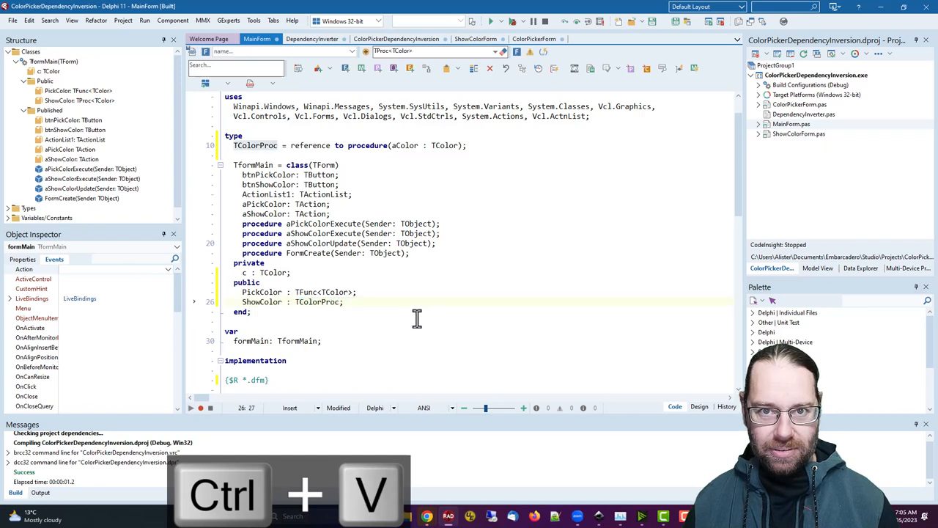
- Try TColorProc on ShowColor, then keep it typed TProc<TColor> and check TColor's uses
scroll(down, 3)
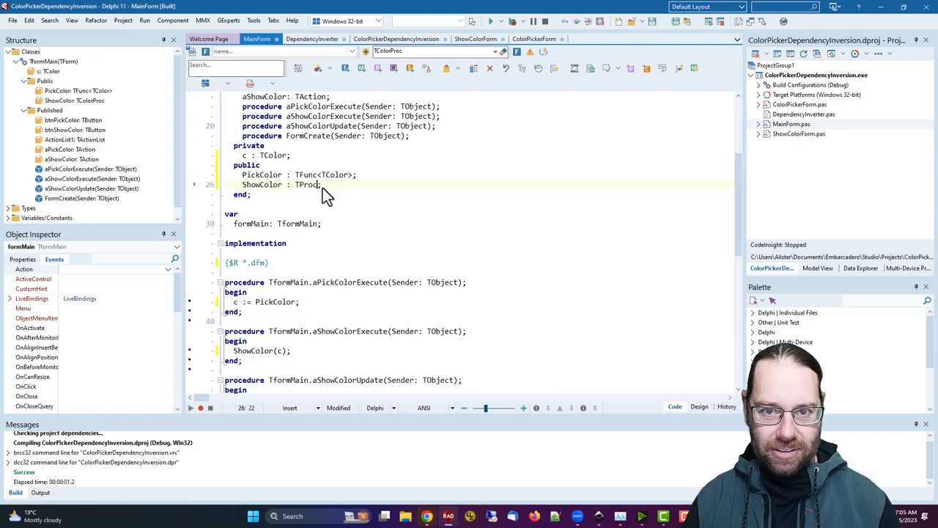
text(<TColor>)
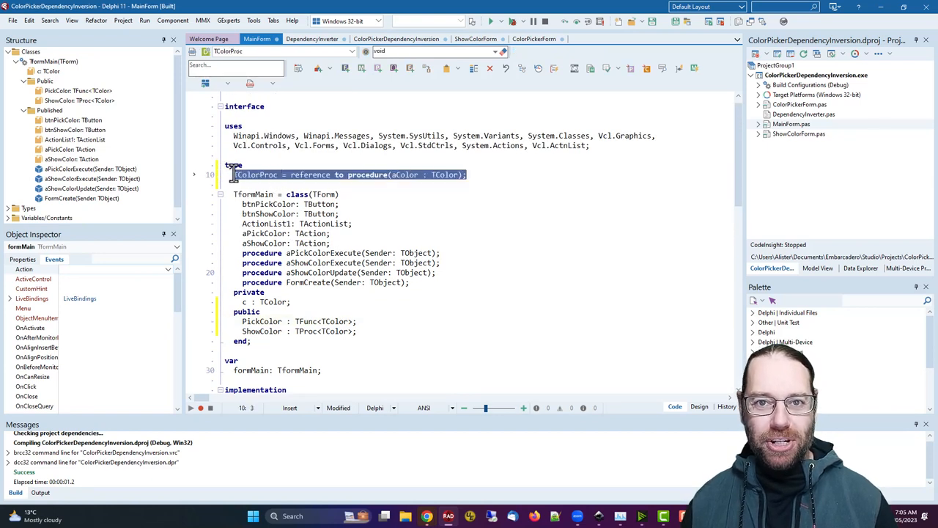
scroll(down, 3)
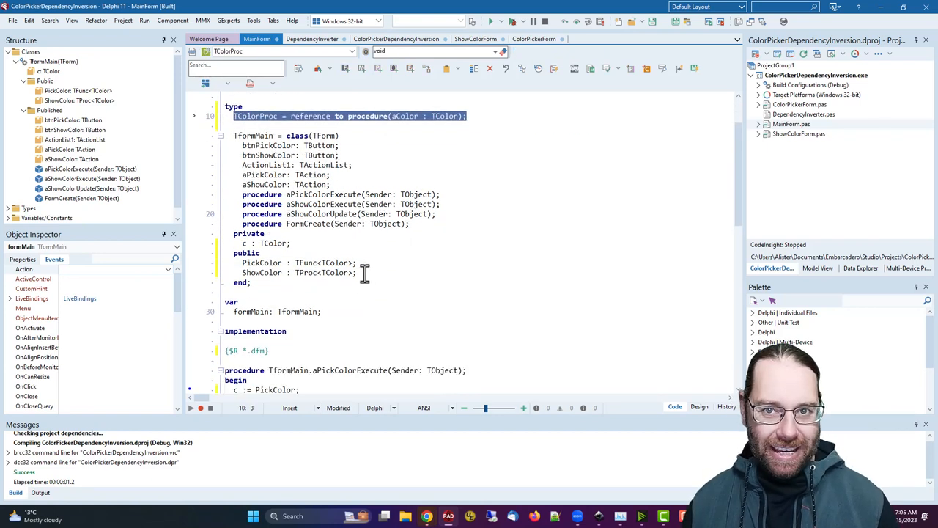
click(308, 262)
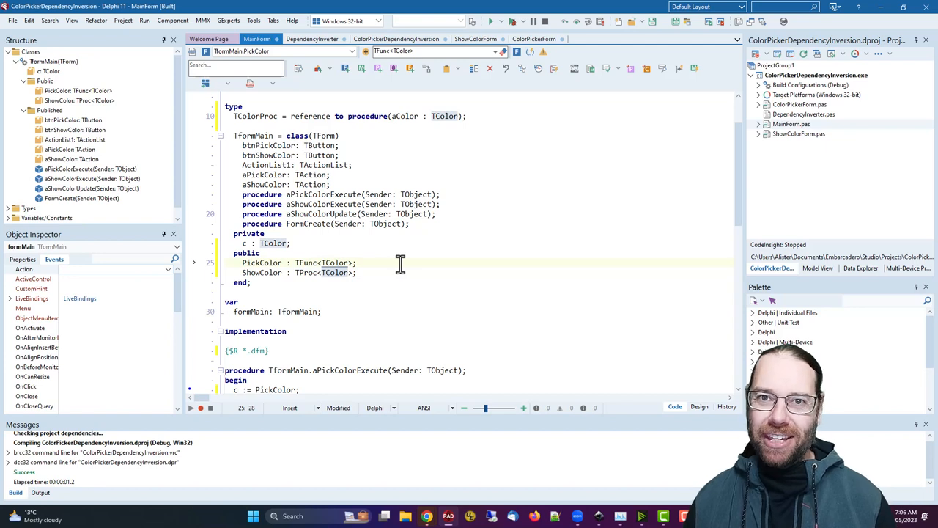
mouse_move(321, 262)
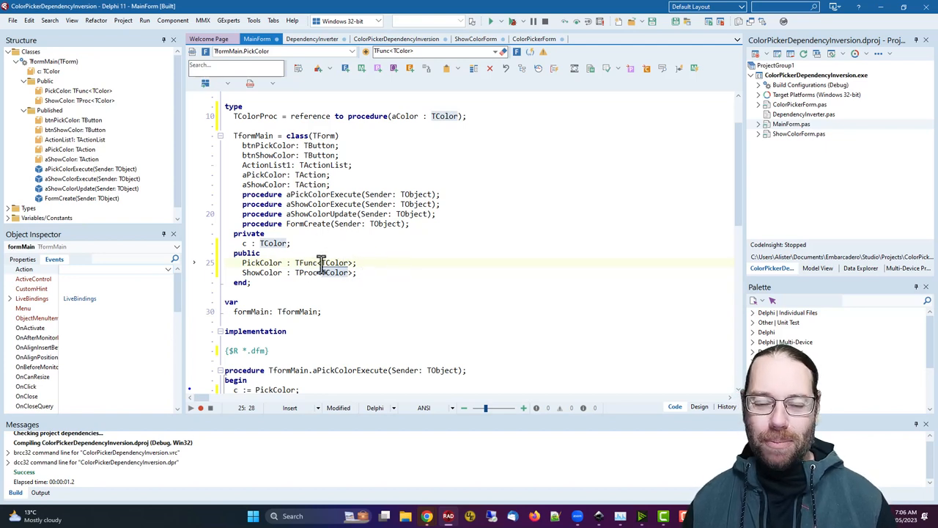
mouse_move(405, 255)
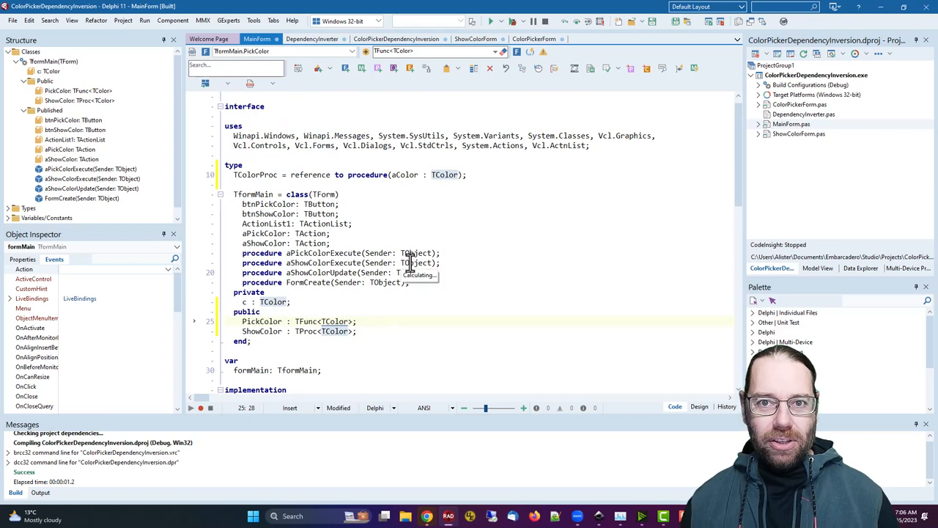
- Switch from MainForm's code to its designer with the Pick Color and Show Color buttons
click(447, 223)
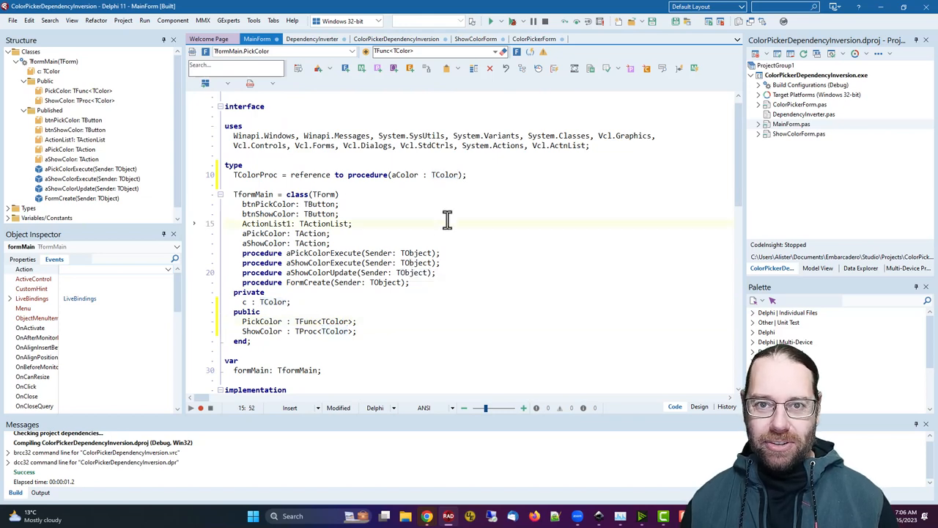
key(F12)
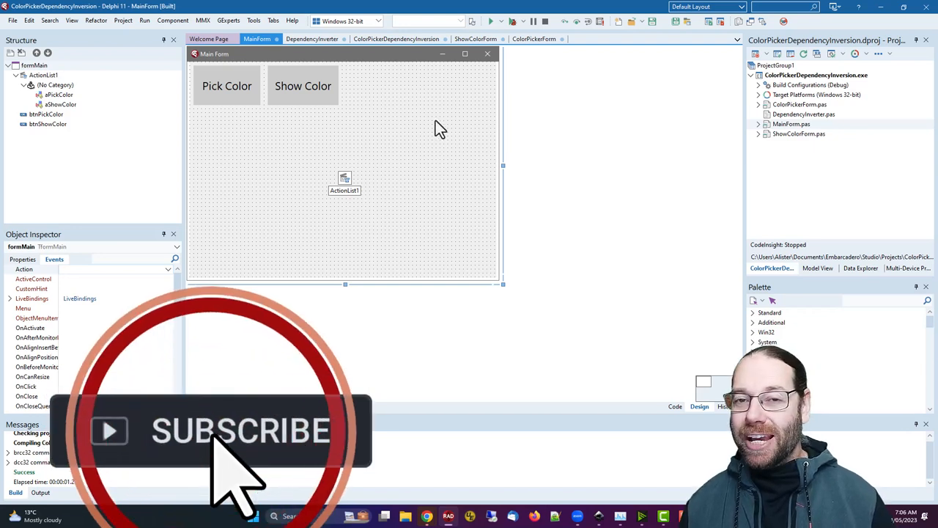
mouse_move(345, 182)
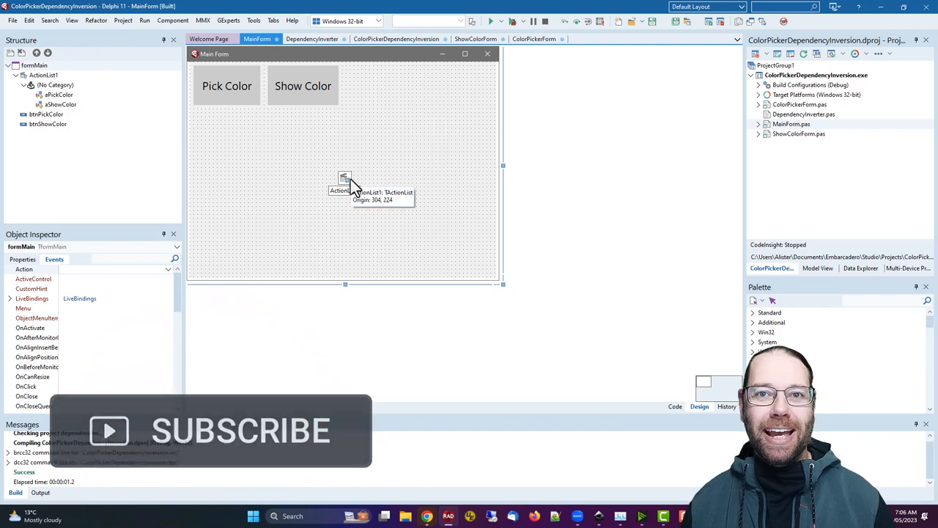